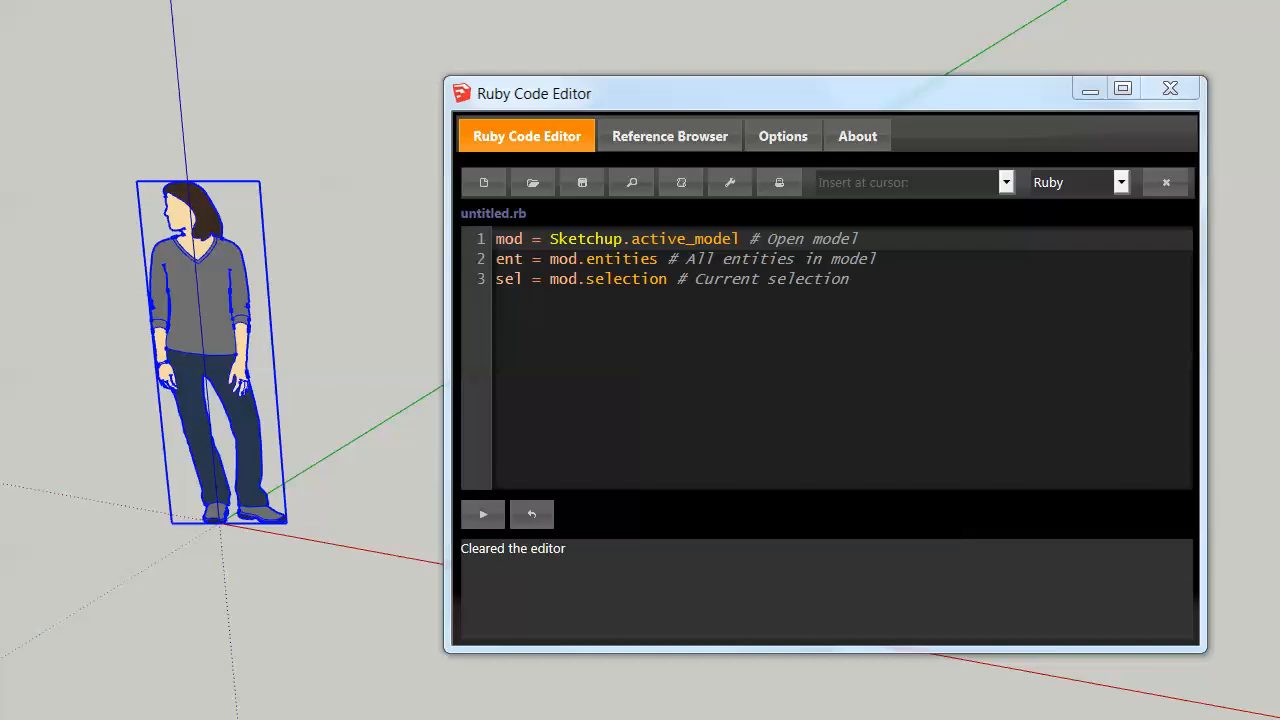
{"action": "mouse_move", "coordinate": [756, 103]}
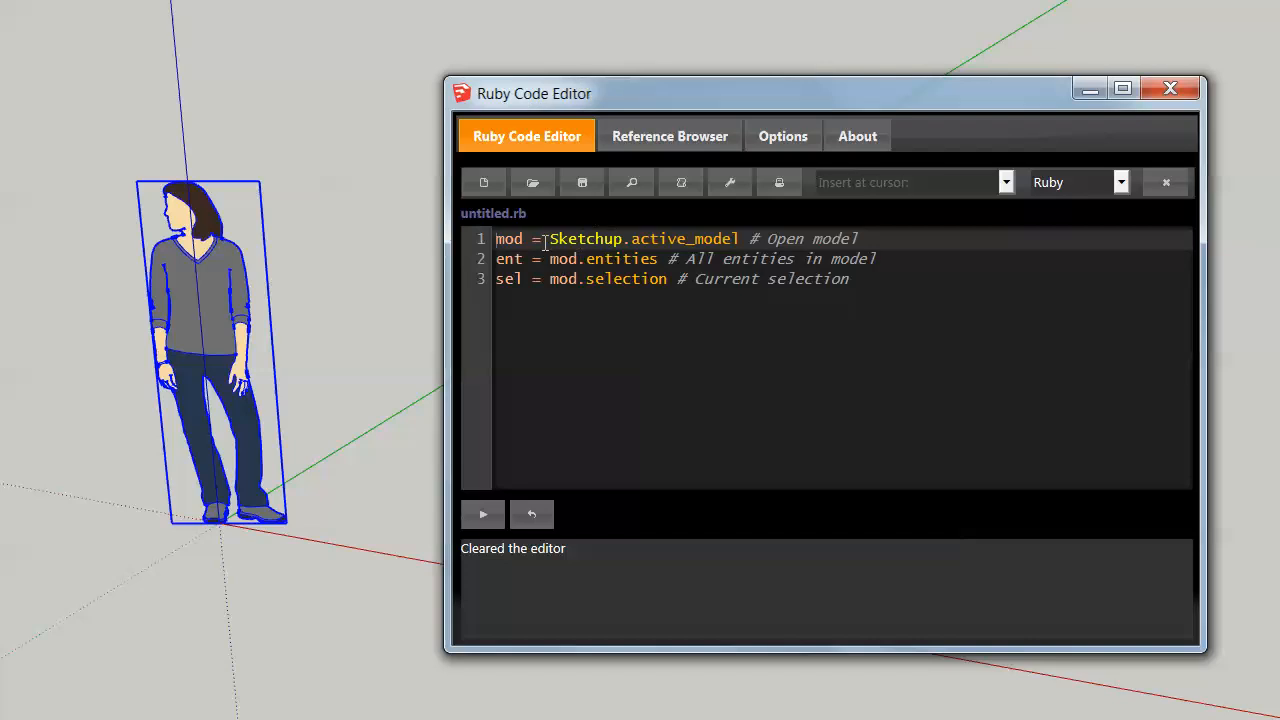
{"action": "mouse_move", "coordinate": [725, 352]}
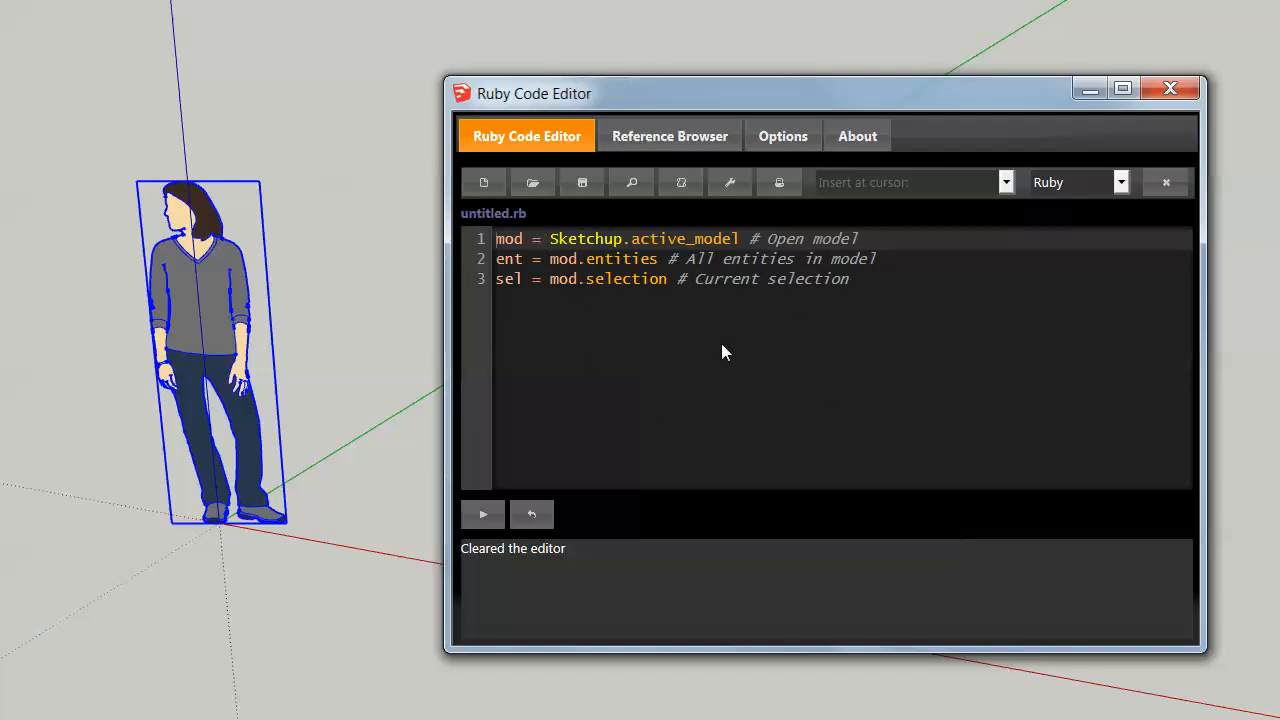
{"action": "mouse_move", "coordinate": [805, 238]}
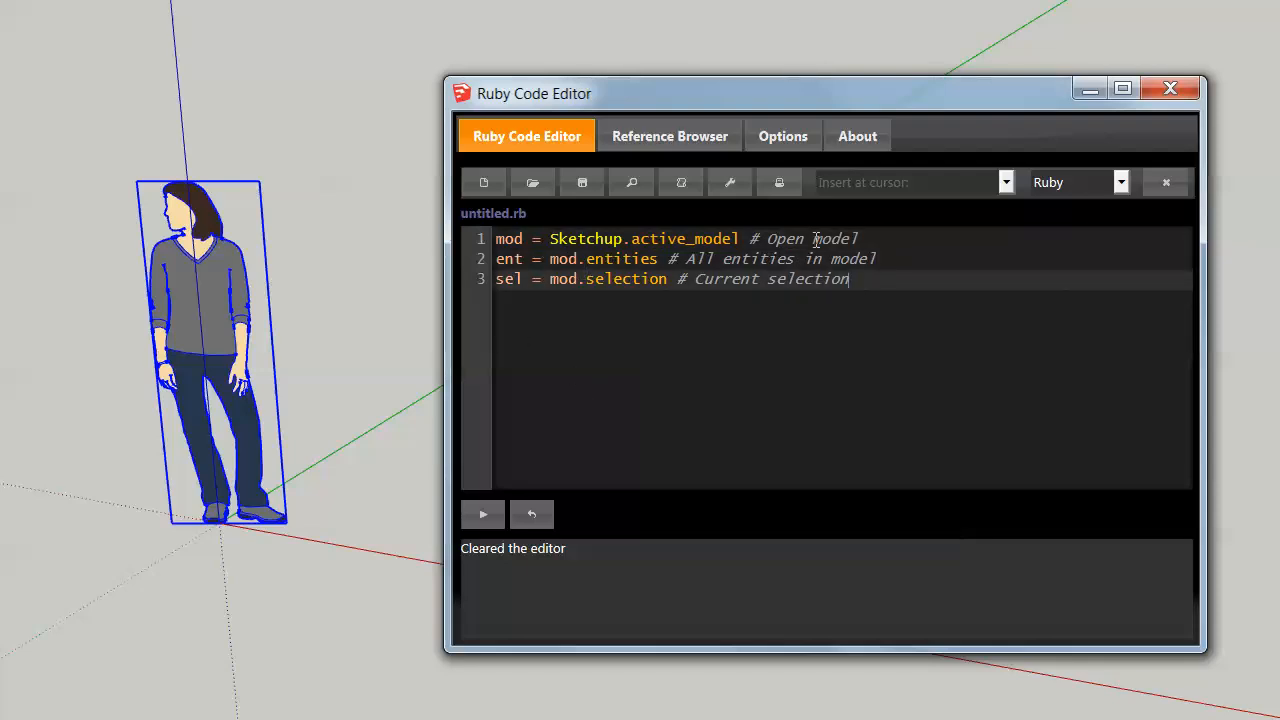
{"action": "mouse_move", "coordinate": [630, 228]}
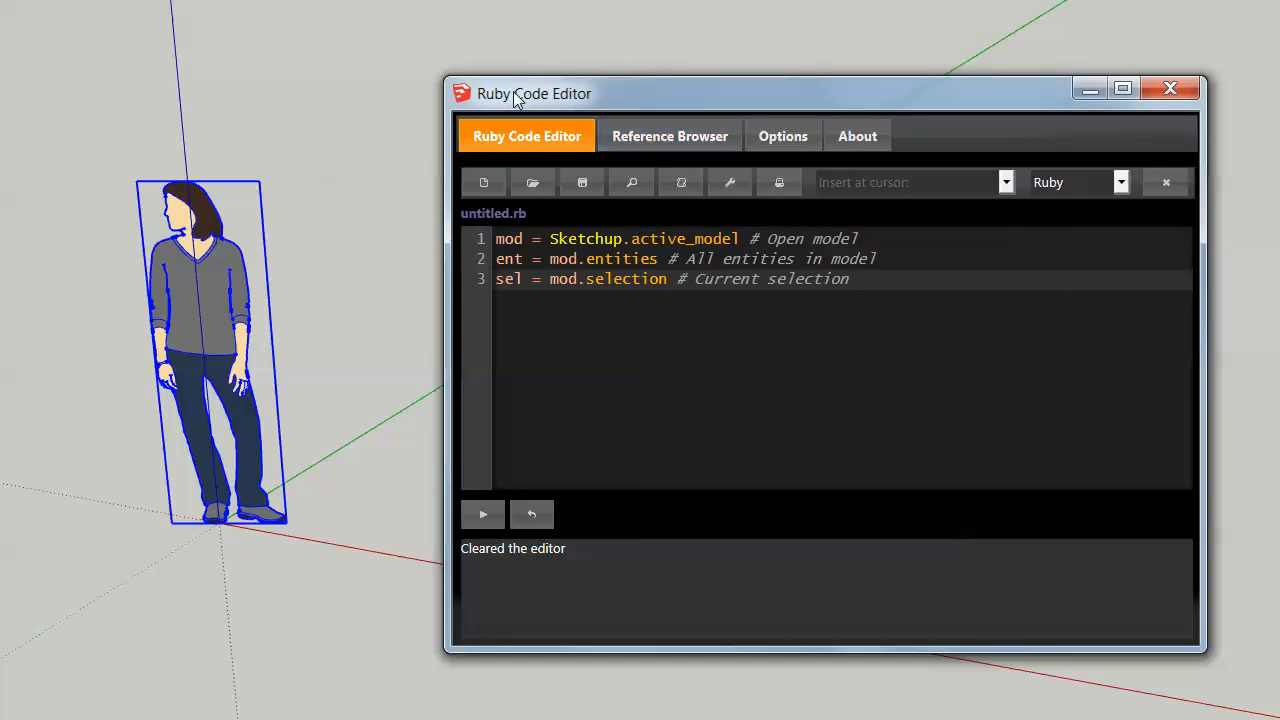
{"action": "mouse_move", "coordinate": [545, 100]}
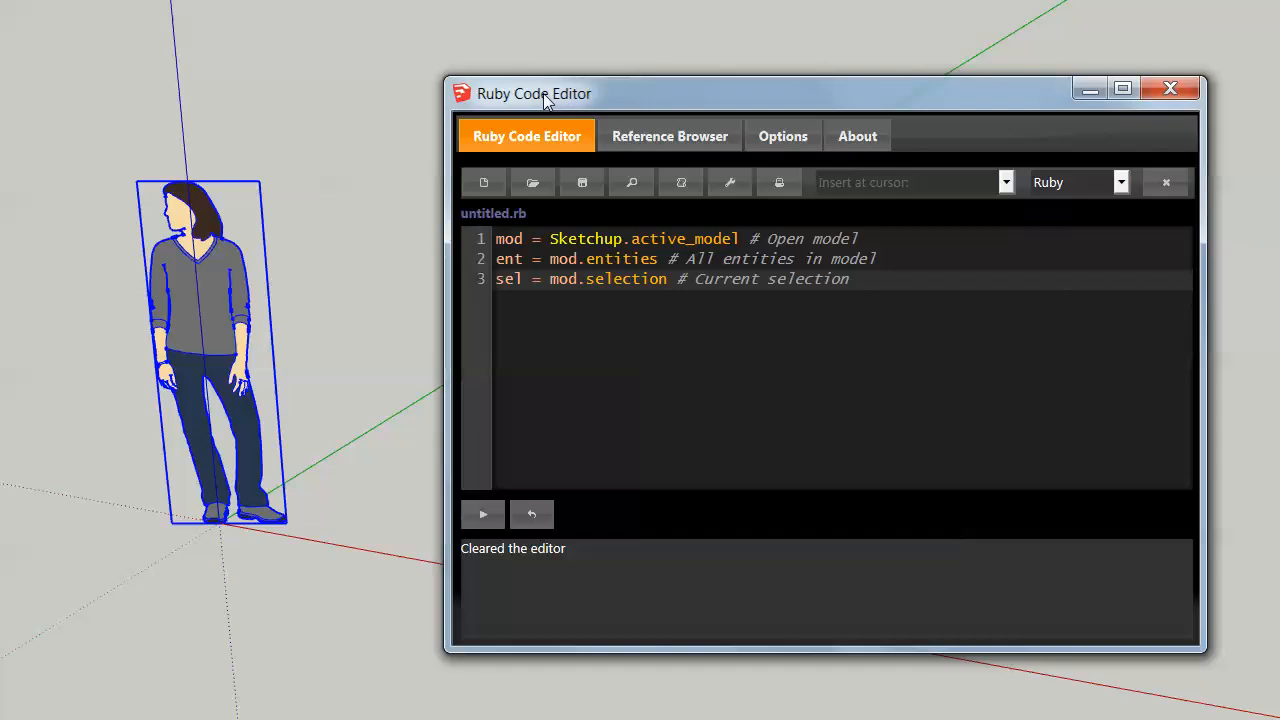
{"action": "mouse_move", "coordinate": [665, 100]}
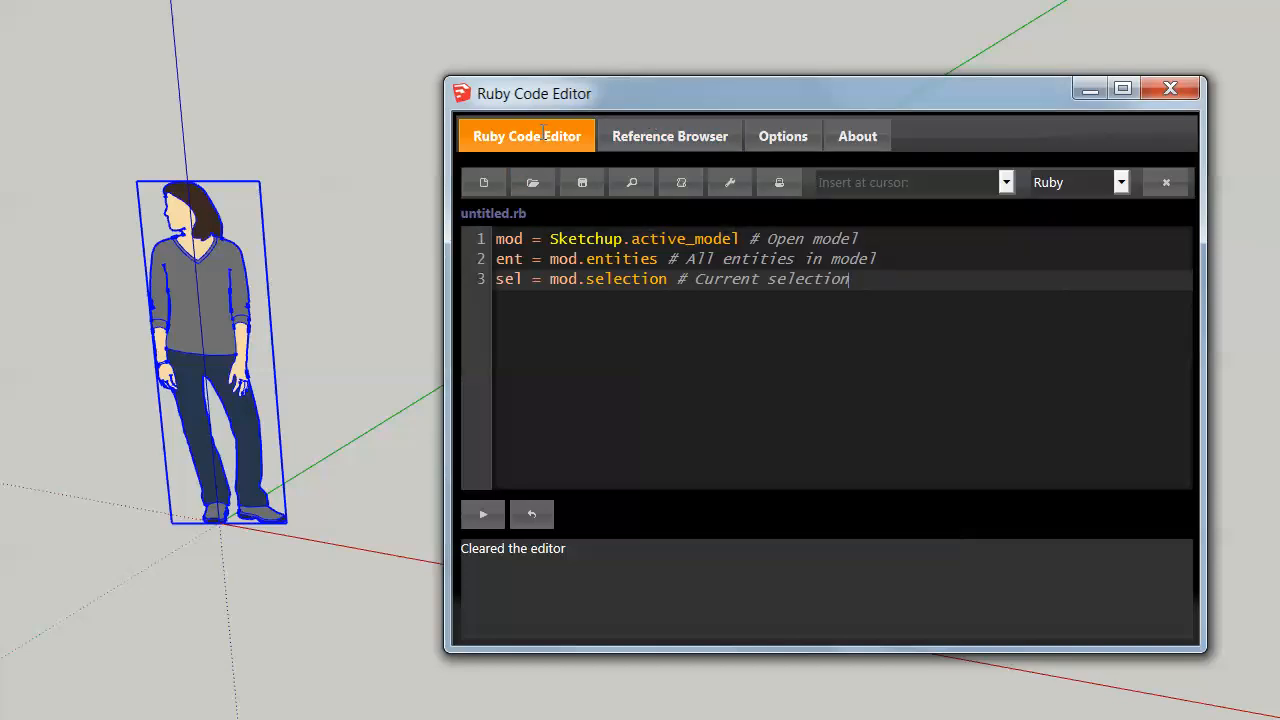
{"action": "mouse_move", "coordinate": [630, 97]}
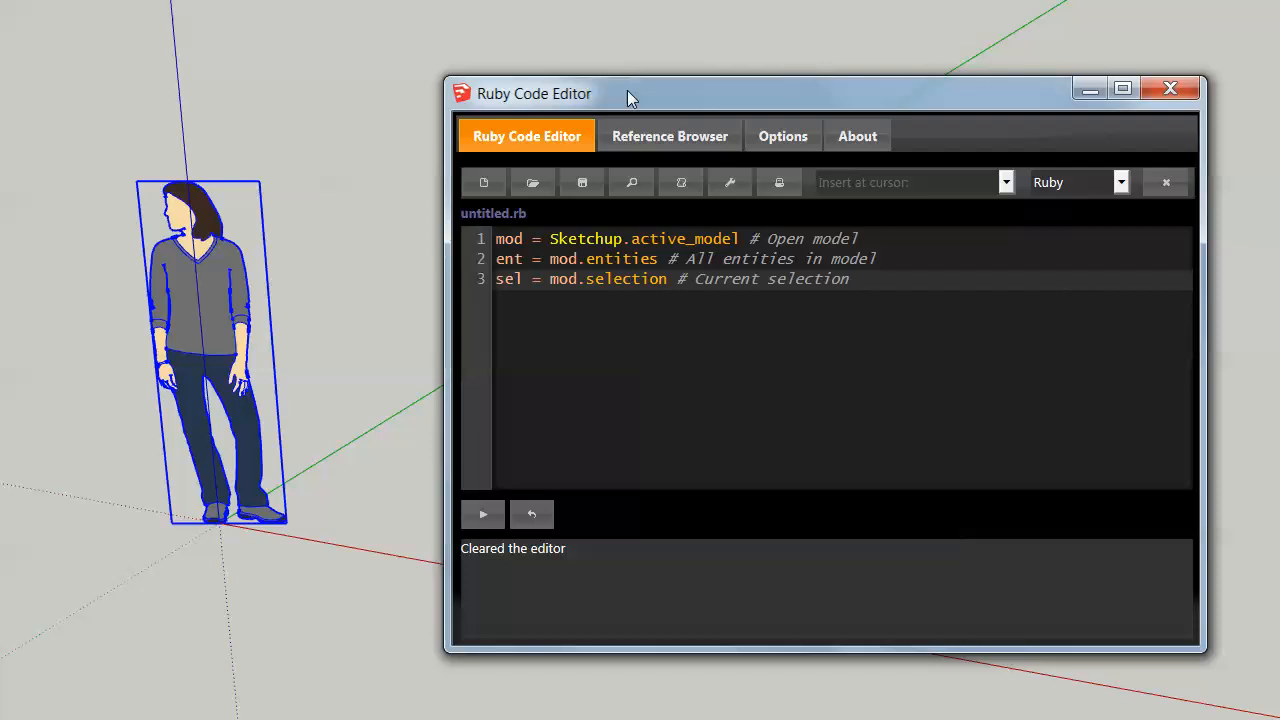
{"action": "mouse_move", "coordinate": [547, 107]}
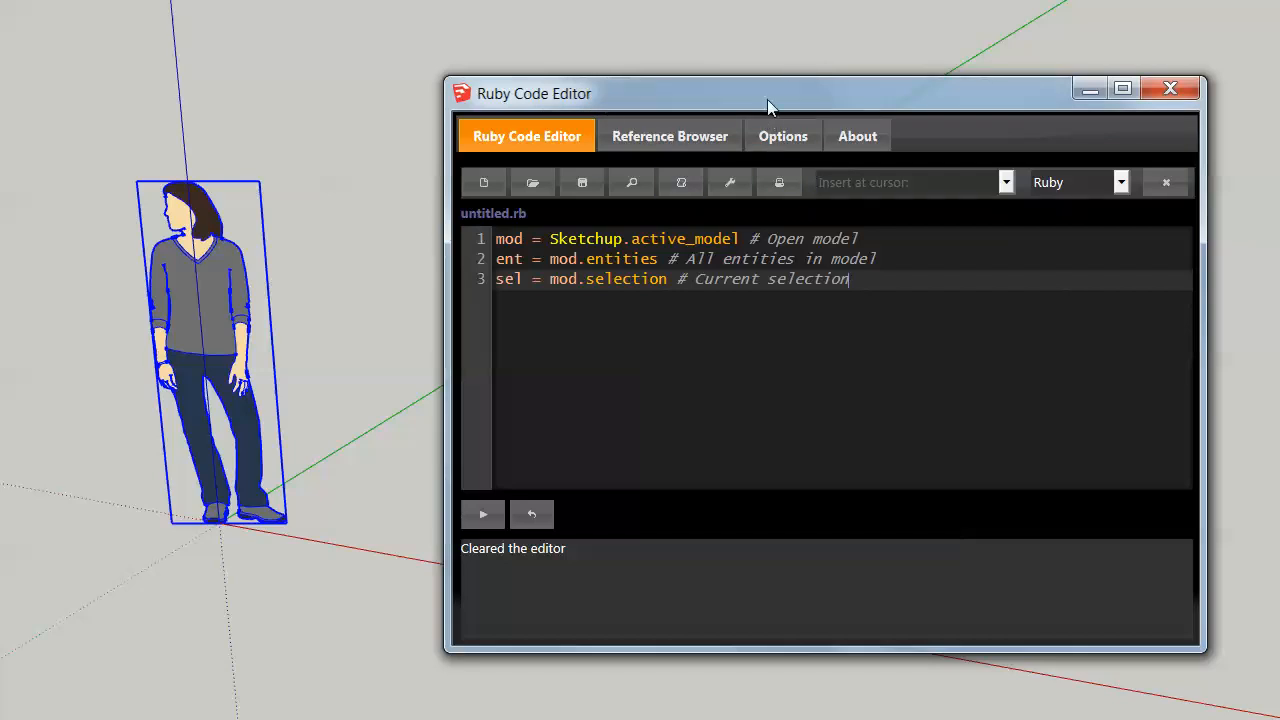
{"action": "mouse_move", "coordinate": [800, 247]}
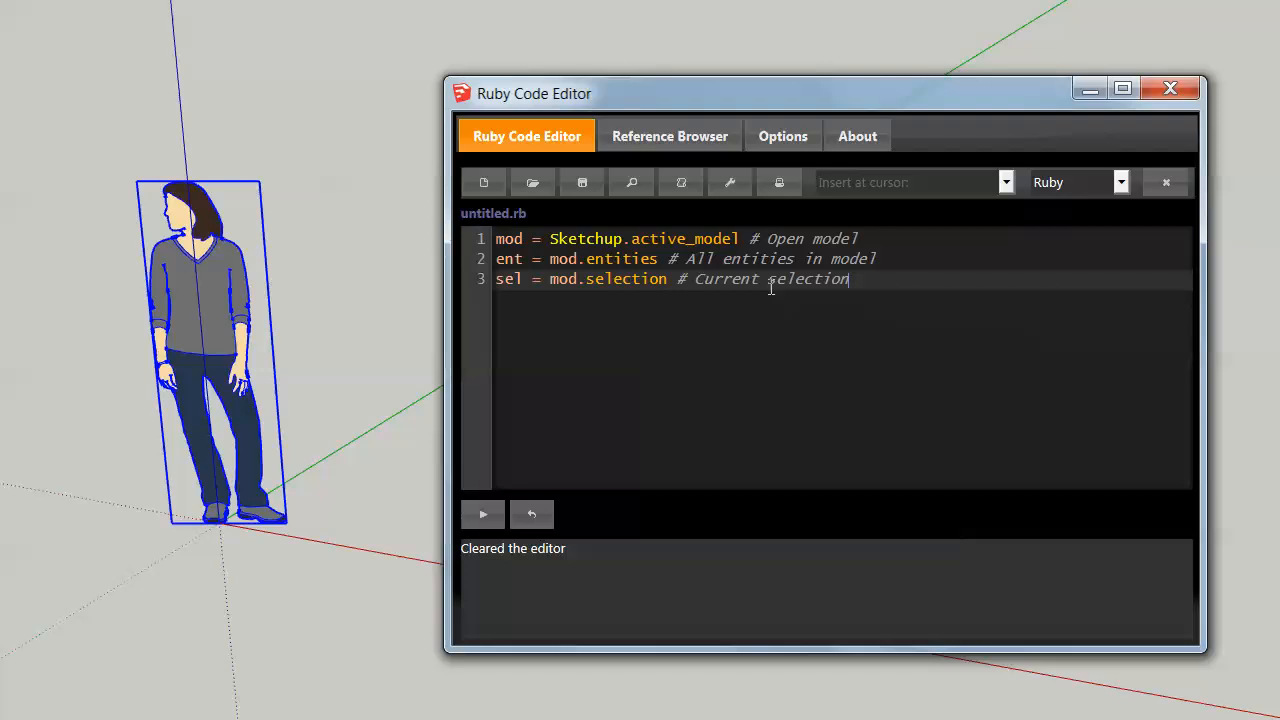
{"action": "mouse_move", "coordinate": [533, 182]}
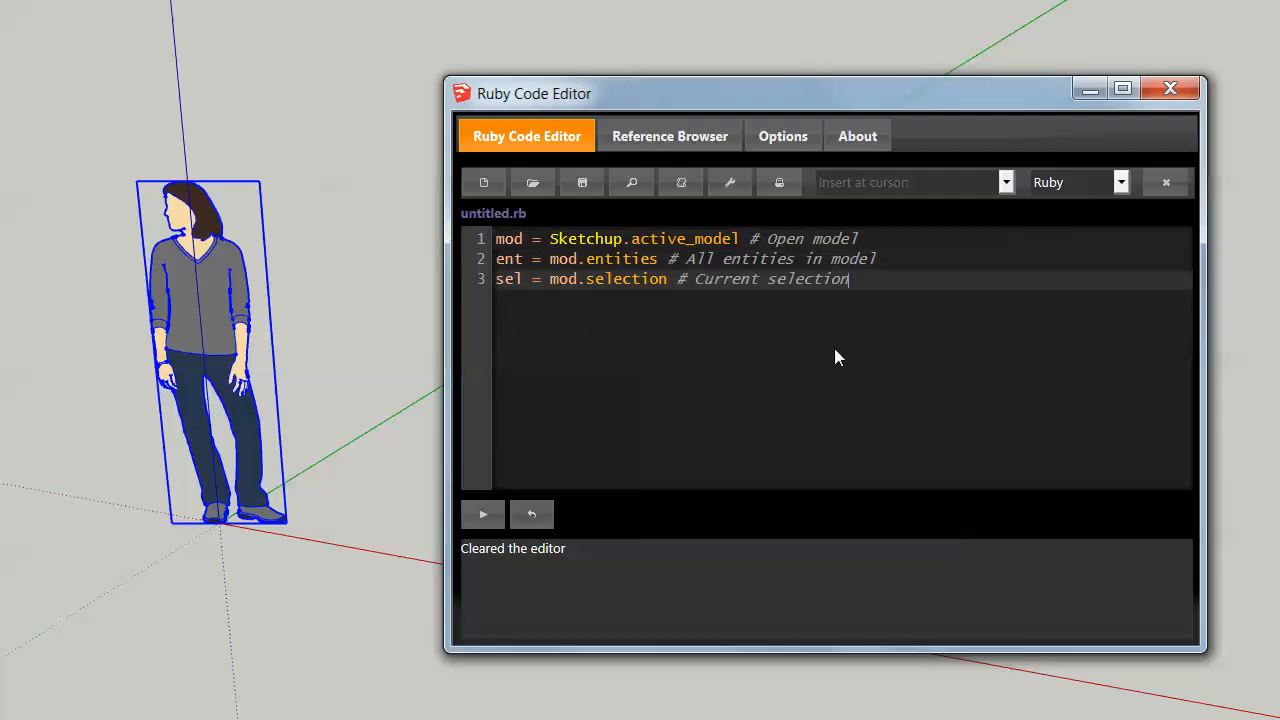
{"action": "mouse_move", "coordinate": [483, 182]}
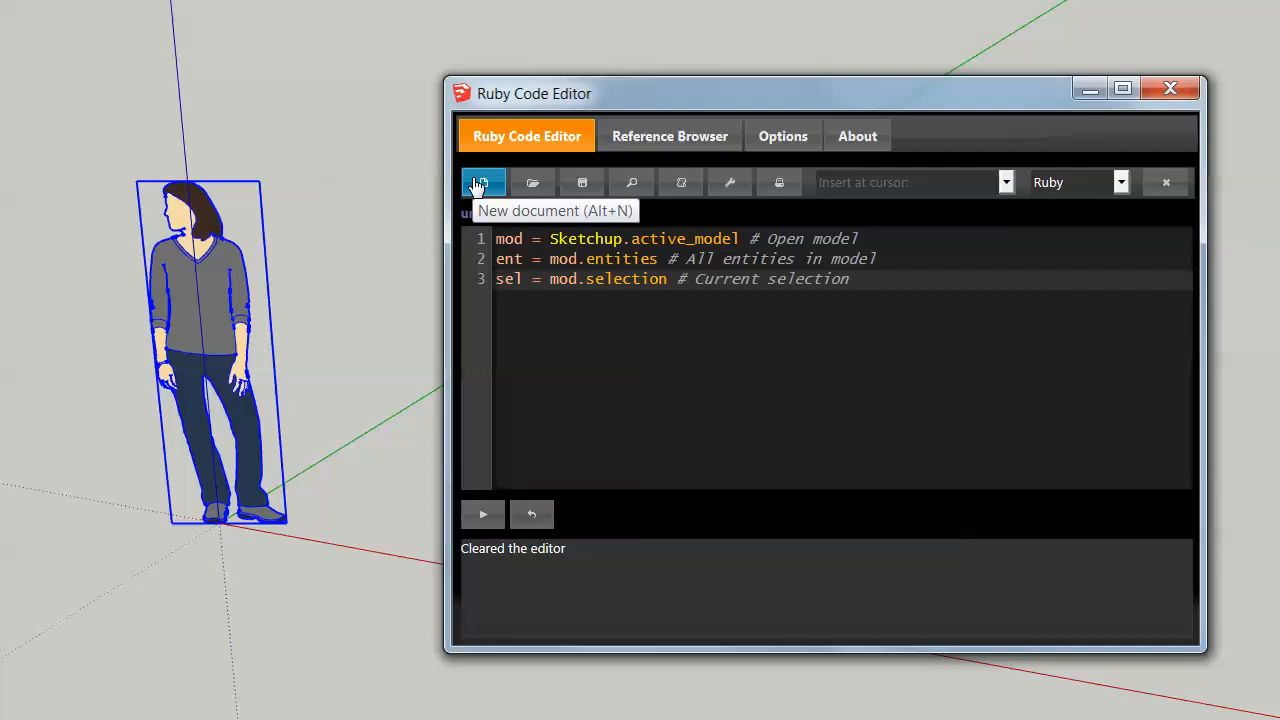
Show the Trimble API Reference page in the code editor's reference browser
{"action": "left_click", "coordinate": [483, 182]}
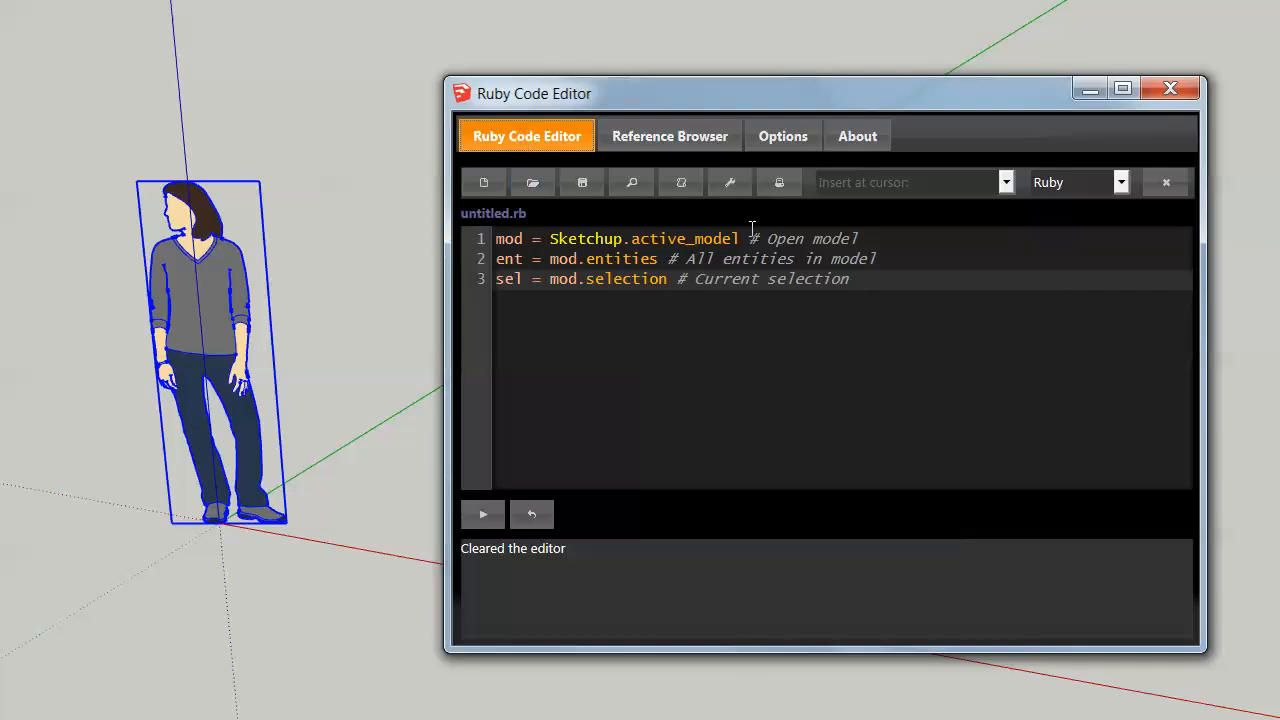
{"action": "left_click", "coordinate": [669, 136]}
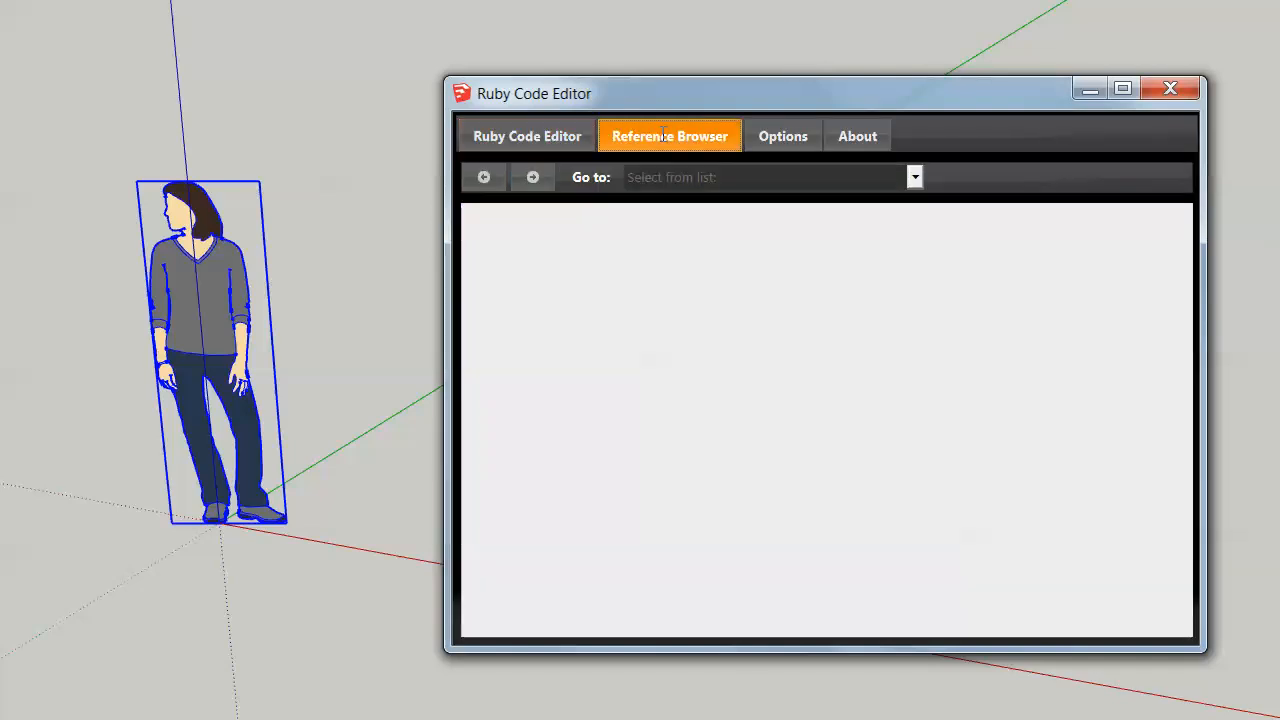
{"action": "mouse_move", "coordinate": [669, 181]}
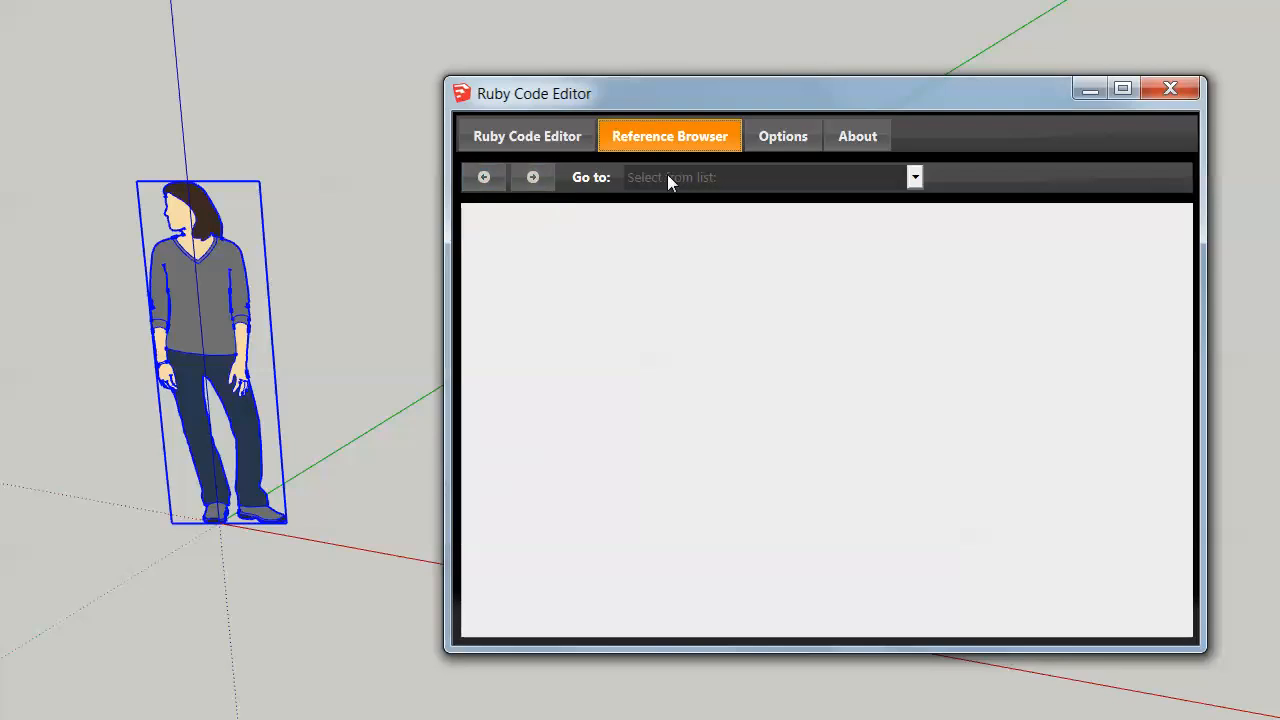
{"action": "left_click", "coordinate": [911, 177]}
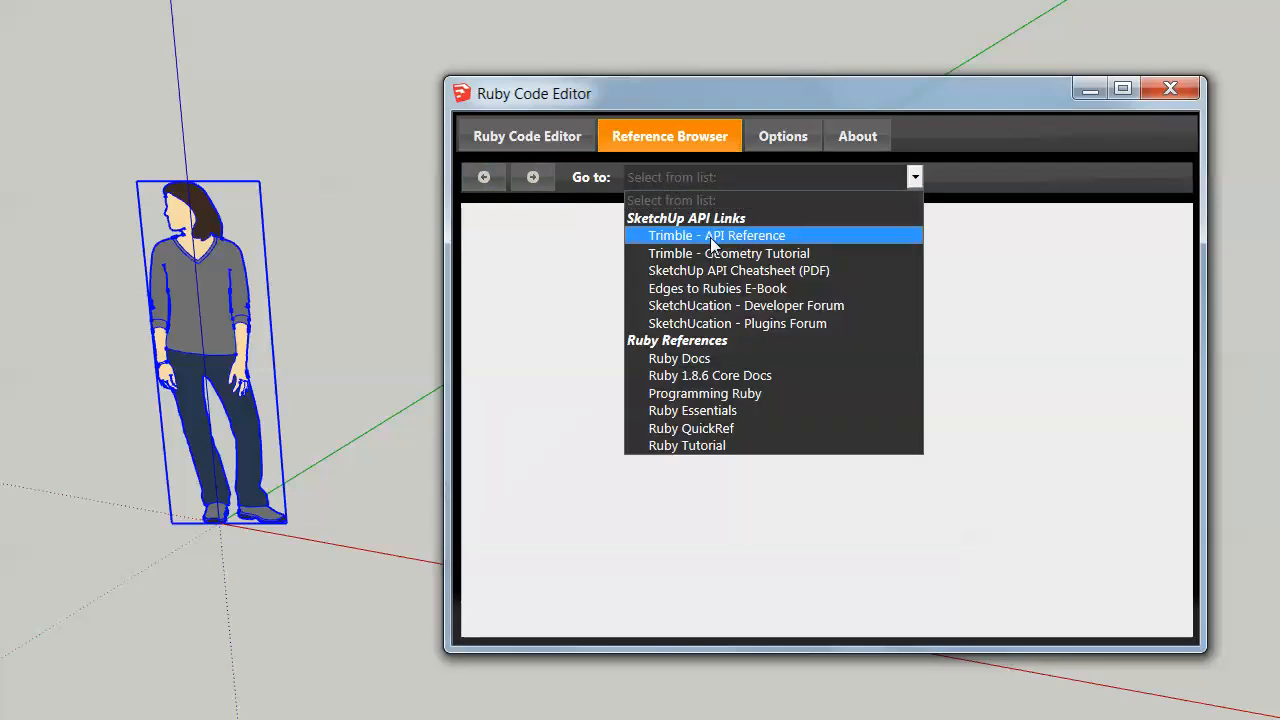
{"action": "left_click", "coordinate": [716, 235]}
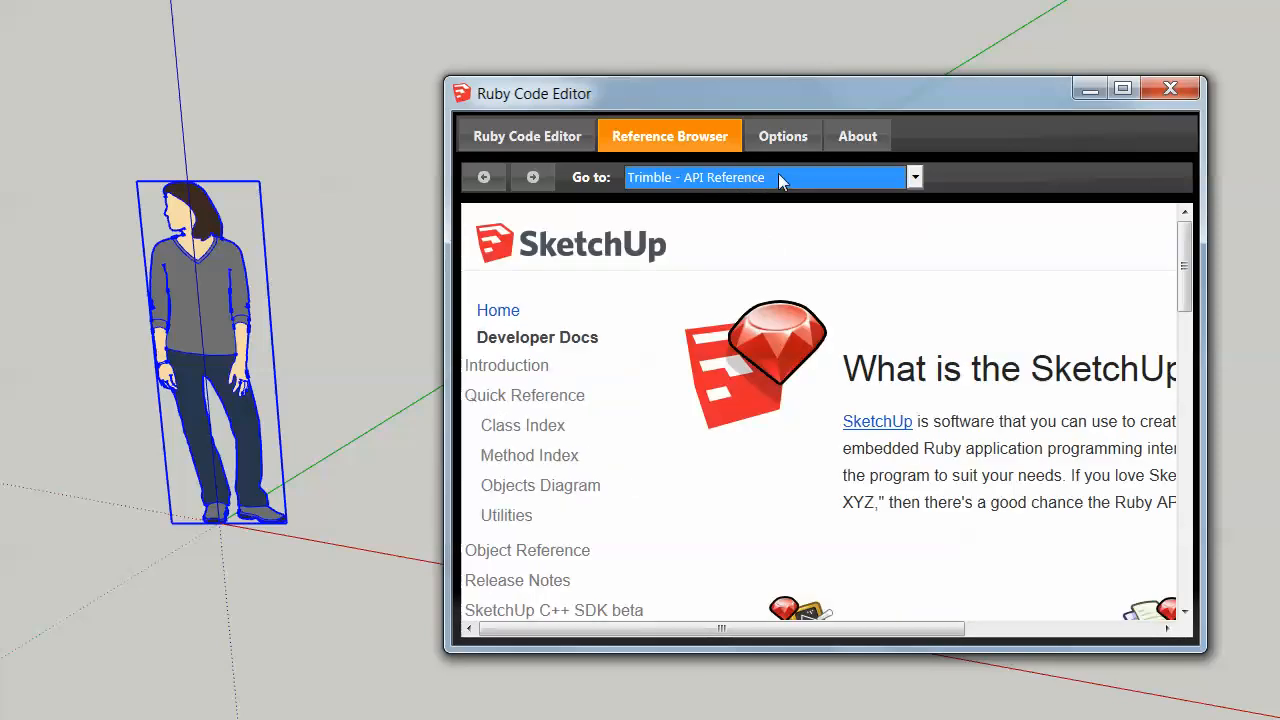
Switch the reference browser to Ruby 1.8.6 Core Docs and dismiss the script error
{"action": "left_click", "coordinate": [912, 177]}
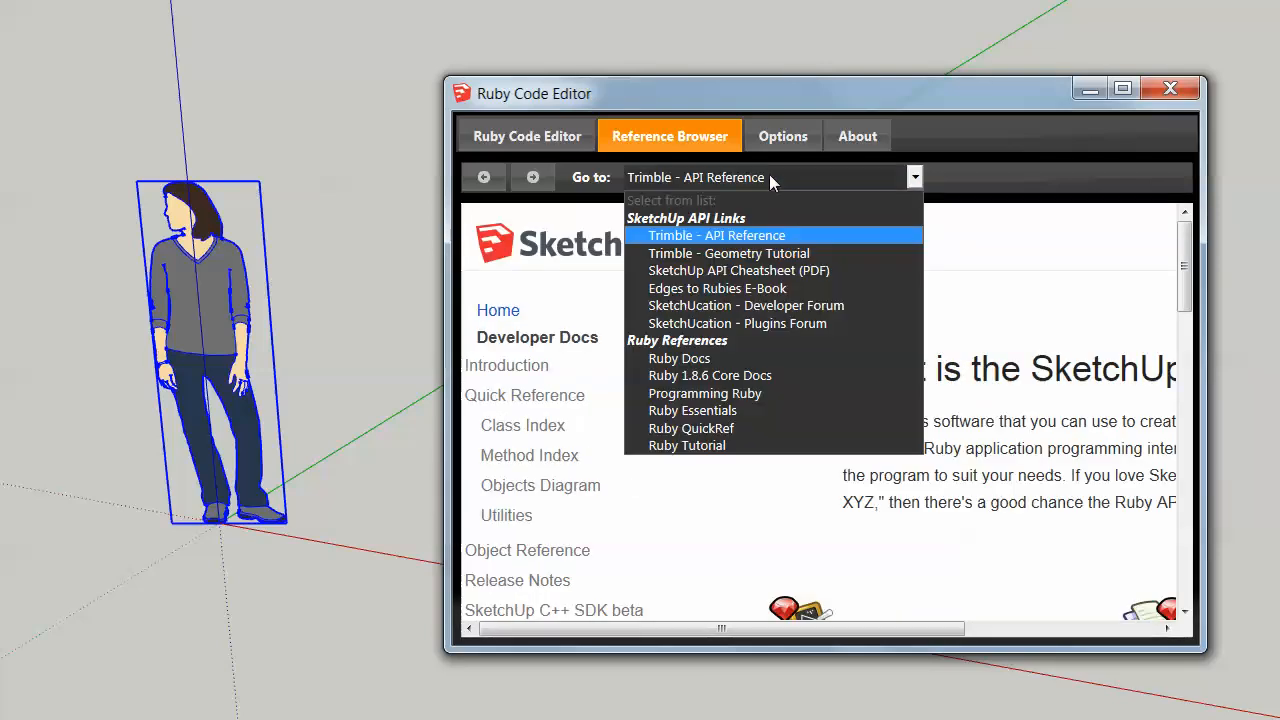
{"action": "mouse_move", "coordinate": [728, 253]}
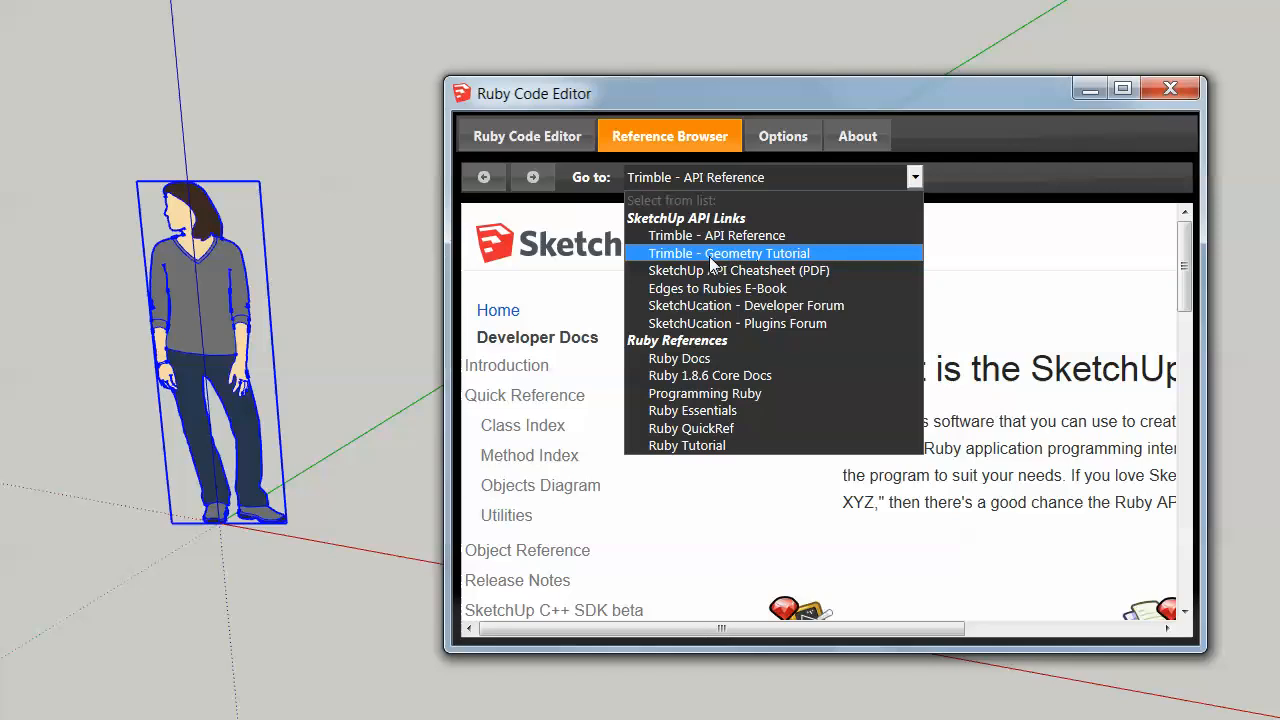
{"action": "left_click", "coordinate": [710, 375]}
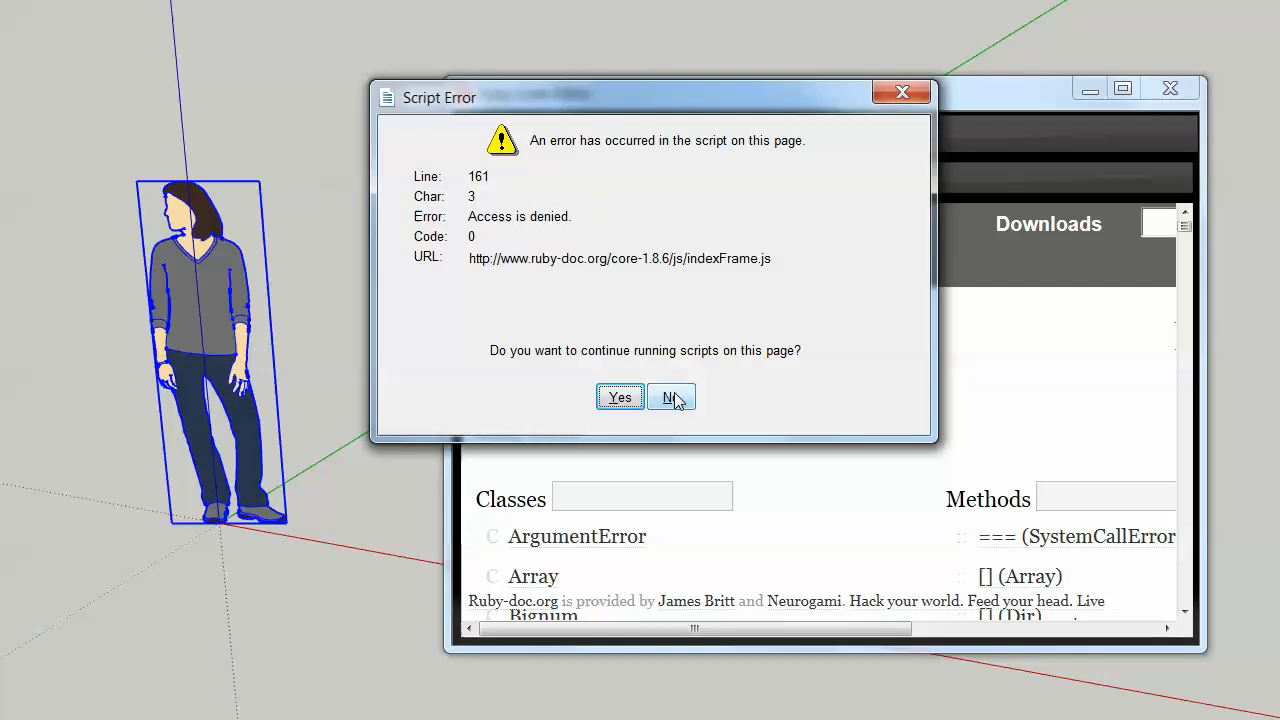
{"action": "mouse_move", "coordinate": [768, 331]}
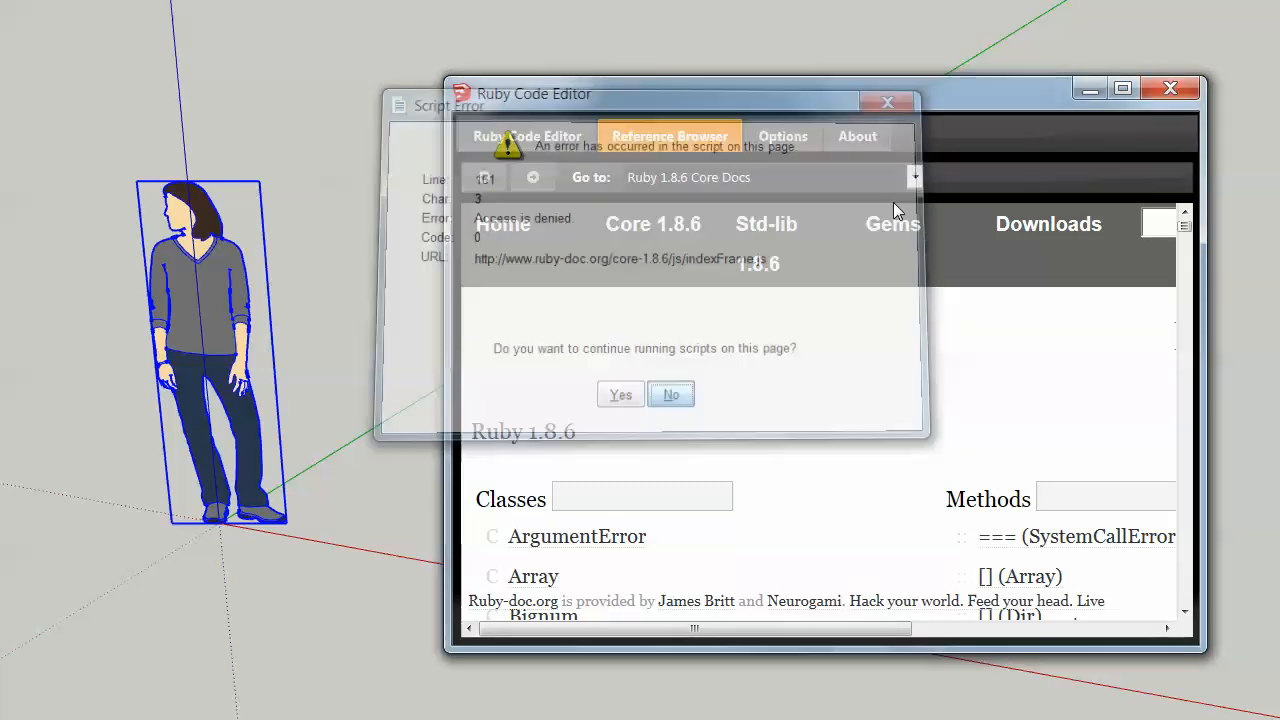
{"action": "left_click", "coordinate": [671, 394]}
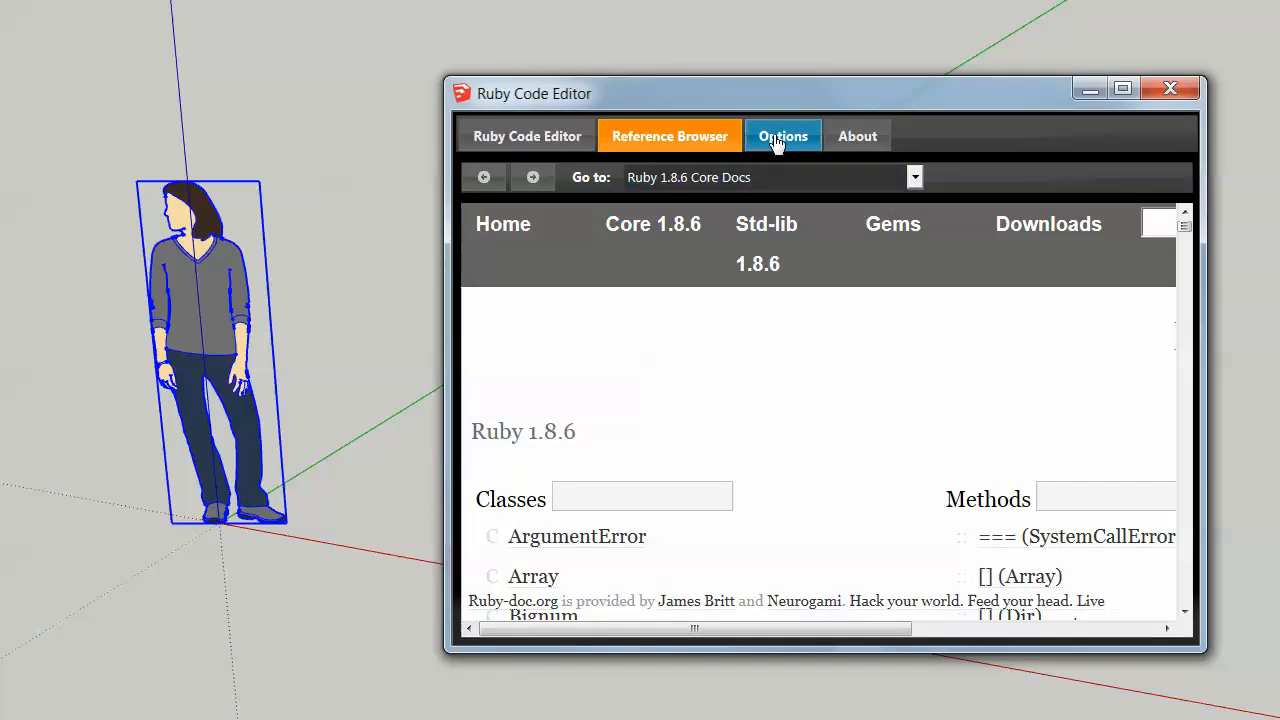
Toggle between editor and Options tabs, ending on the font, indentation and backup settings
{"action": "left_click", "coordinate": [782, 136]}
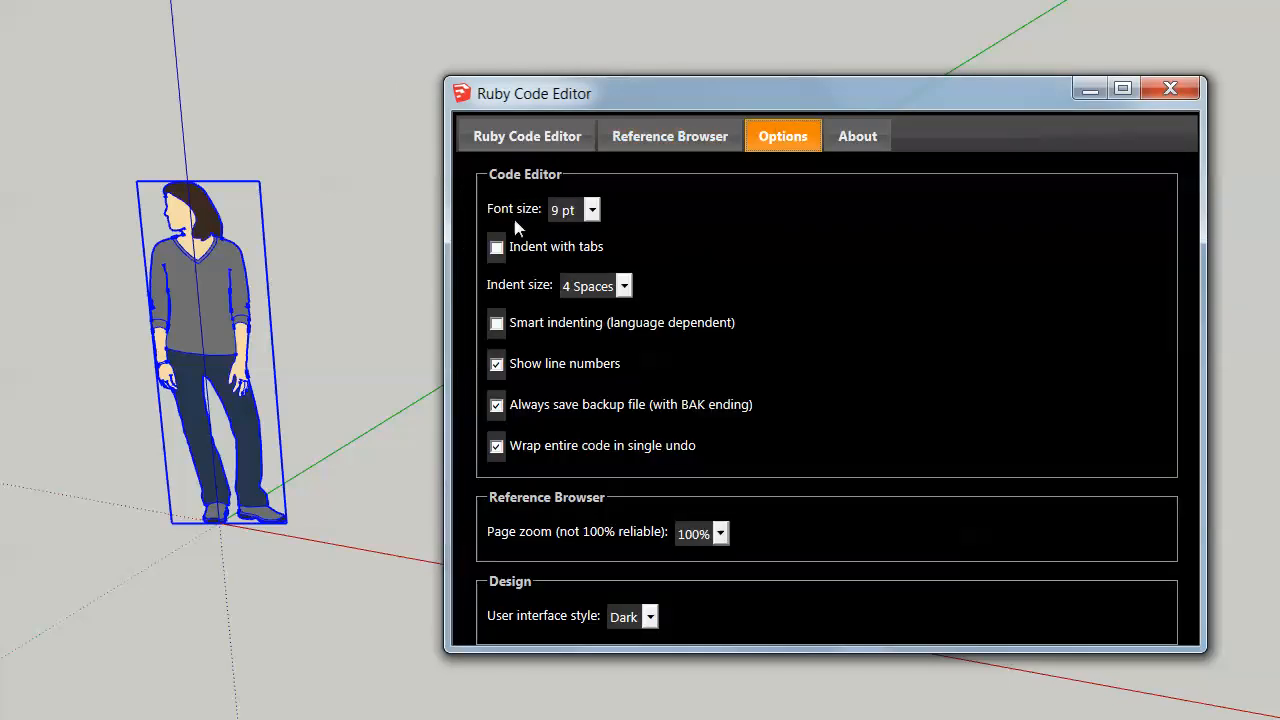
{"action": "mouse_move", "coordinate": [507, 208]}
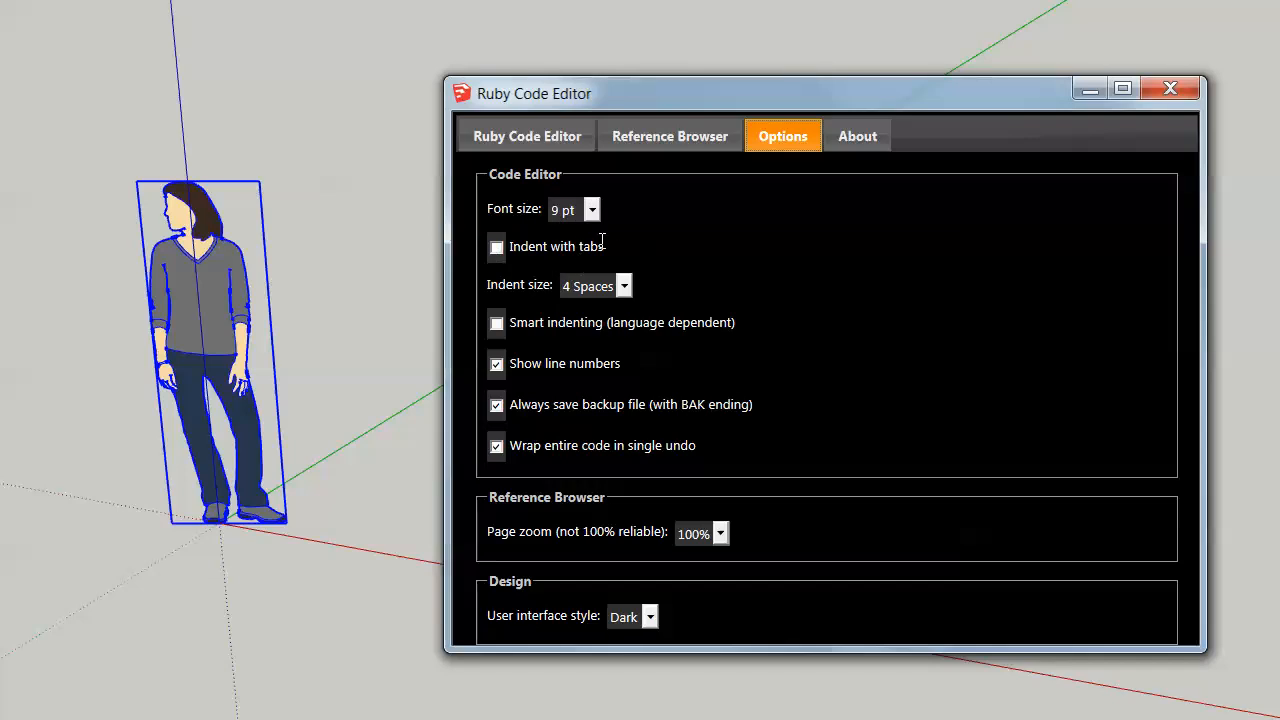
{"action": "mouse_move", "coordinate": [512, 247]}
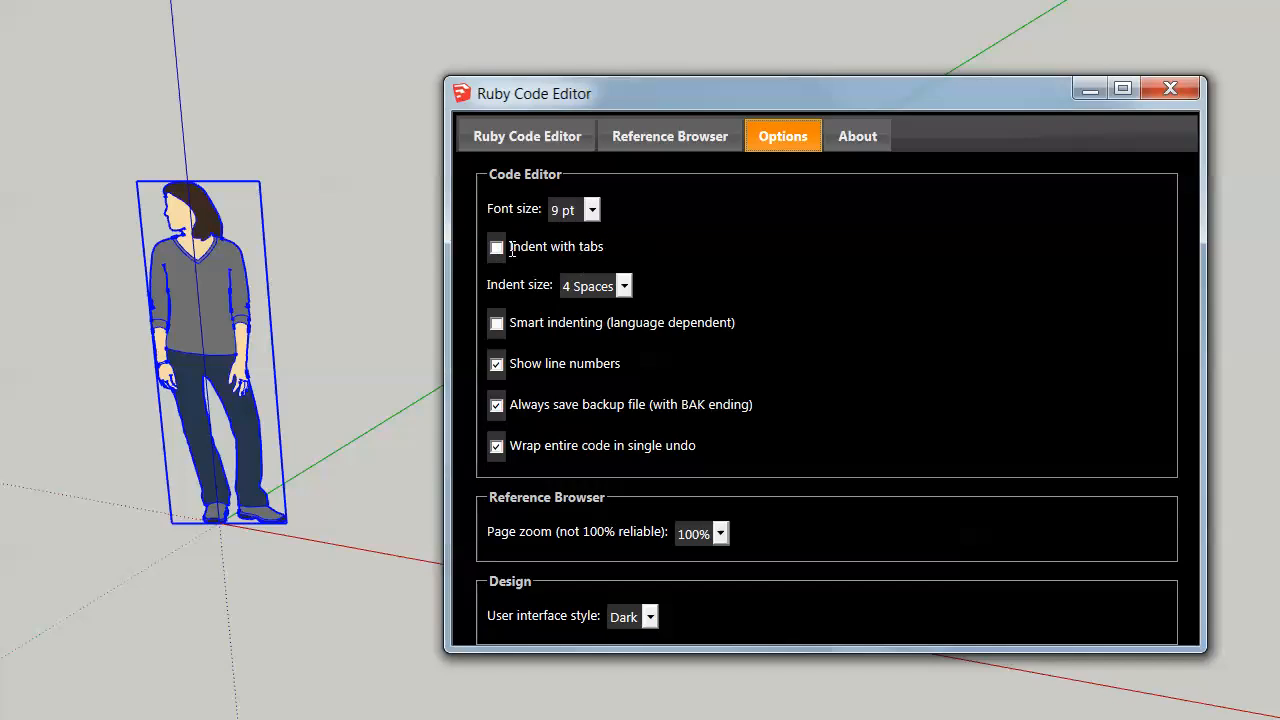
{"action": "mouse_move", "coordinate": [610, 287]}
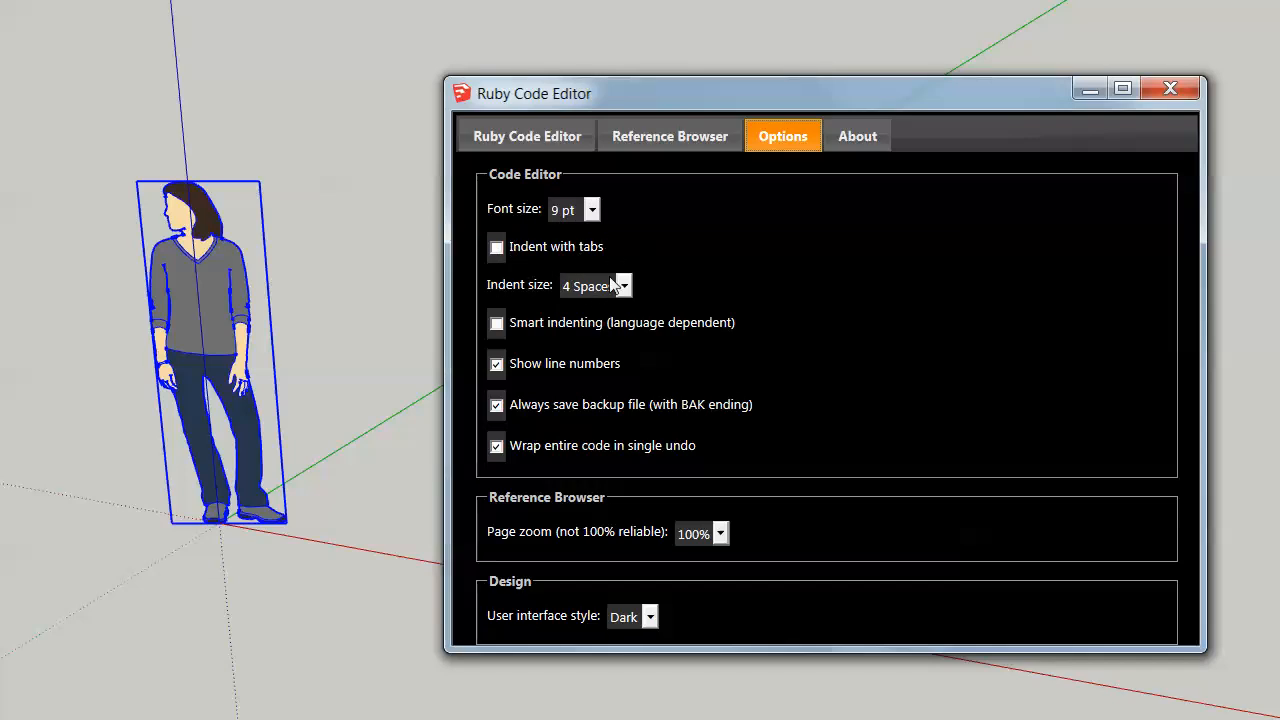
{"action": "left_click", "coordinate": [588, 285]}
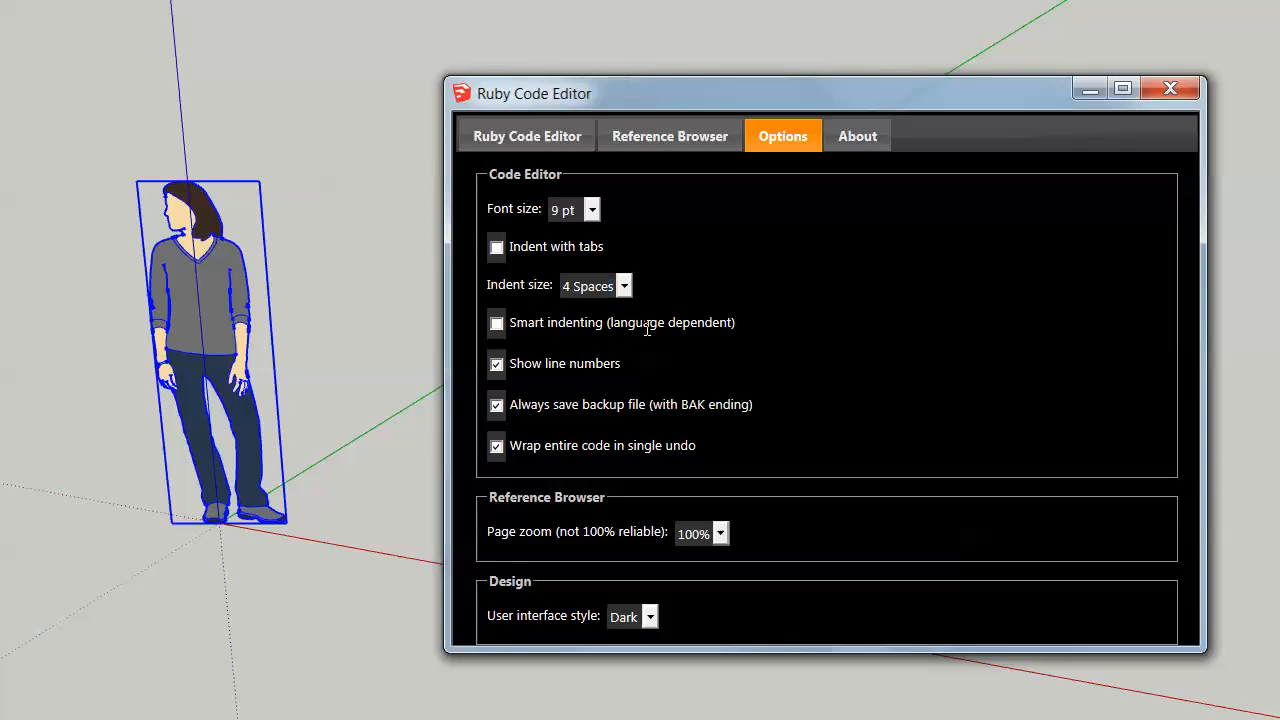
{"action": "mouse_move", "coordinate": [743, 332]}
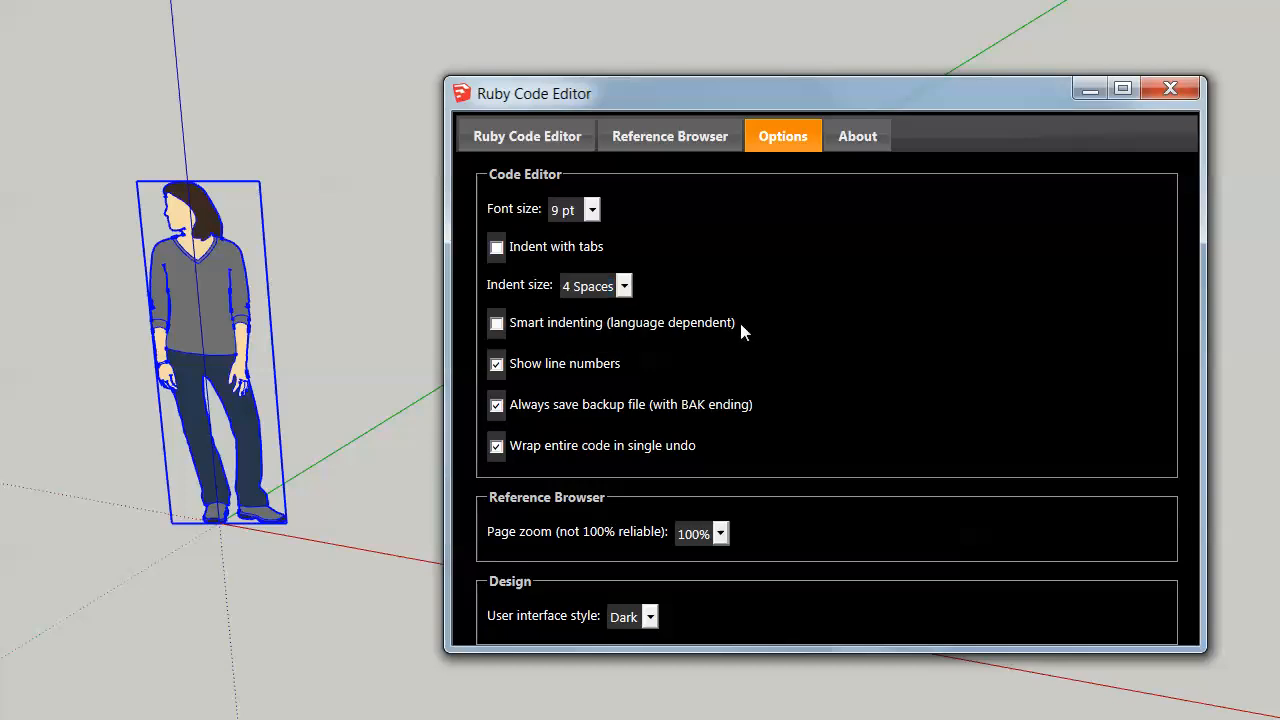
{"action": "mouse_move", "coordinate": [510, 204]}
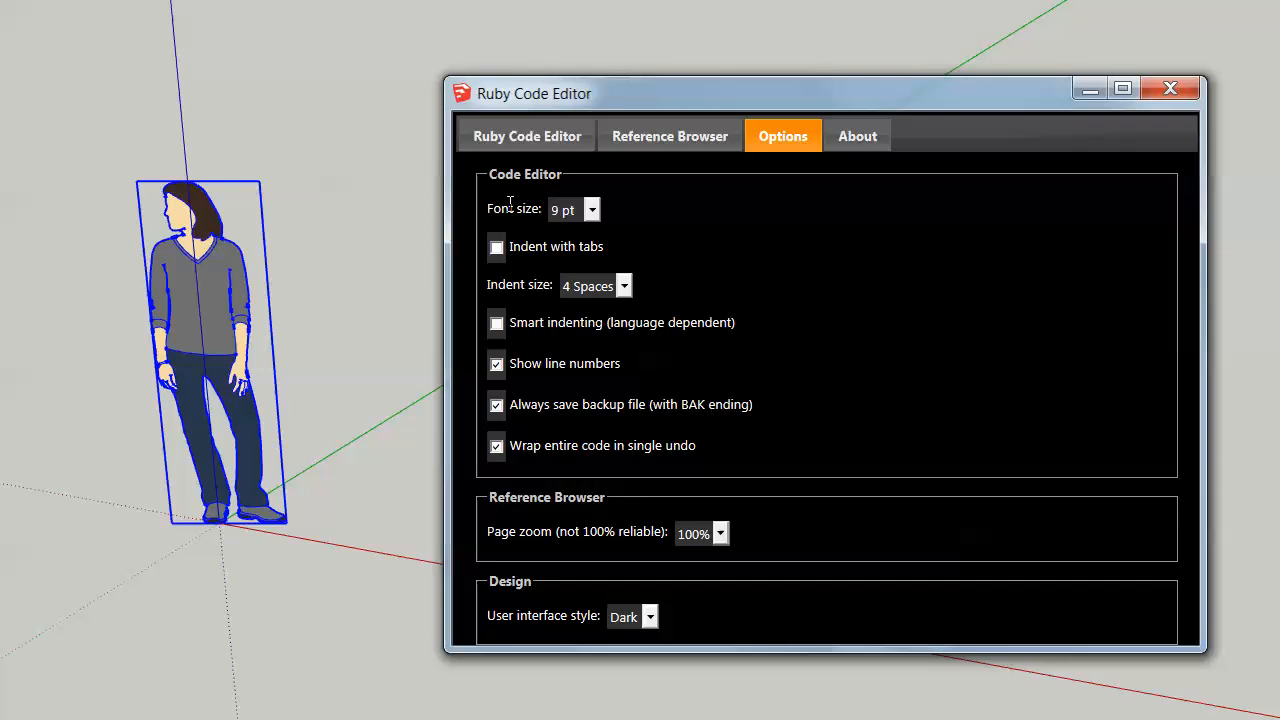
{"action": "left_click", "coordinate": [526, 136]}
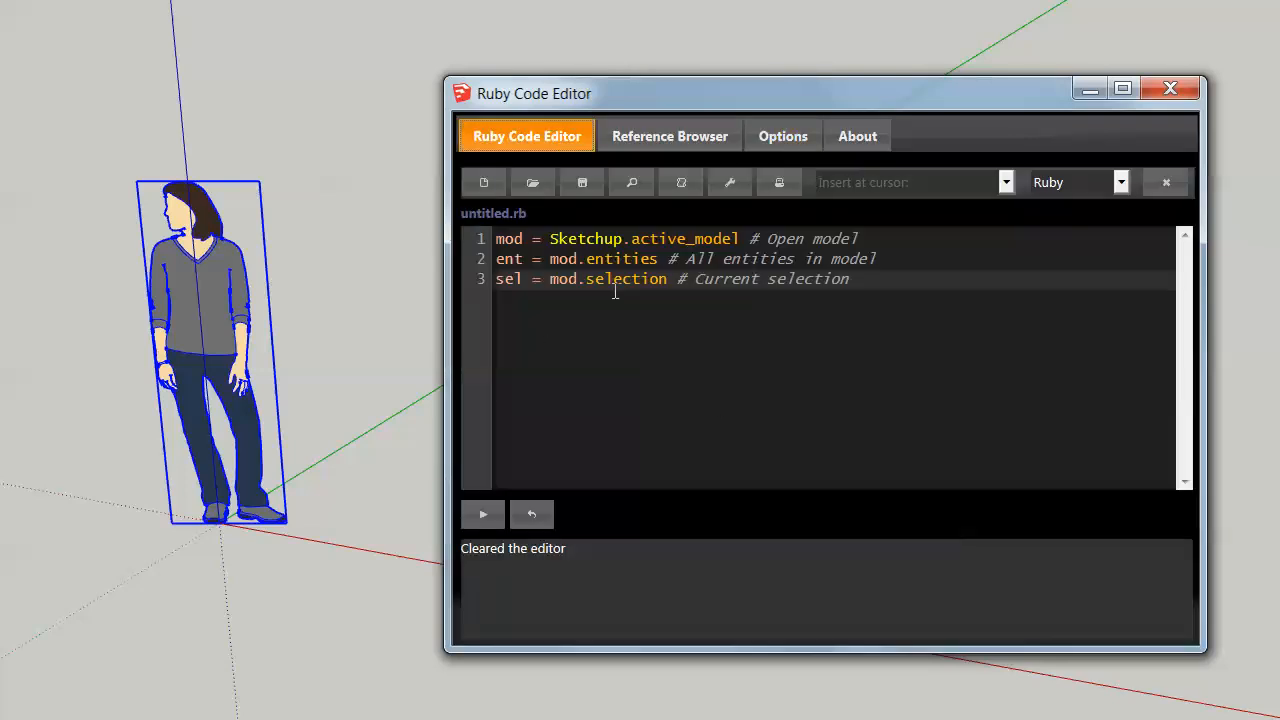
{"action": "left_click", "coordinate": [783, 136]}
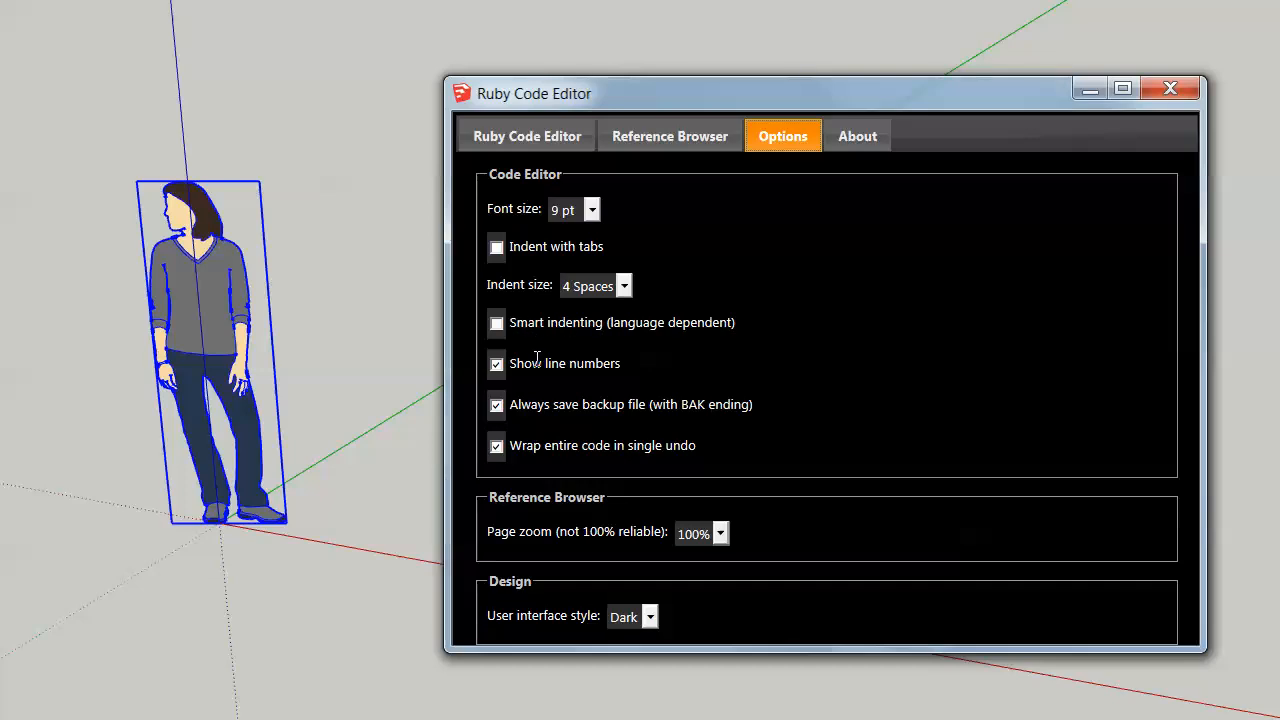
{"action": "mouse_move", "coordinate": [503, 124]}
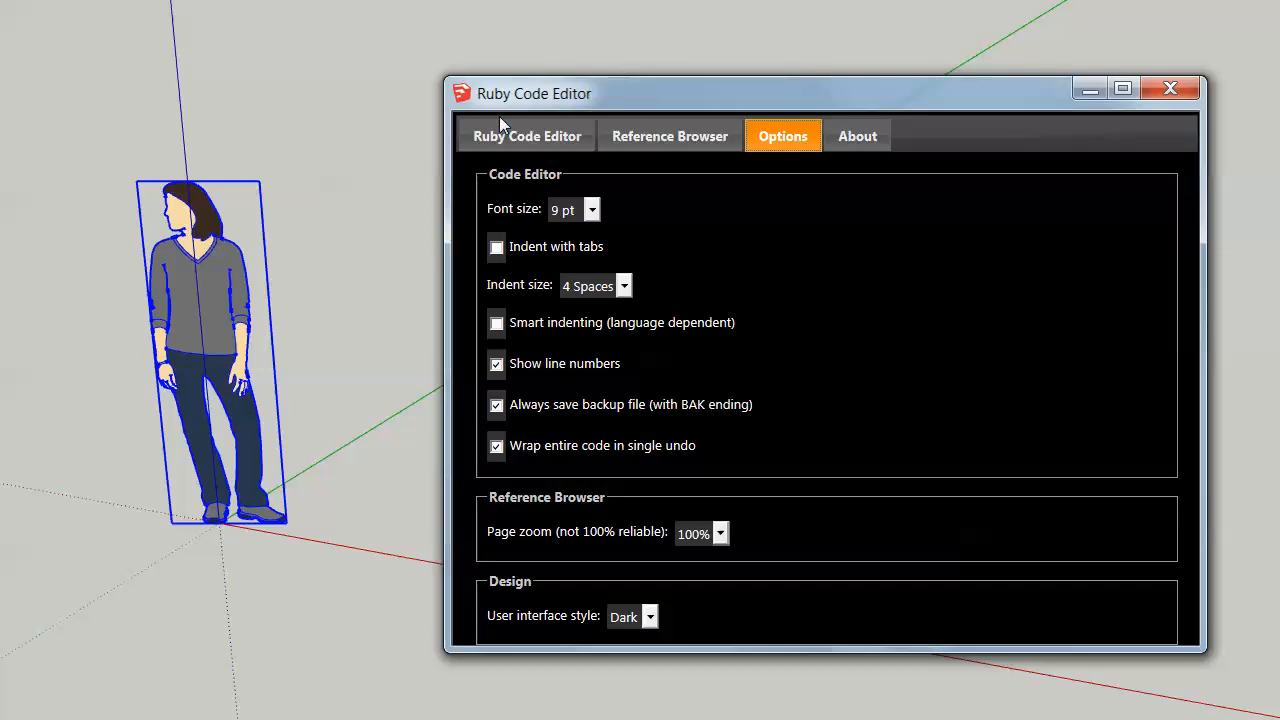
{"action": "left_click", "coordinate": [526, 136]}
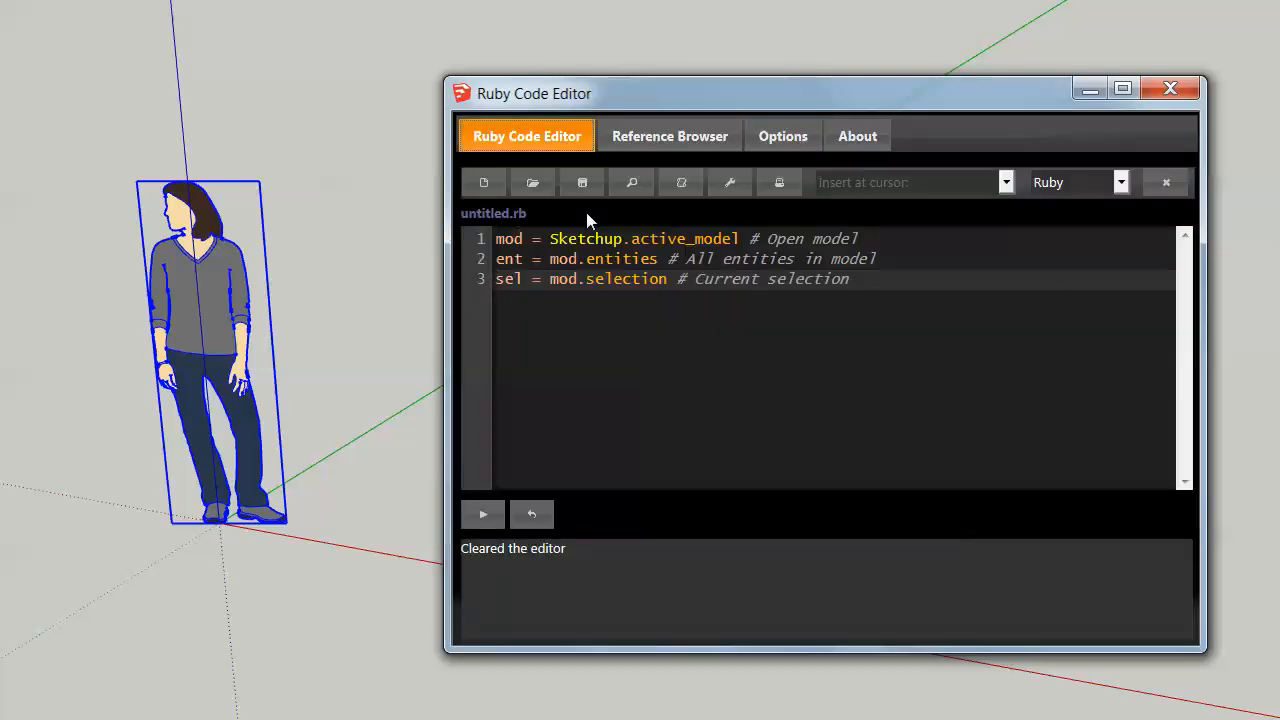
{"action": "left_click", "coordinate": [782, 136]}
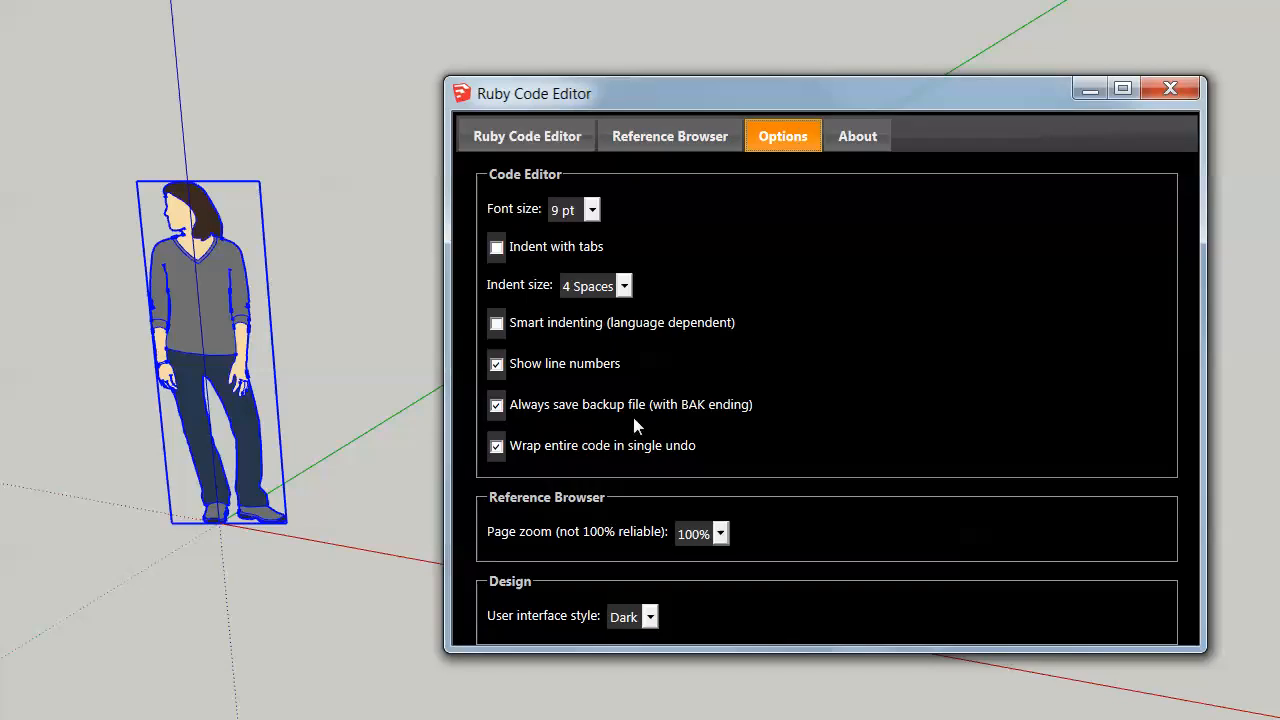
{"action": "mouse_move", "coordinate": [690, 403]}
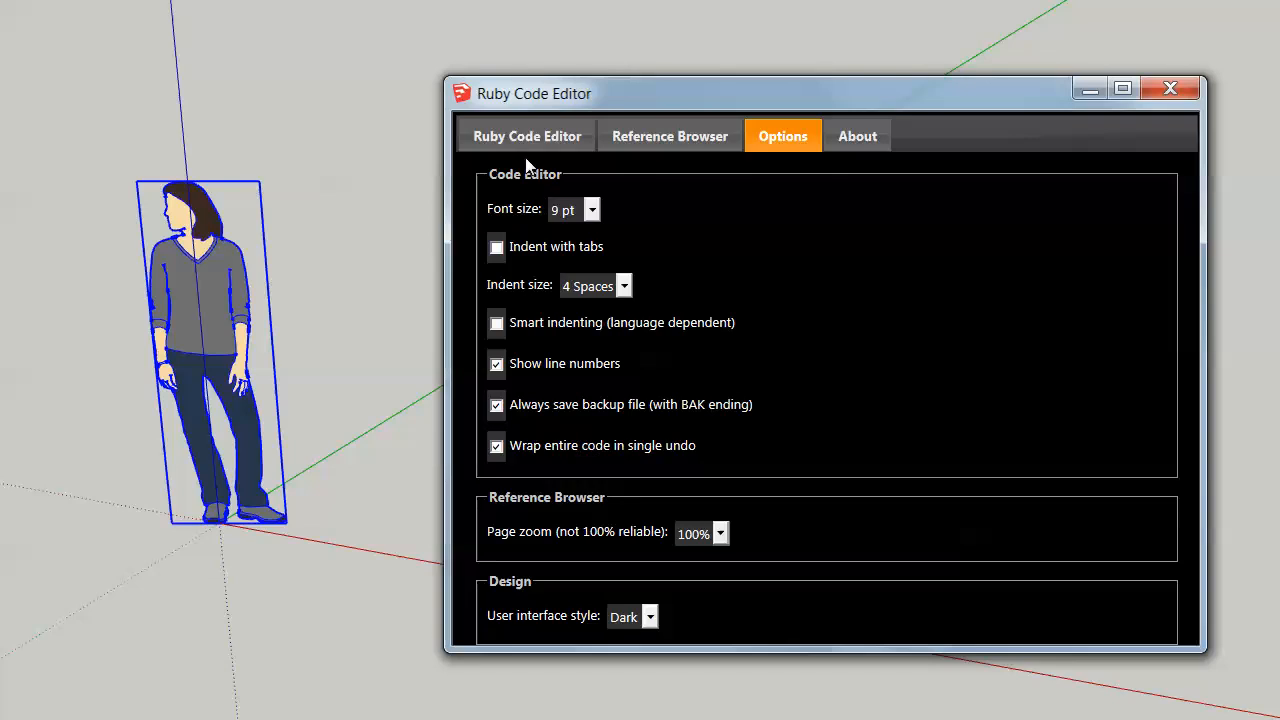
Alternate between Options and the editor, ending on the unchanged three-line starter script
{"action": "left_click", "coordinate": [526, 136]}
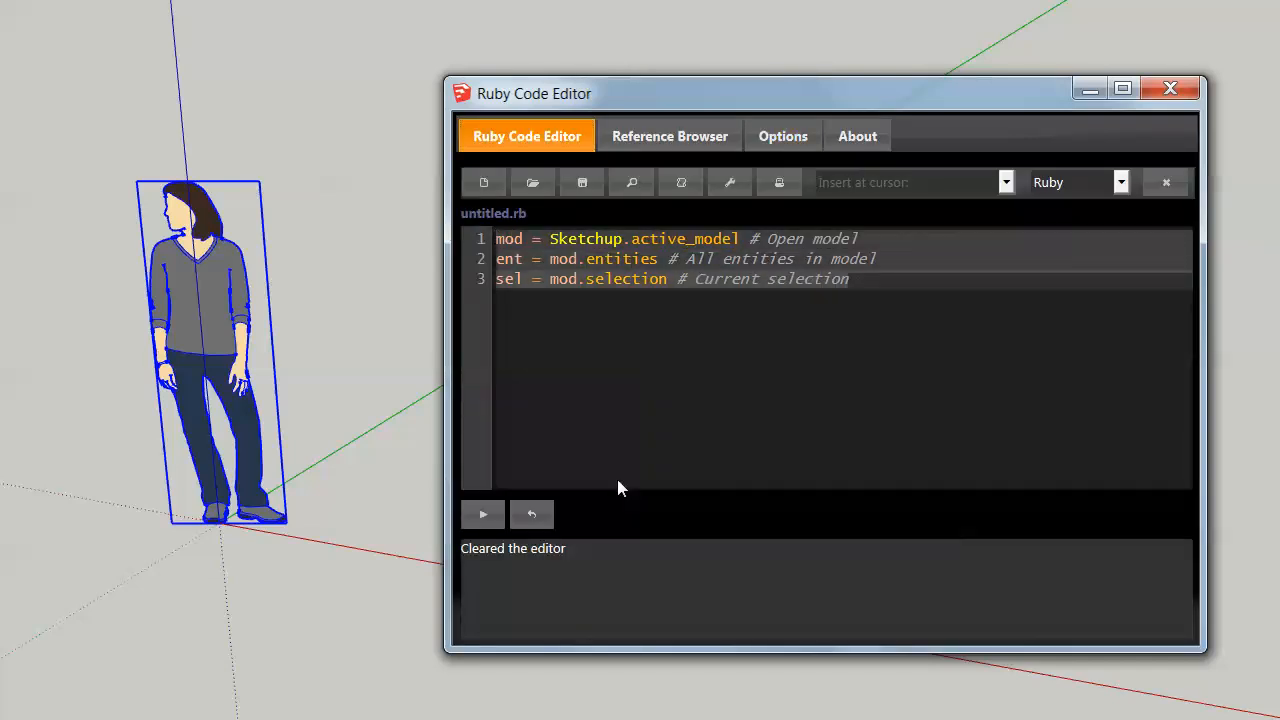
{"action": "mouse_move", "coordinate": [483, 513]}
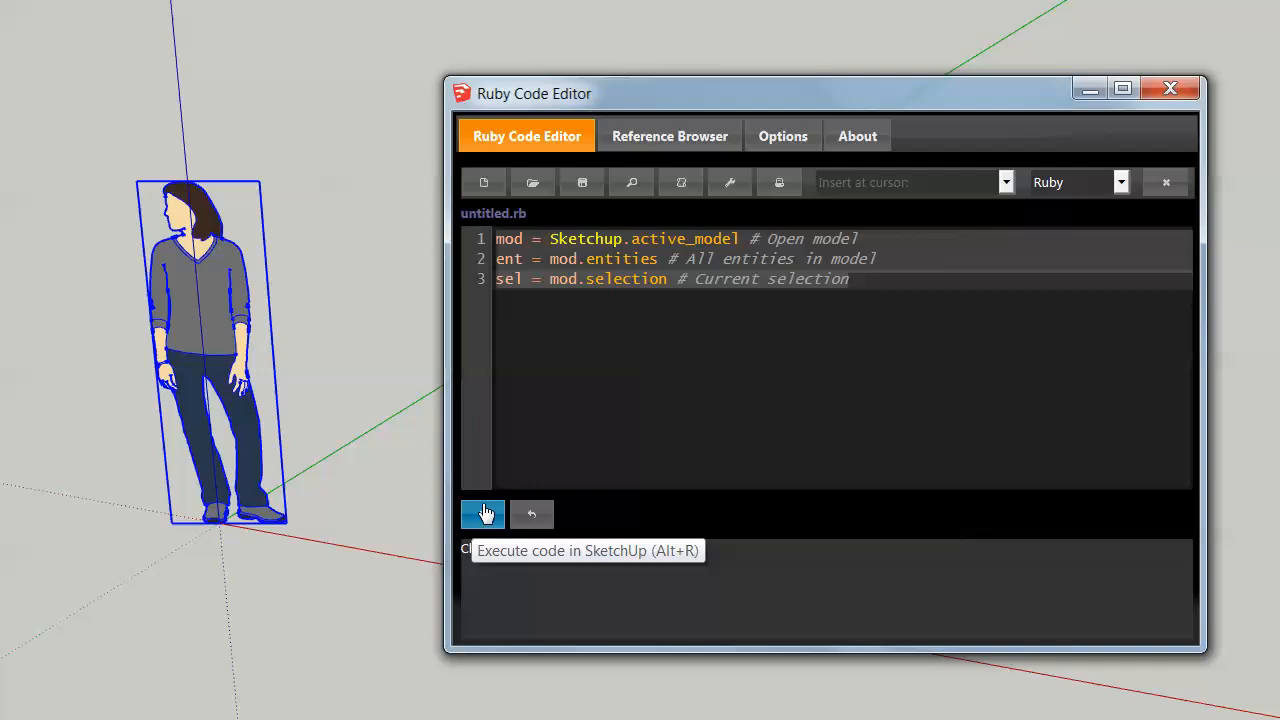
{"action": "left_click", "coordinate": [483, 514]}
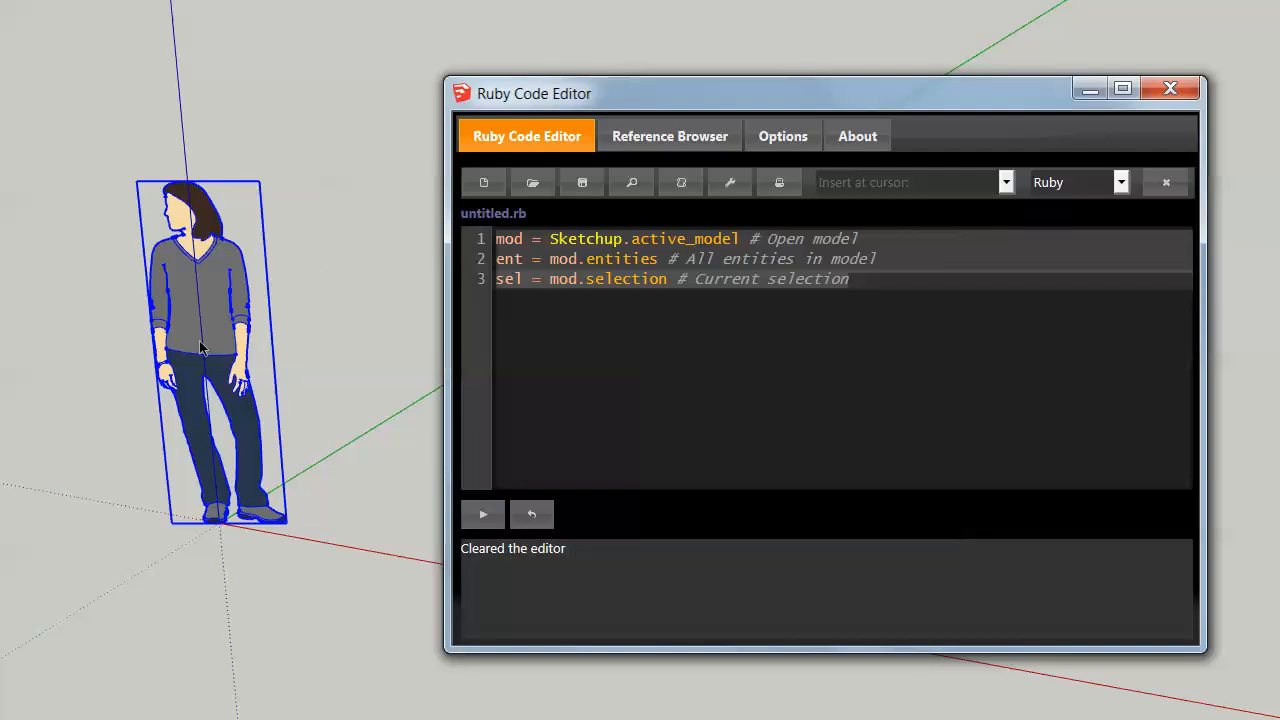
{"action": "left_click", "coordinate": [782, 136]}
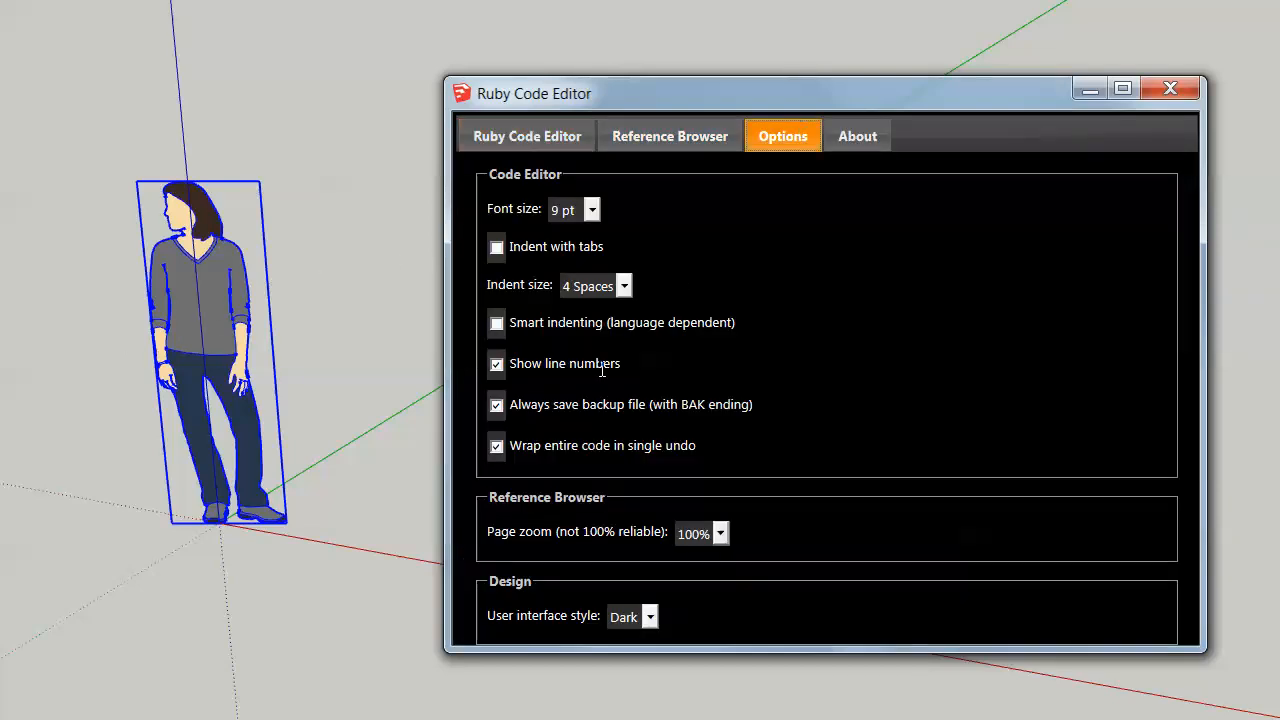
{"action": "mouse_move", "coordinate": [526, 136]}
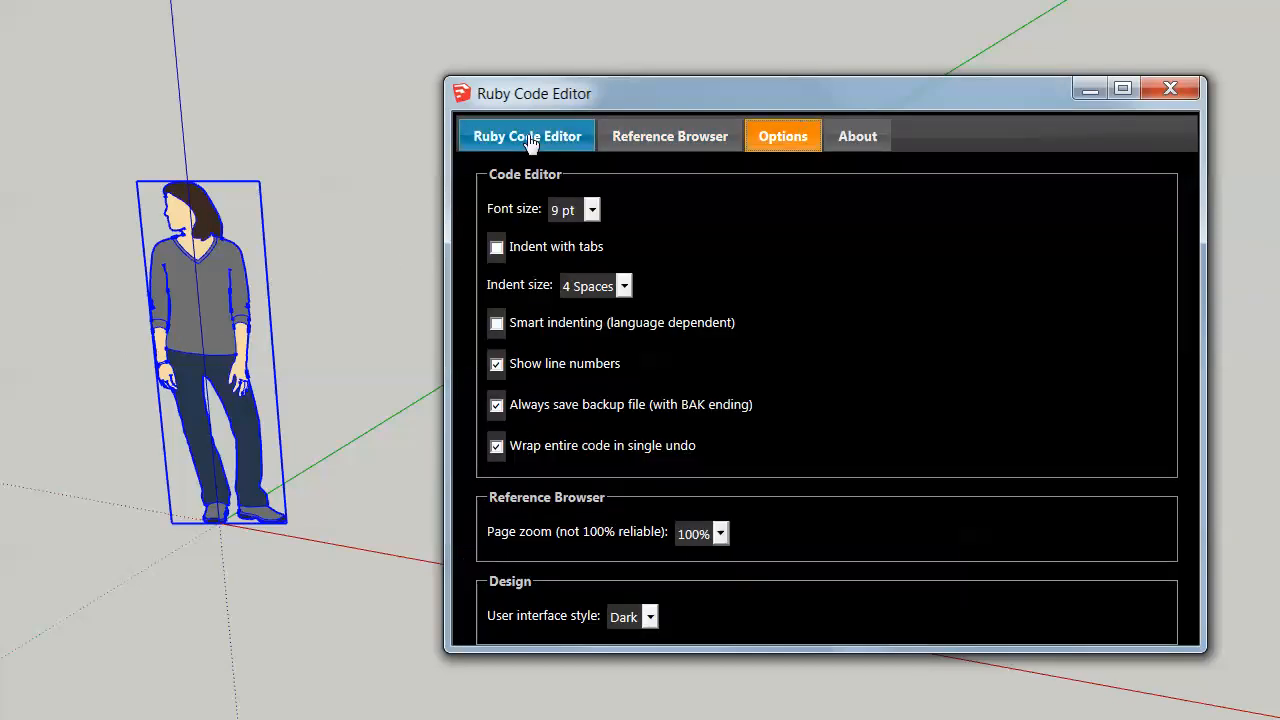
{"action": "left_click", "coordinate": [526, 136]}
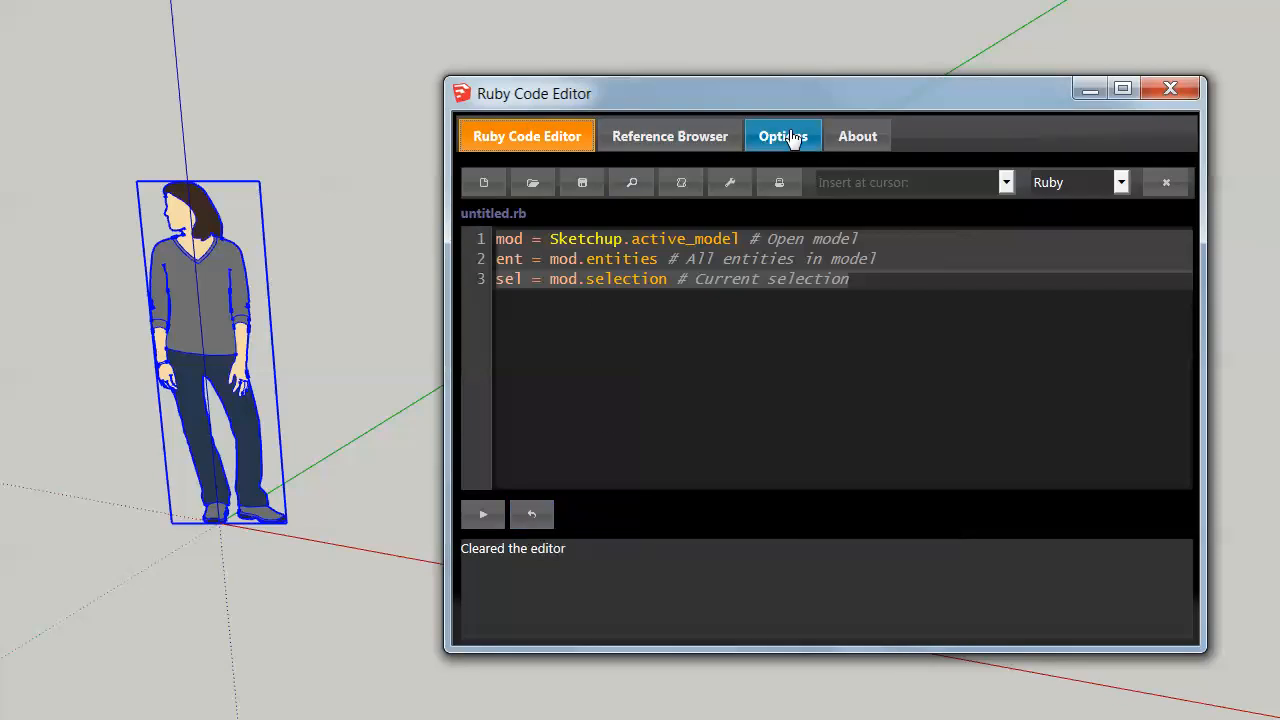
{"action": "left_click", "coordinate": [782, 136]}
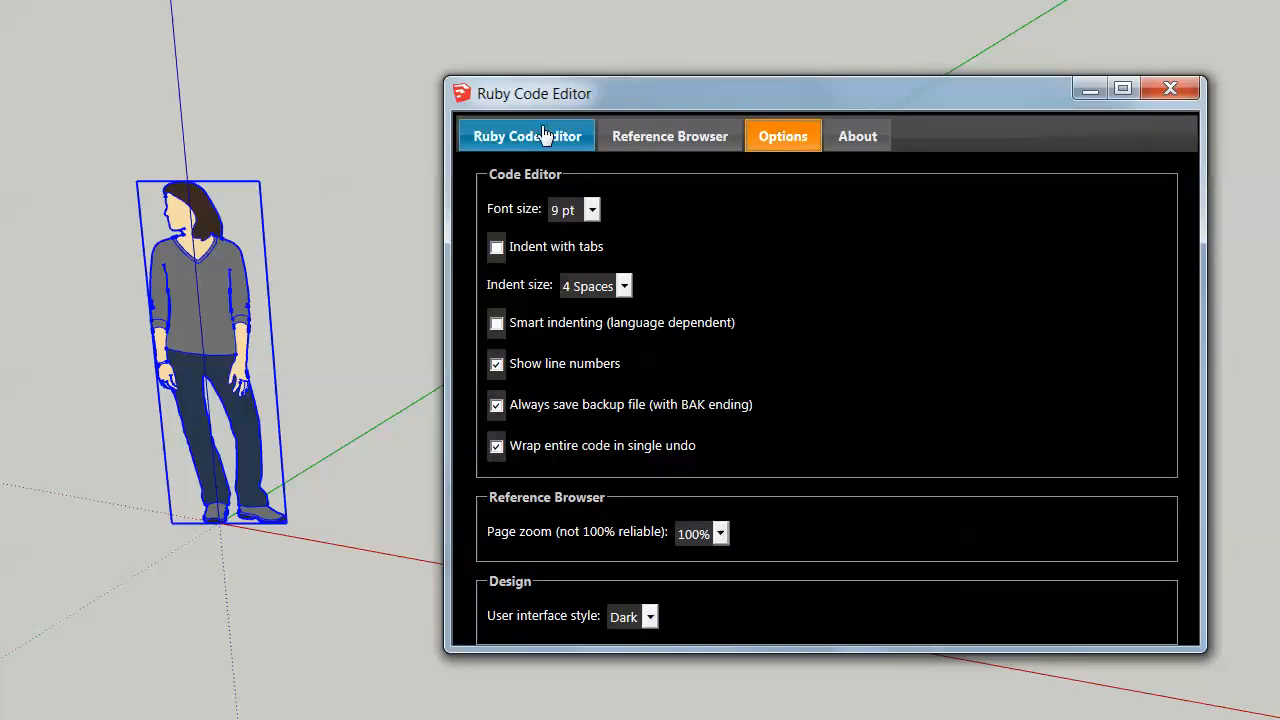
{"action": "left_click", "coordinate": [526, 136]}
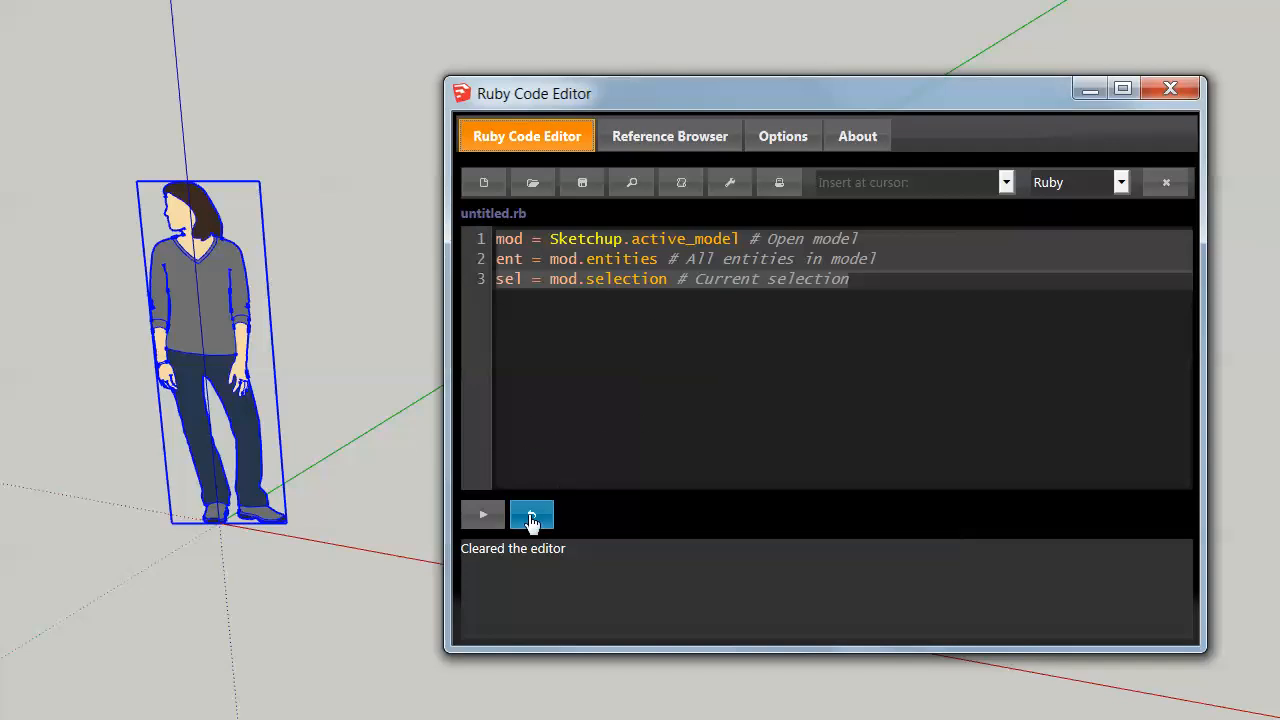
{"action": "mouse_move", "coordinate": [532, 515]}
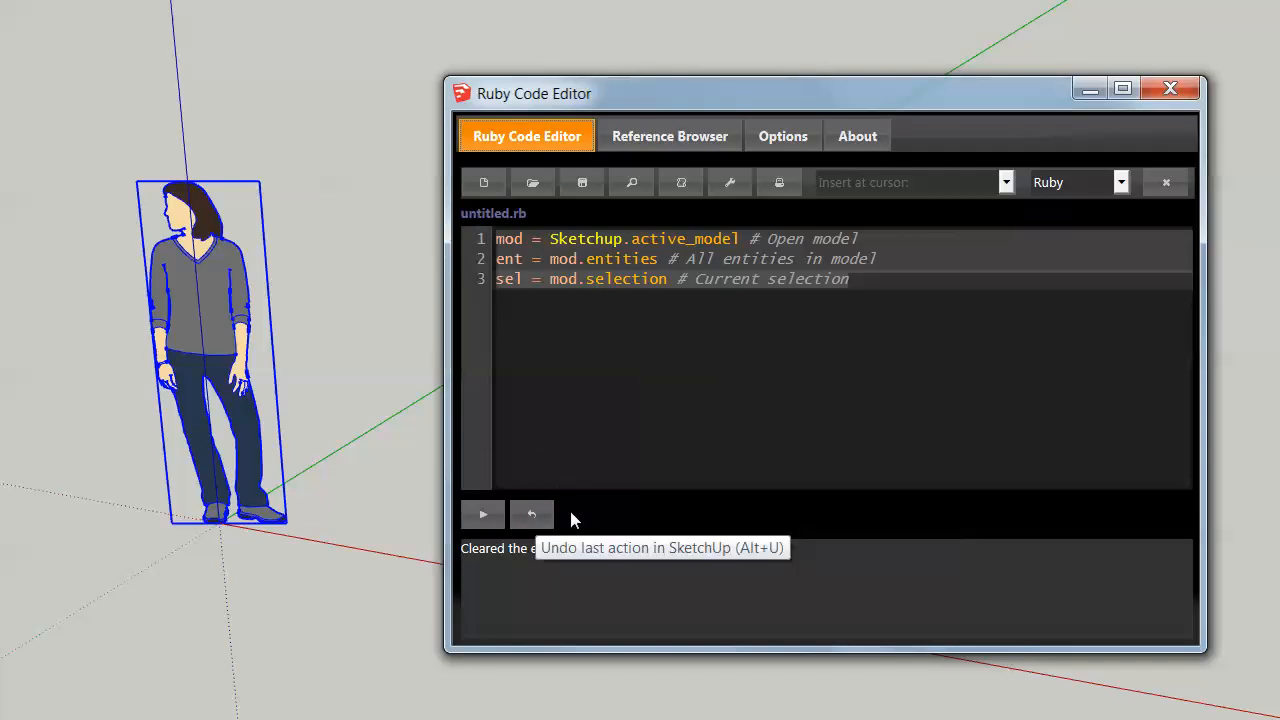
{"action": "mouse_move", "coordinate": [644, 316]}
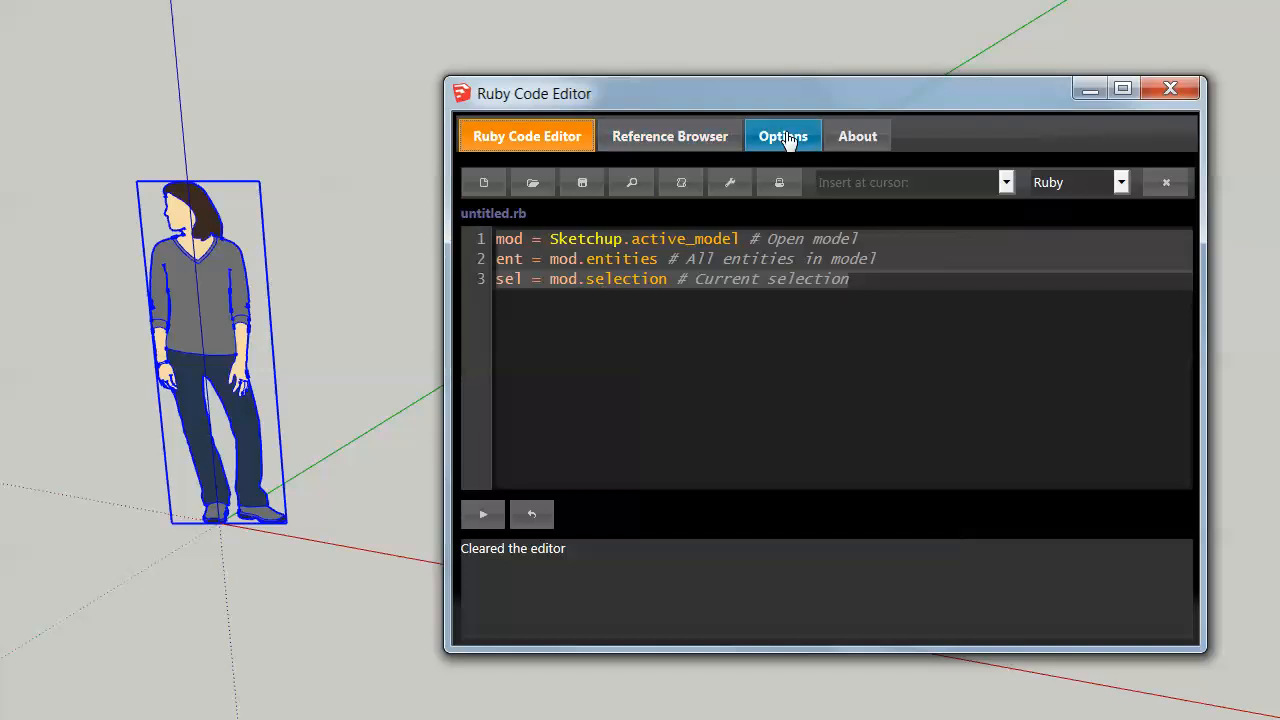
Glance at the Ruby reference docs, dismiss the script error, and return to Options
{"action": "left_click", "coordinate": [783, 136]}
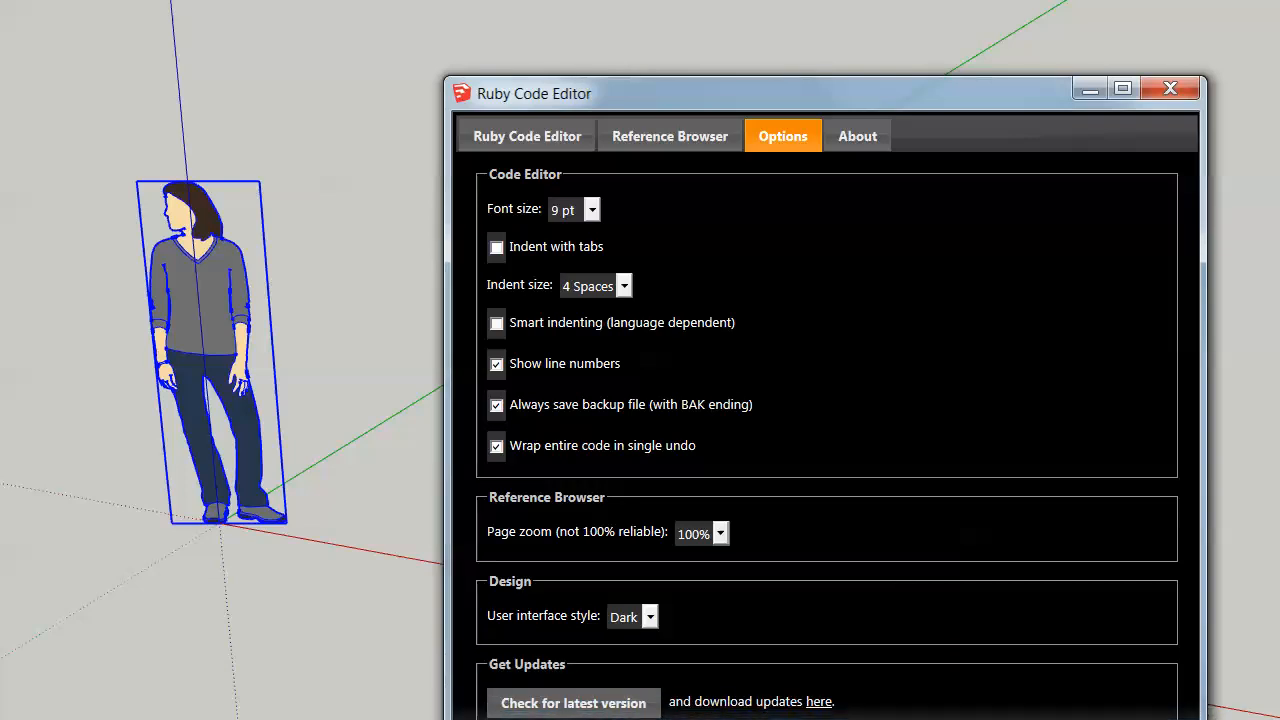
{"action": "mouse_move", "coordinate": [492, 528]}
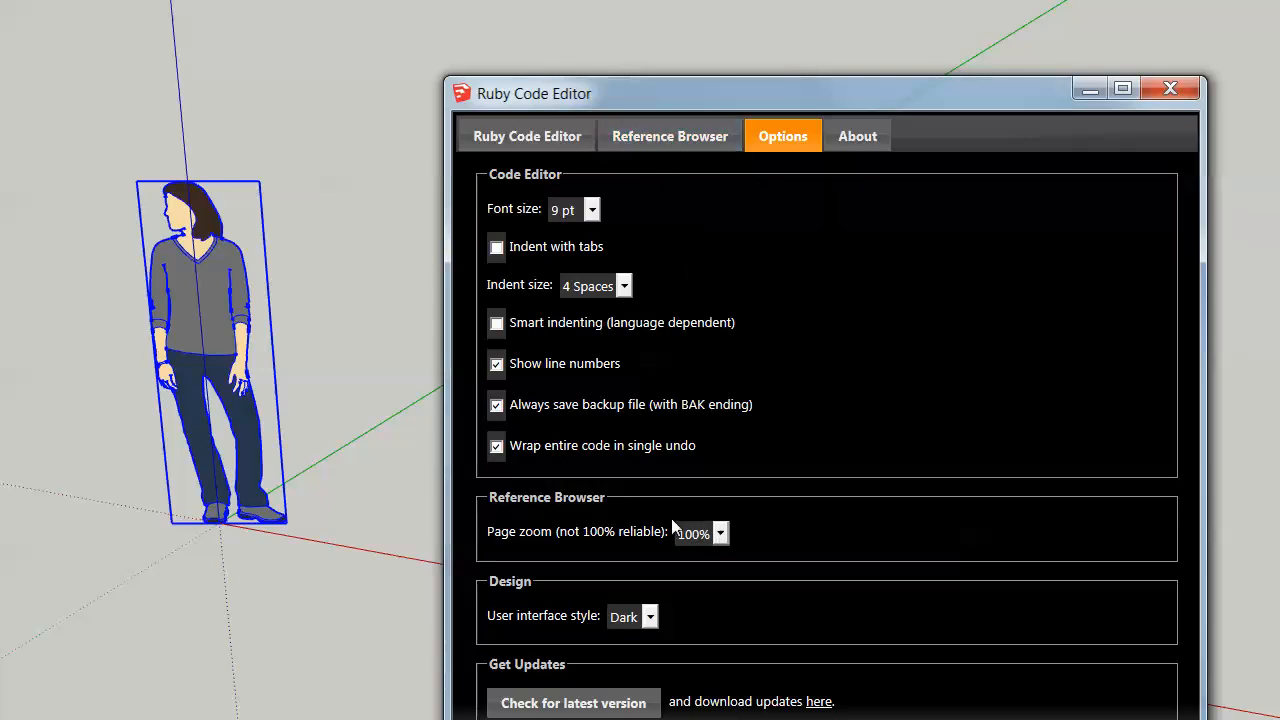
{"action": "mouse_move", "coordinate": [669, 136]}
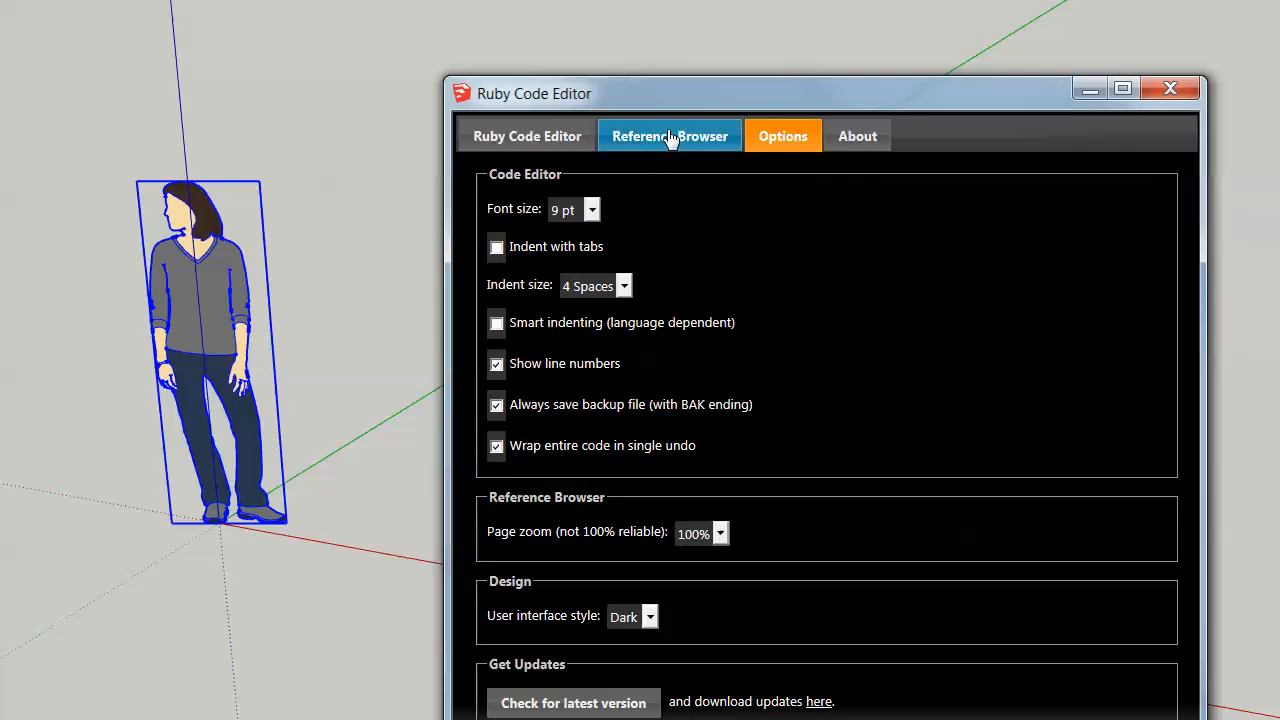
{"action": "left_click", "coordinate": [669, 136]}
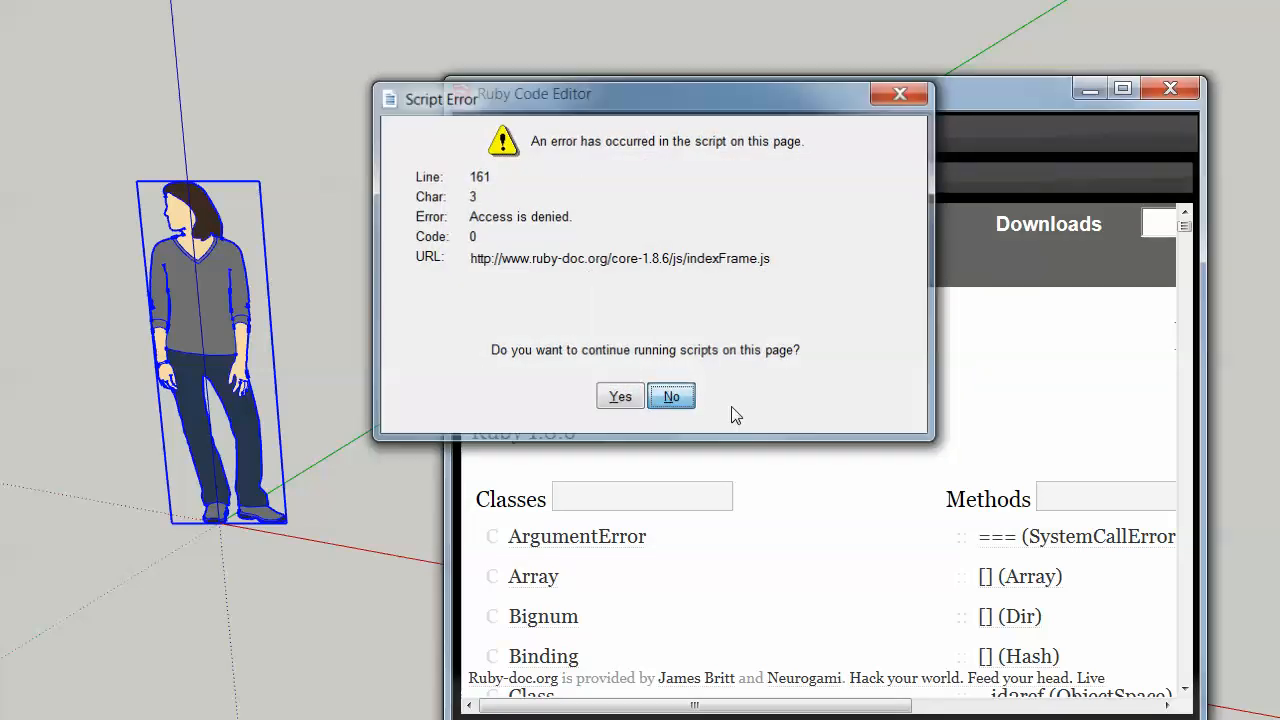
{"action": "left_click", "coordinate": [671, 396]}
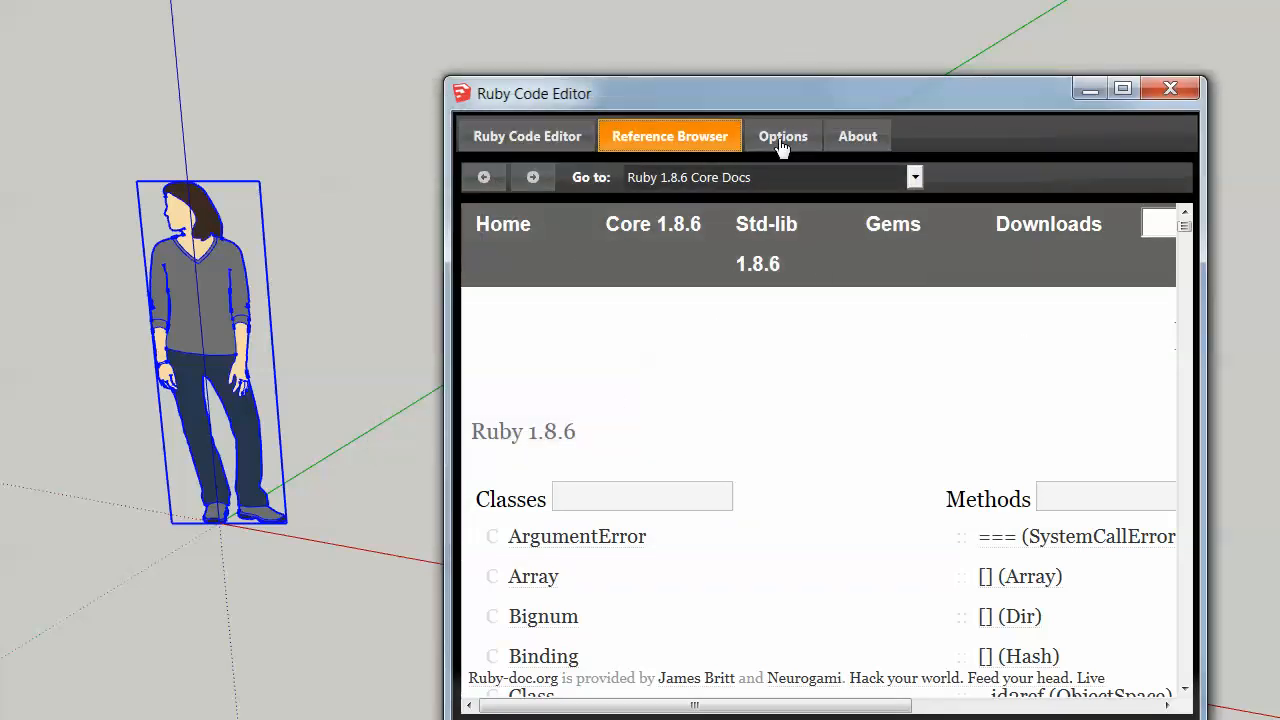
{"action": "left_click", "coordinate": [782, 136]}
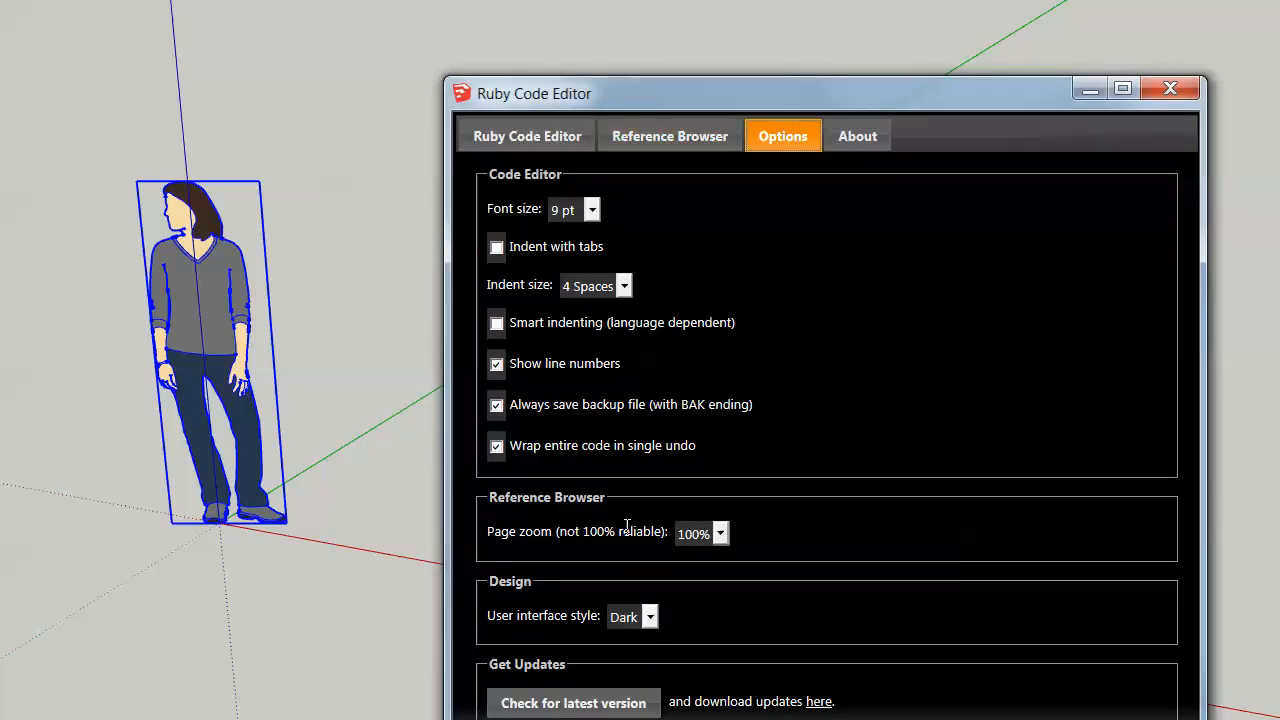
{"action": "mouse_move", "coordinate": [531, 610]}
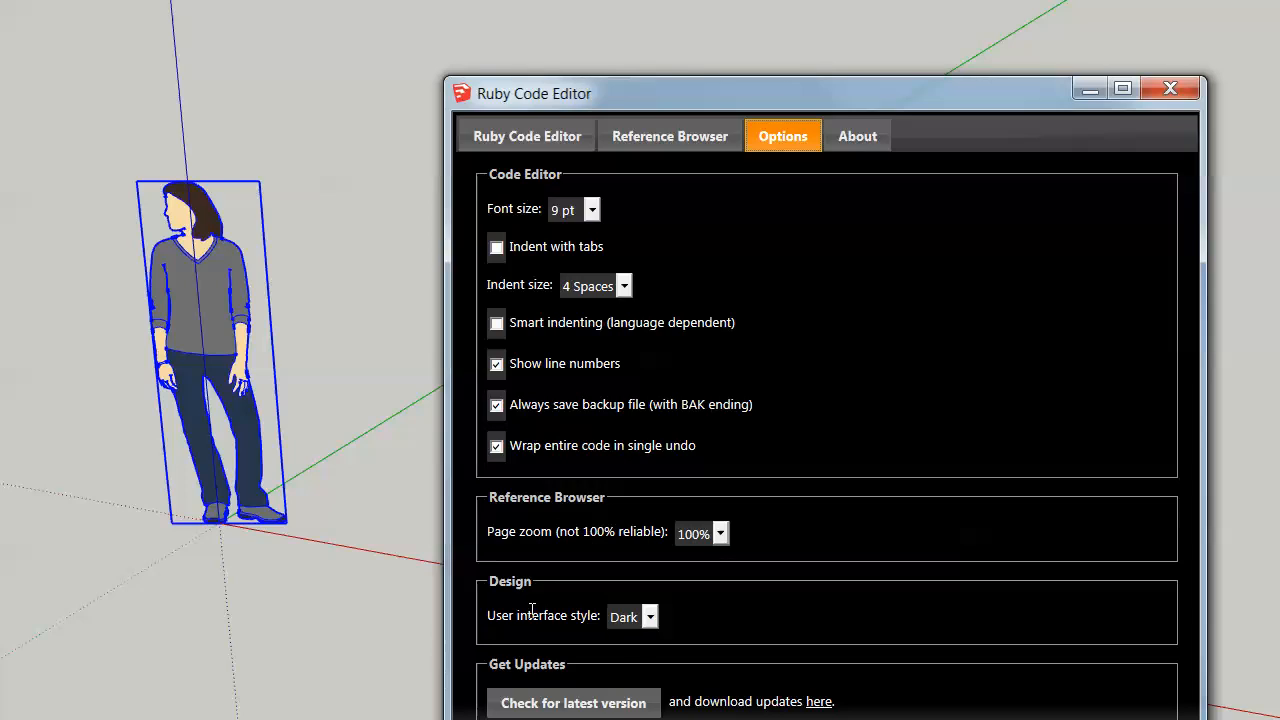
{"action": "left_click", "coordinate": [649, 616]}
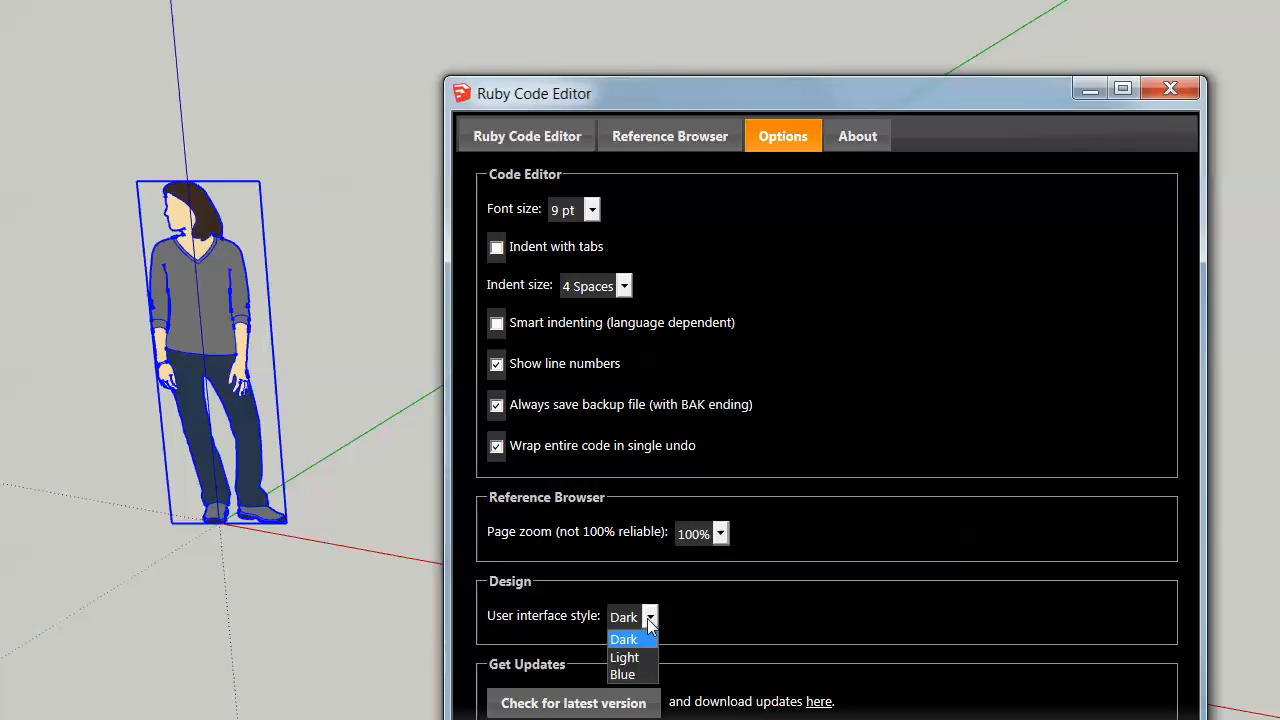
{"action": "left_click", "coordinate": [624, 657]}
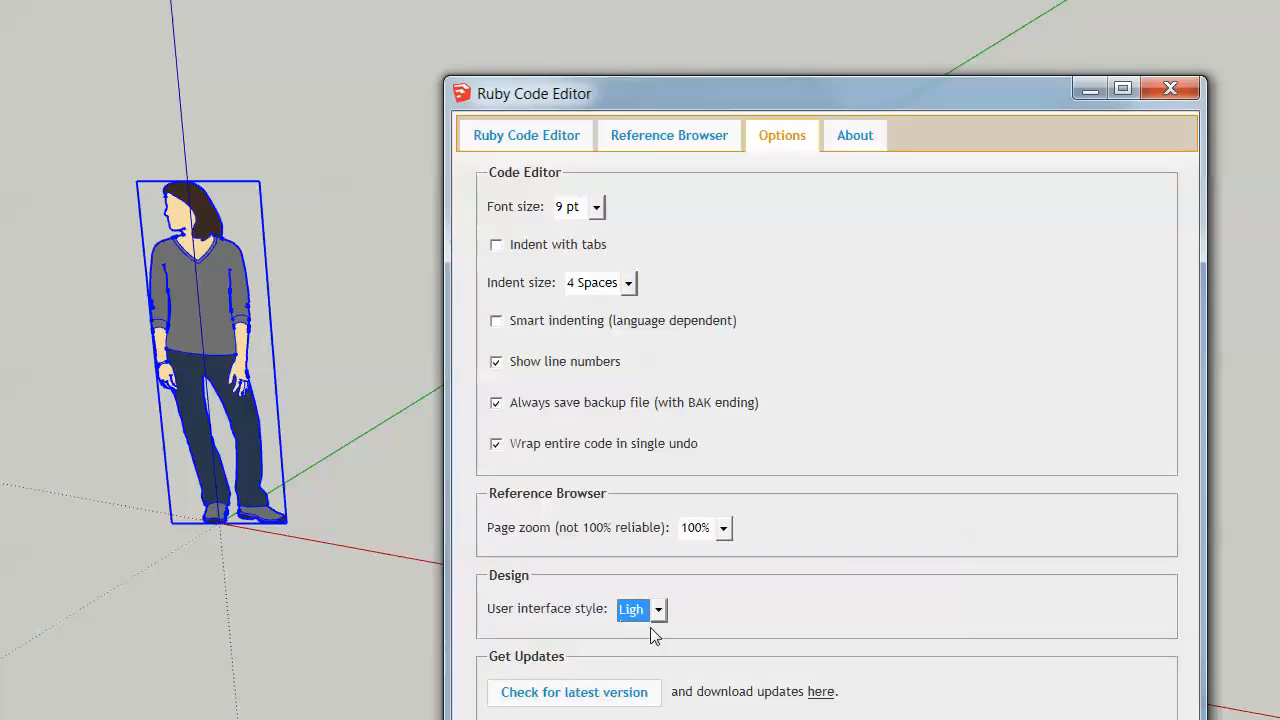
{"action": "left_click", "coordinate": [637, 609]}
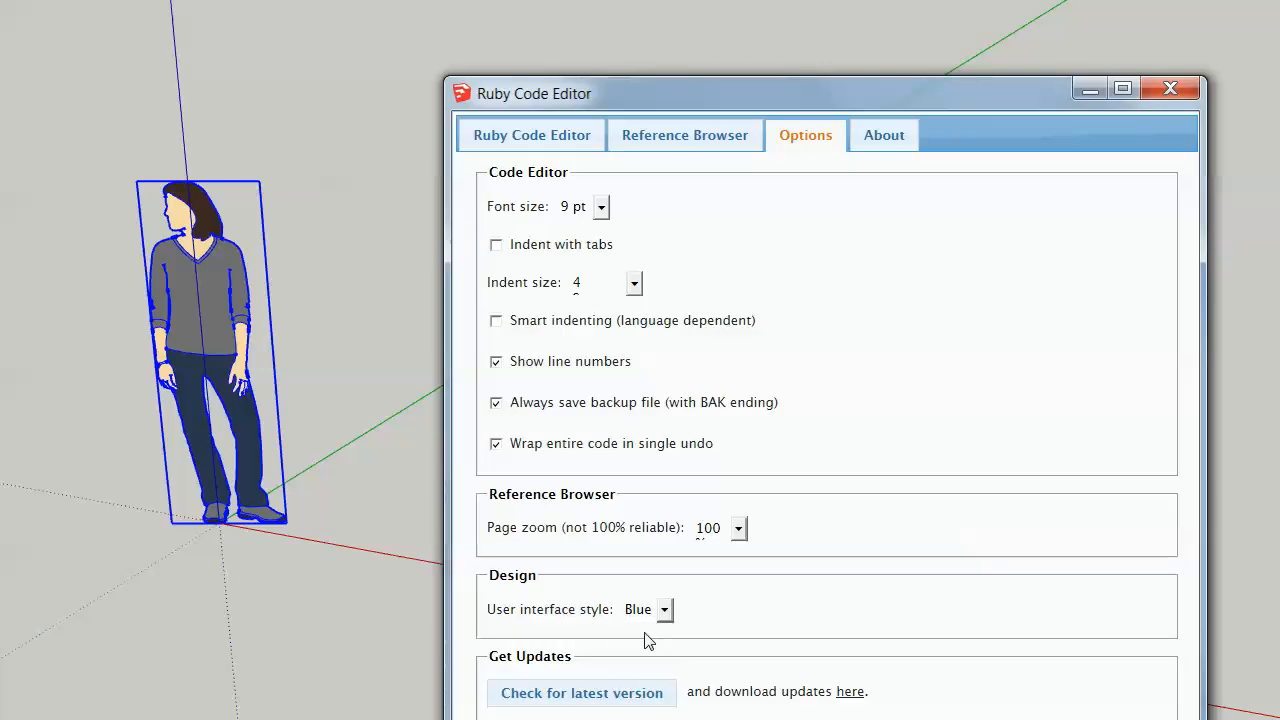
{"action": "left_click", "coordinate": [648, 609]}
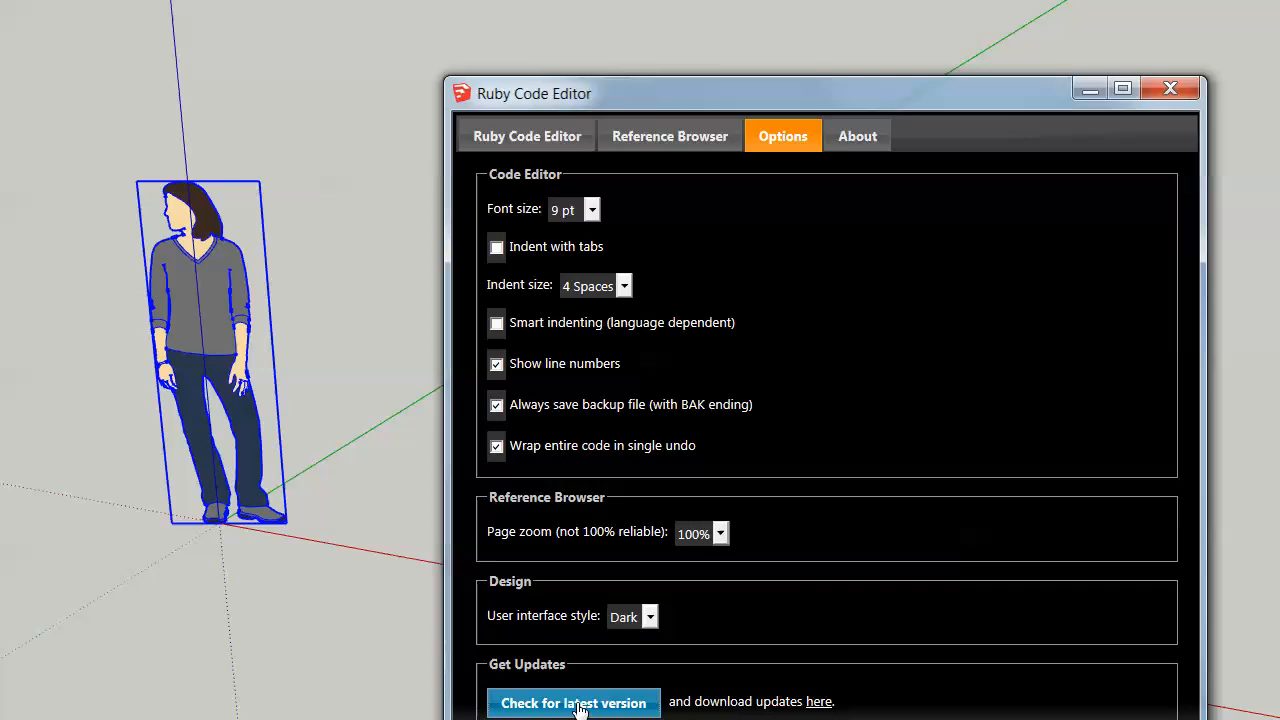
{"action": "left_click", "coordinate": [573, 701]}
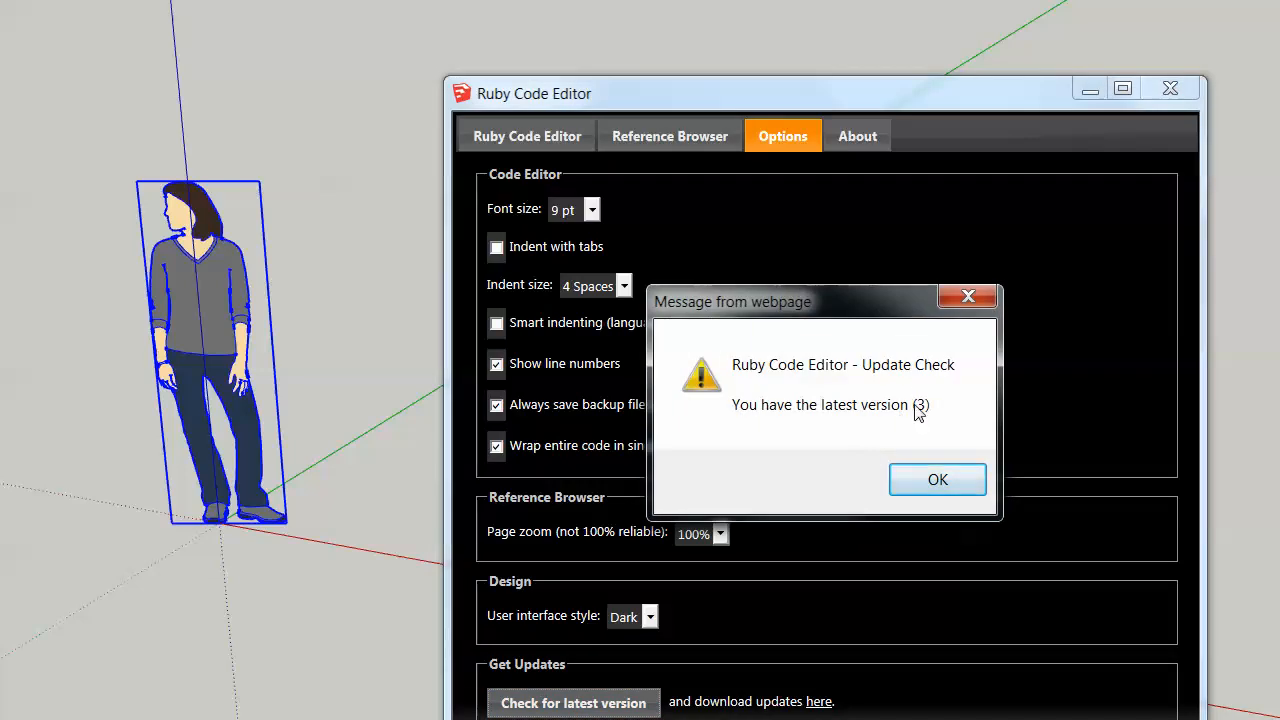
{"action": "left_click", "coordinate": [937, 479]}
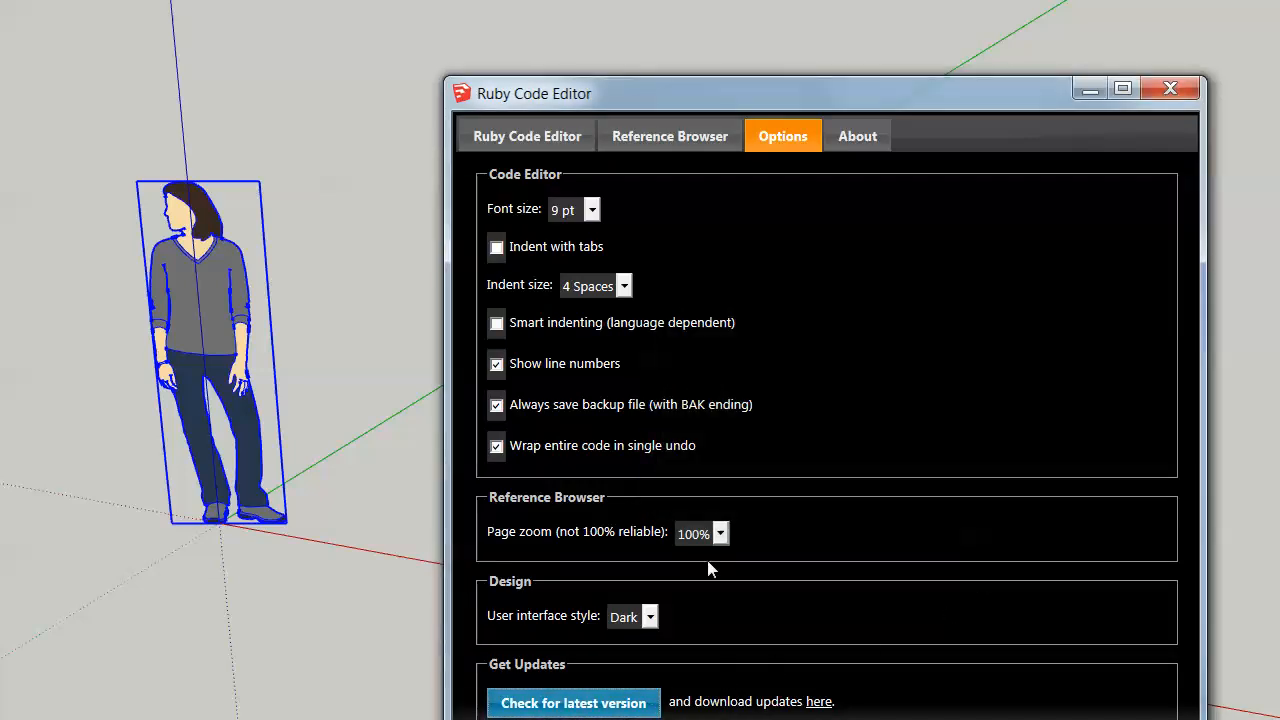
{"action": "mouse_move", "coordinate": [722, 700]}
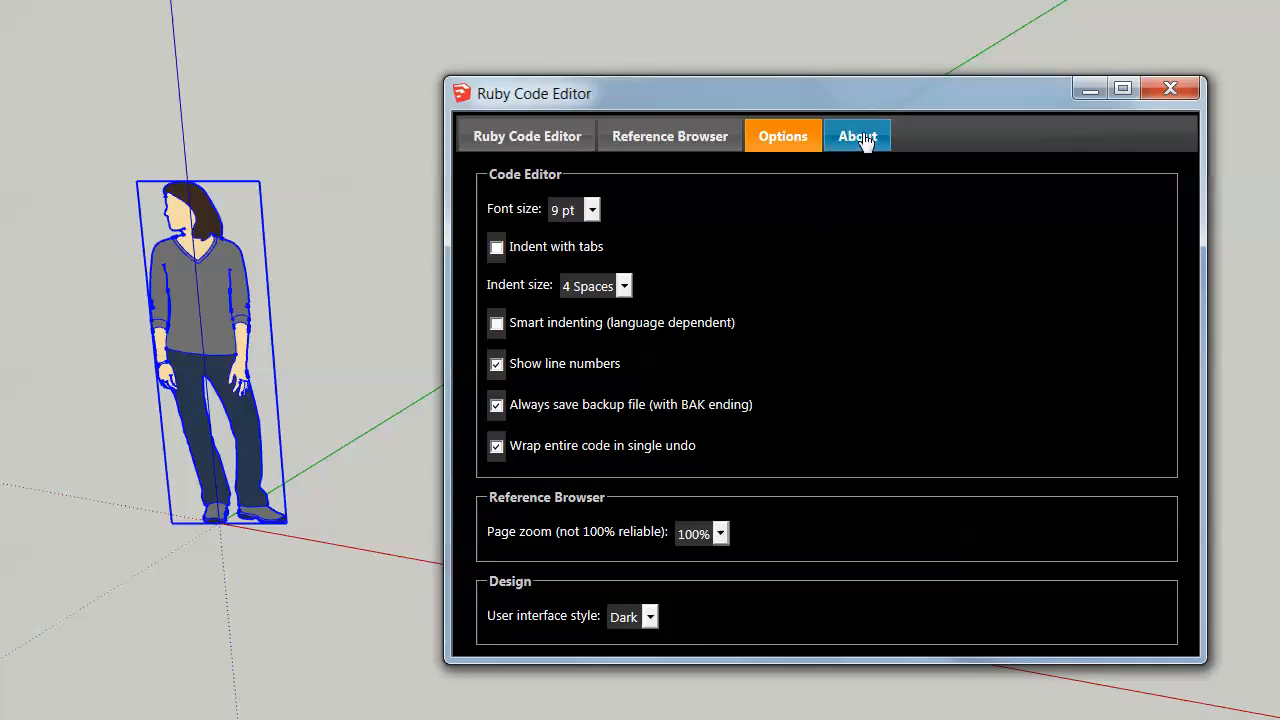
View the Ruby Code Editor 3.0 About page, then return to the editor
{"action": "left_click", "coordinate": [857, 135]}
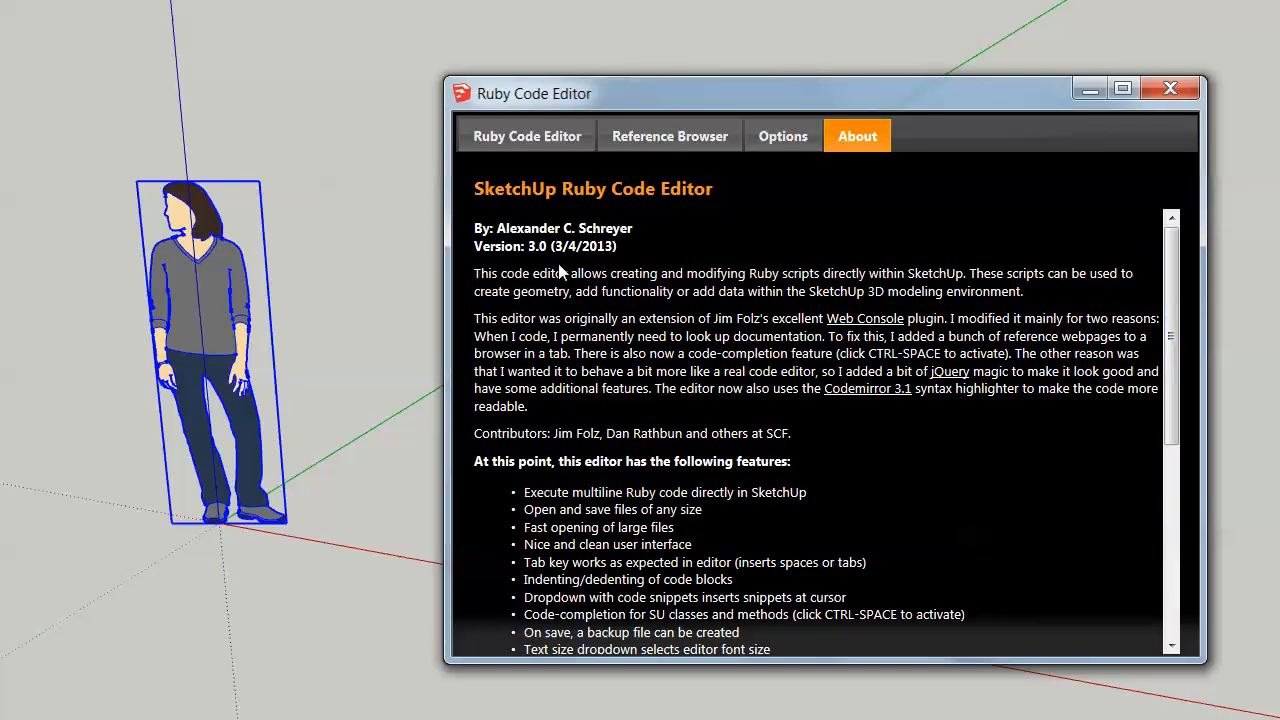
{"action": "left_click", "coordinate": [526, 135]}
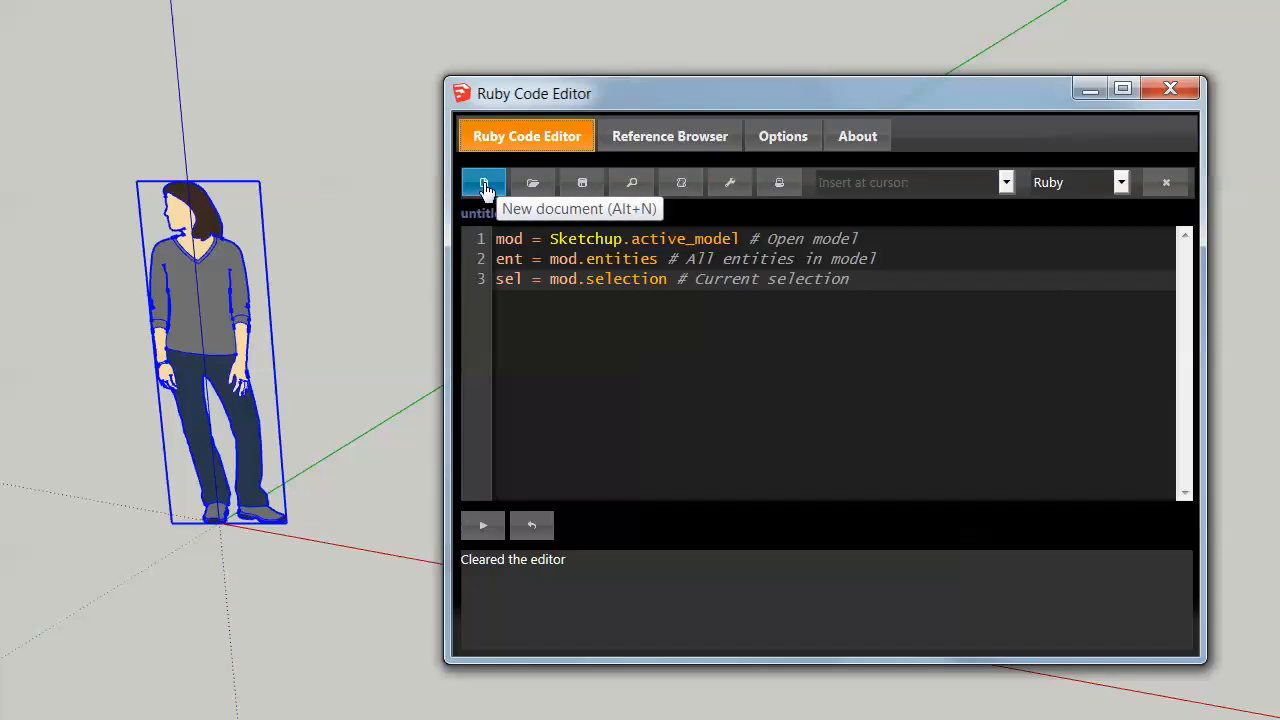
Clear the editor and load '3dbasecamp 1.rb' from the Snippets folder
{"action": "left_click", "coordinate": [483, 182]}
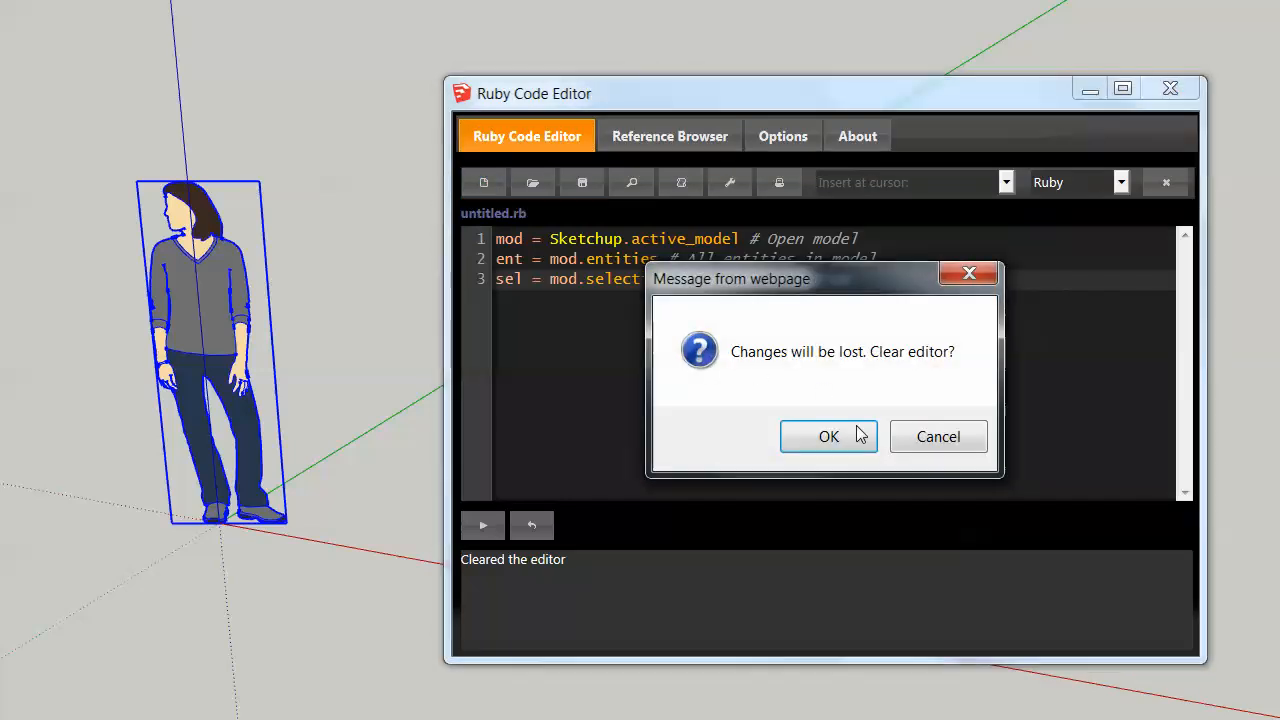
{"action": "left_click", "coordinate": [828, 436]}
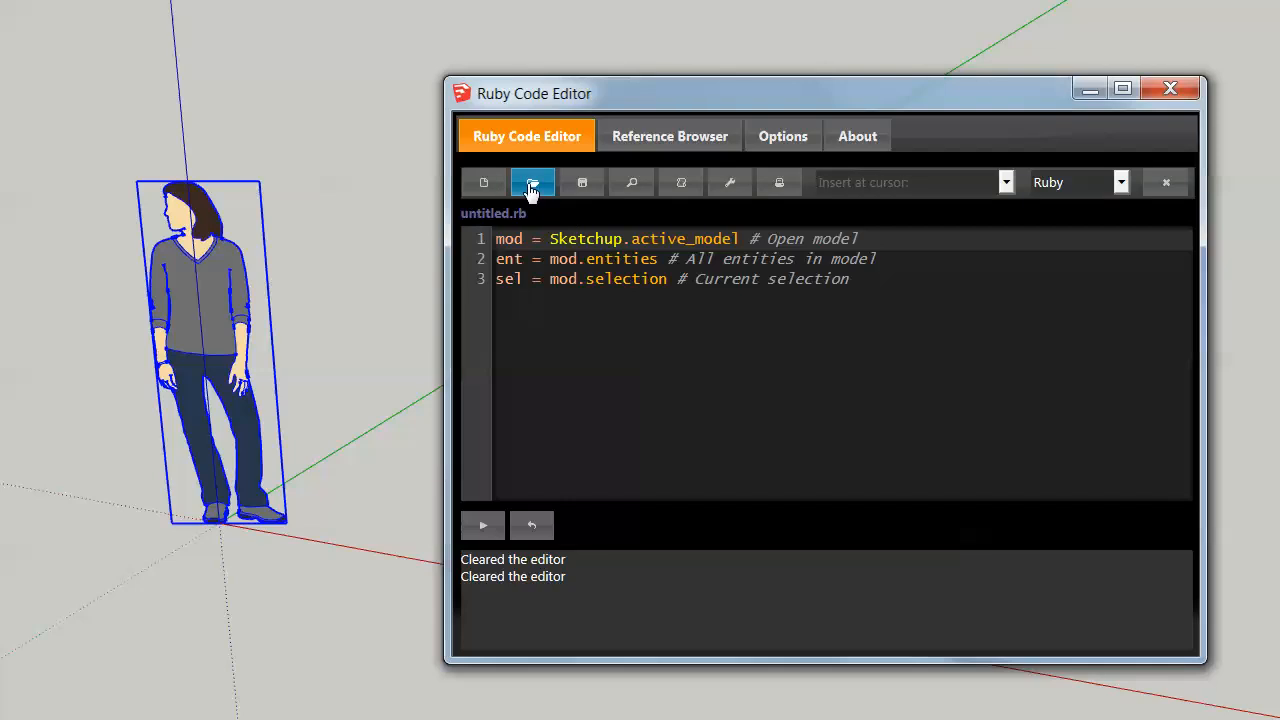
{"action": "left_click", "coordinate": [533, 182]}
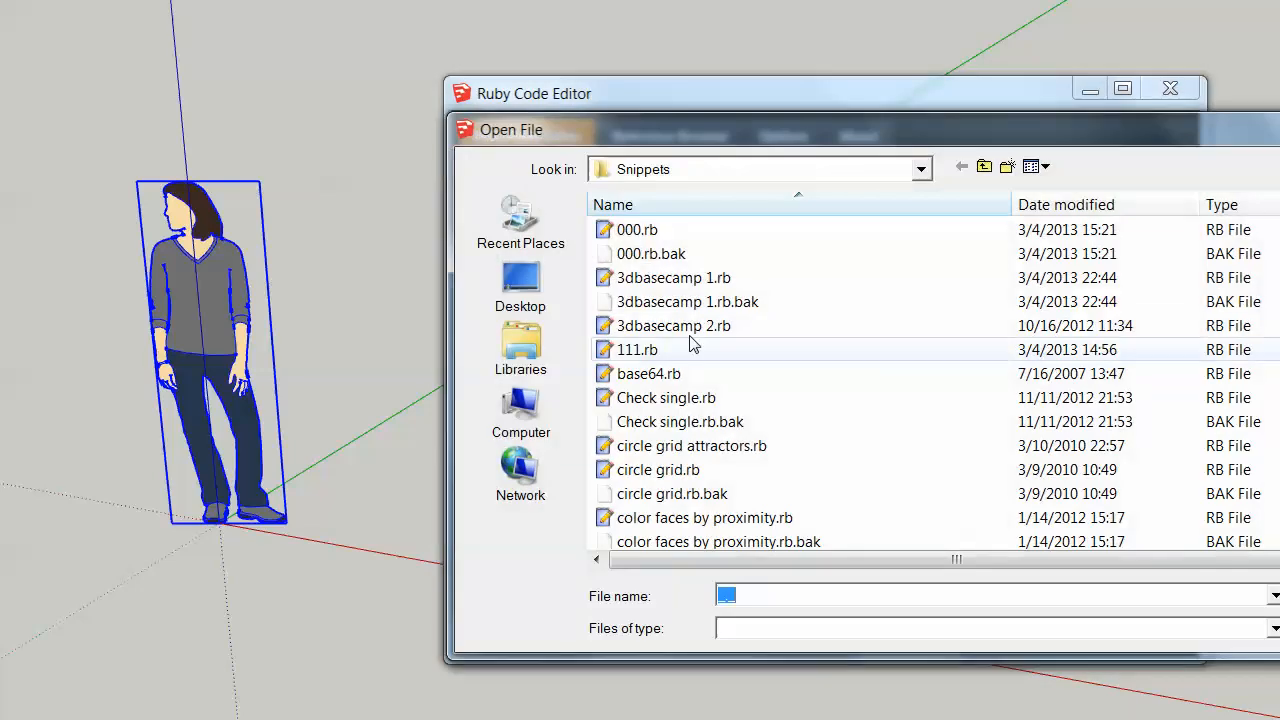
{"action": "double_click", "coordinate": [672, 277]}
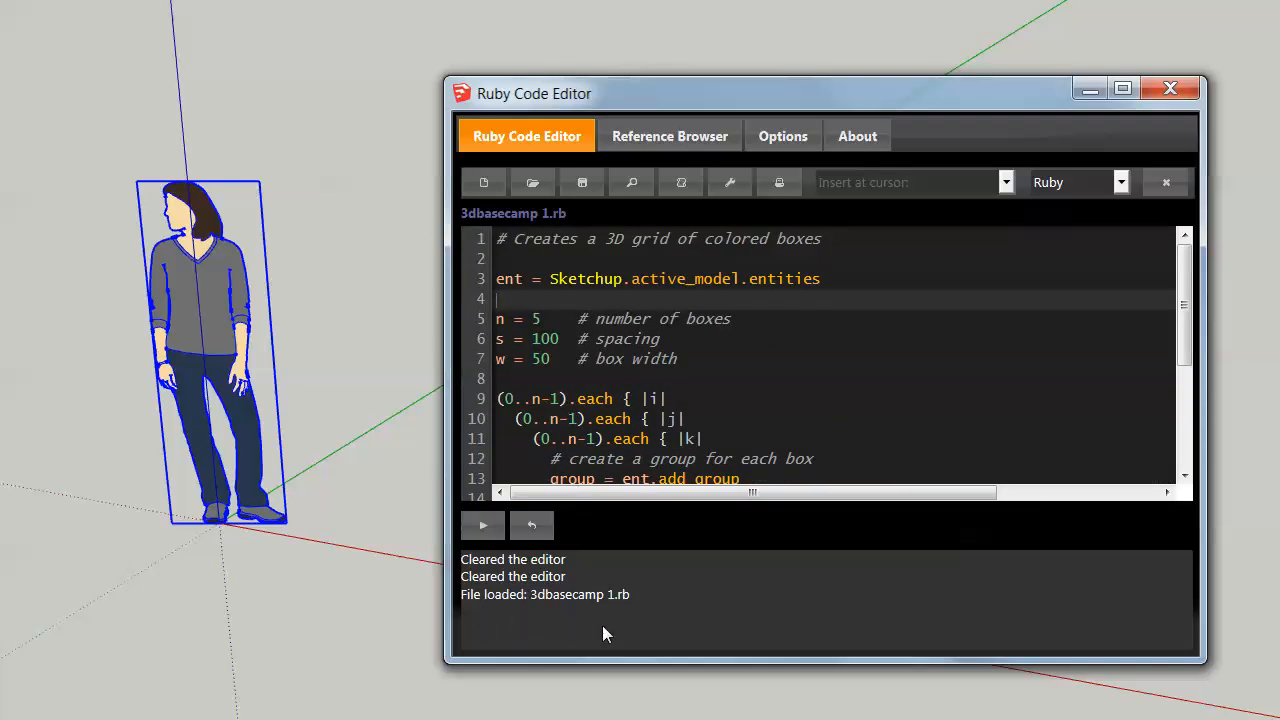
{"action": "mouse_move", "coordinate": [582, 182]}
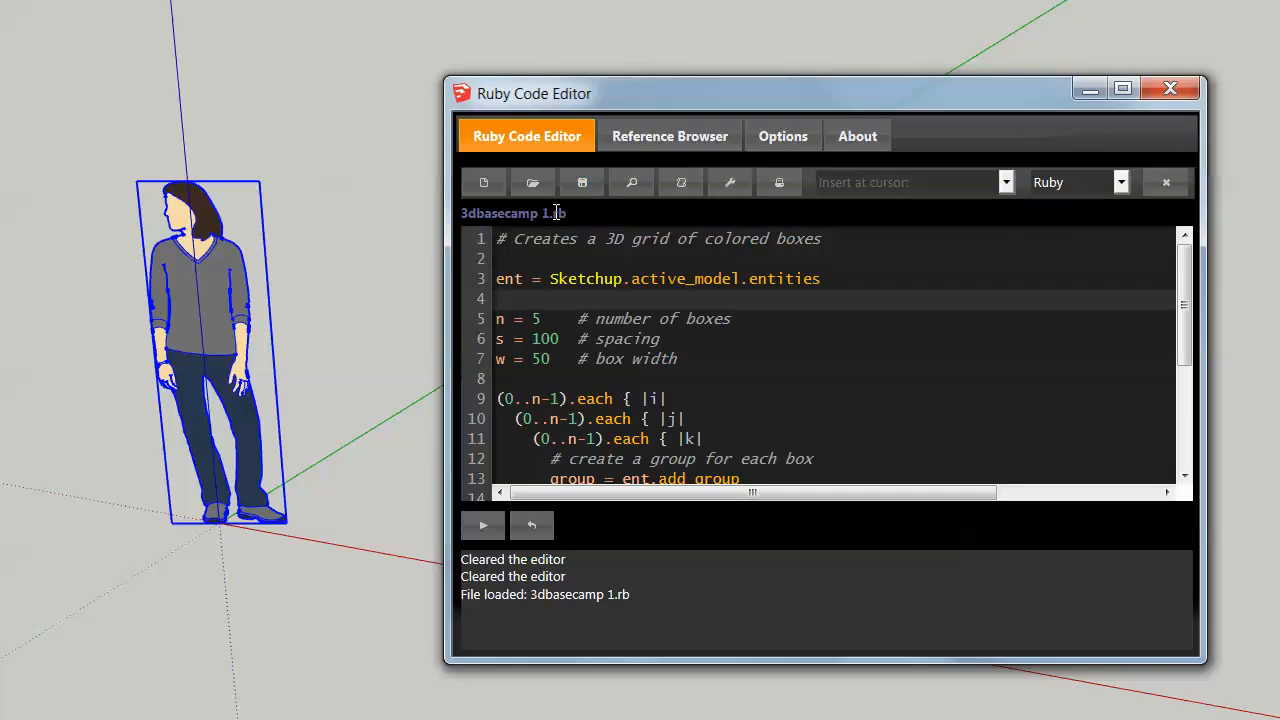
{"action": "mouse_move", "coordinate": [588, 218]}
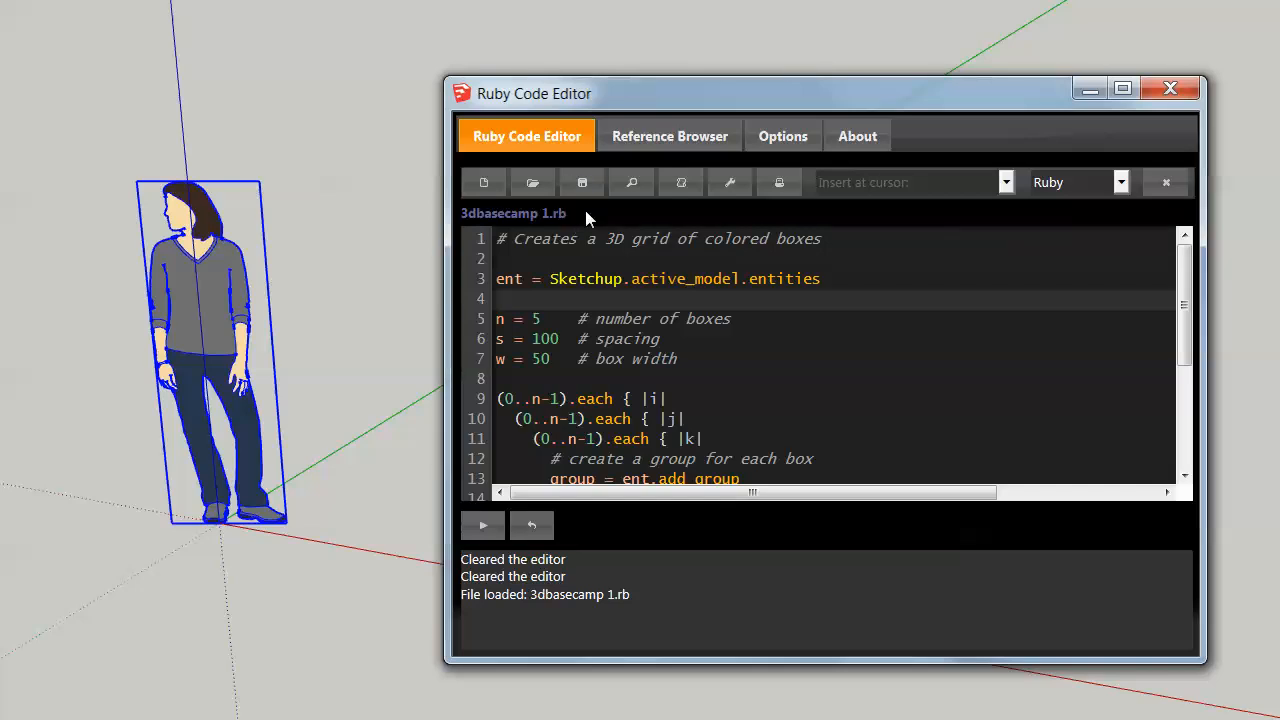
{"action": "mouse_move", "coordinate": [631, 182]}
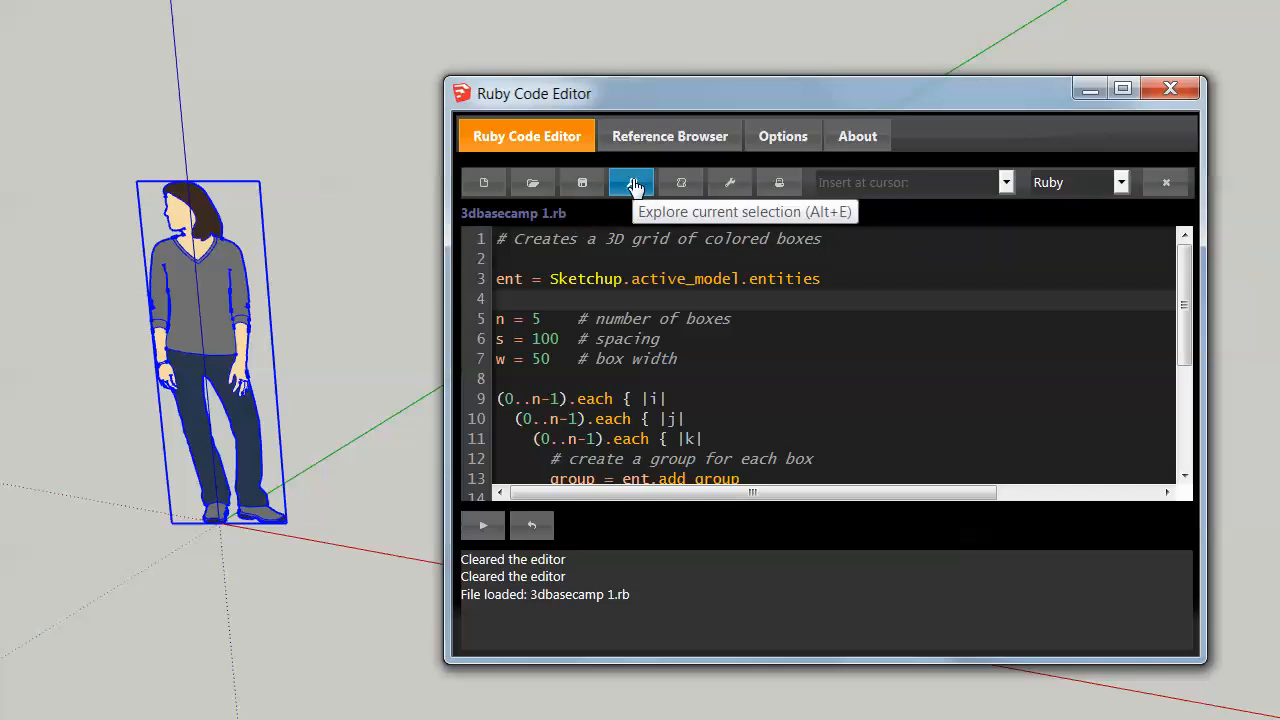
{"action": "mouse_move", "coordinate": [230, 233]}
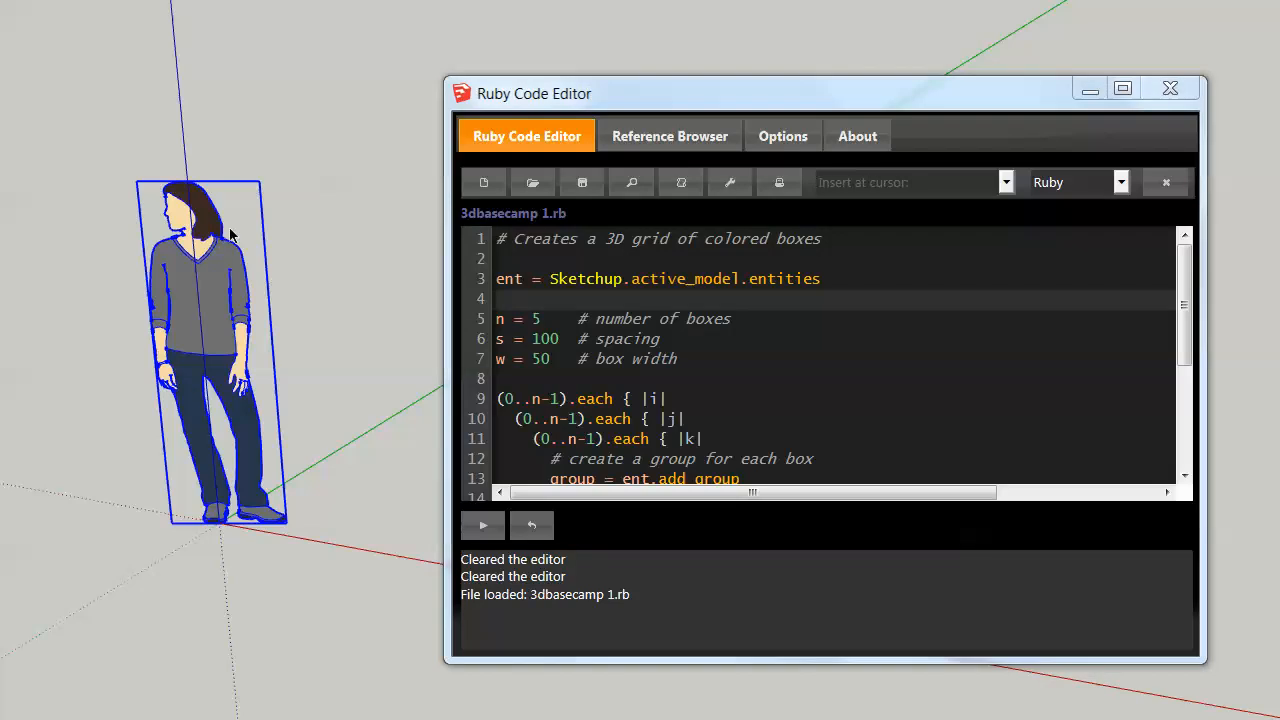
{"action": "mouse_move", "coordinate": [218, 233]}
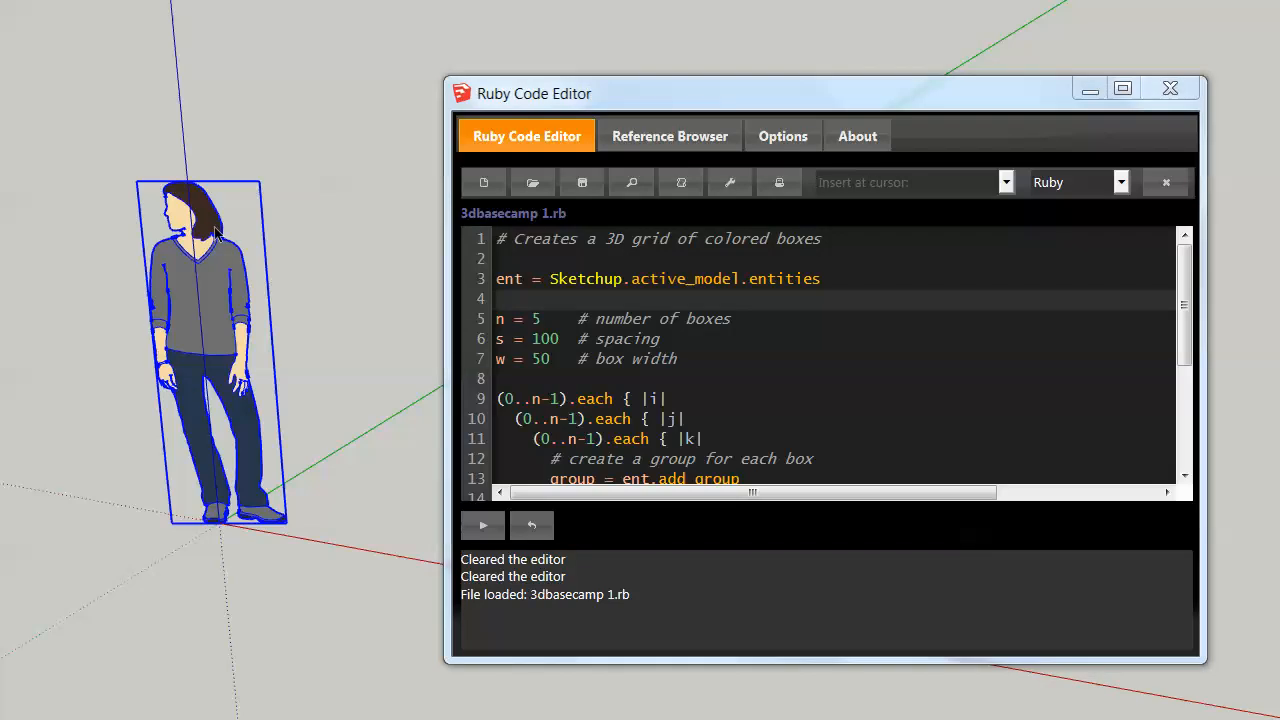
{"action": "mouse_move", "coordinate": [631, 182]}
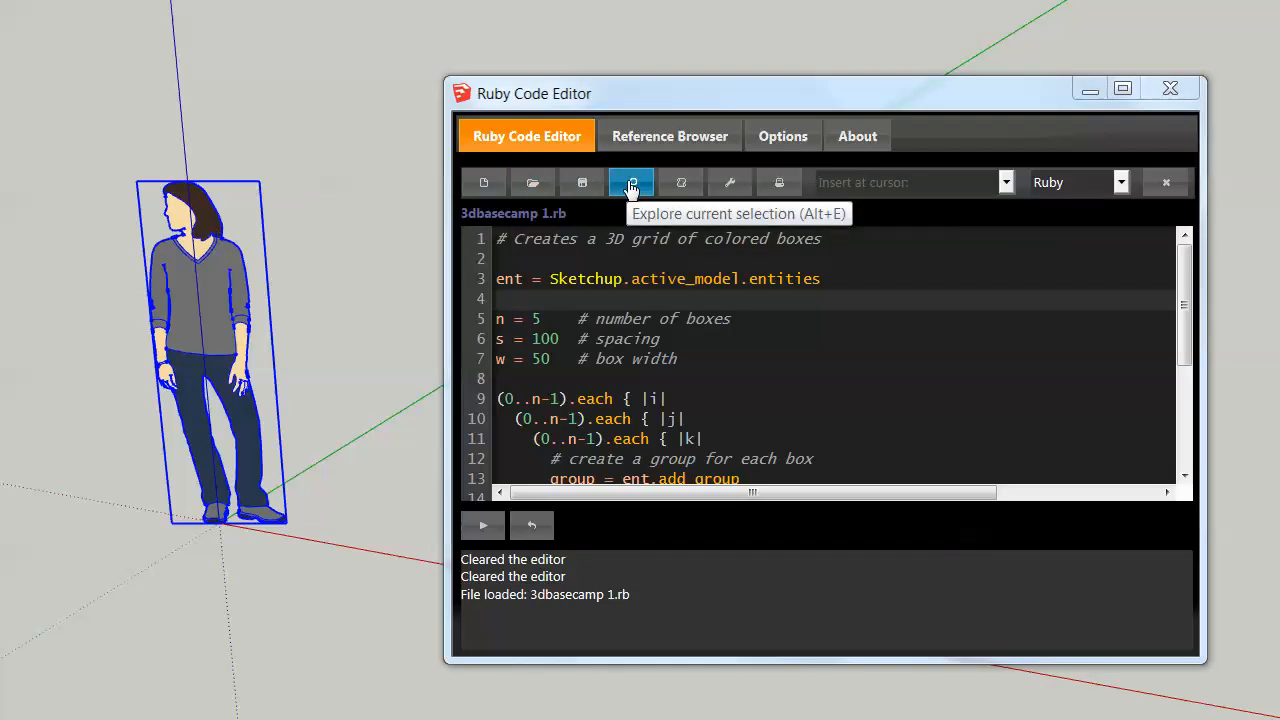
{"action": "left_click", "coordinate": [631, 182]}
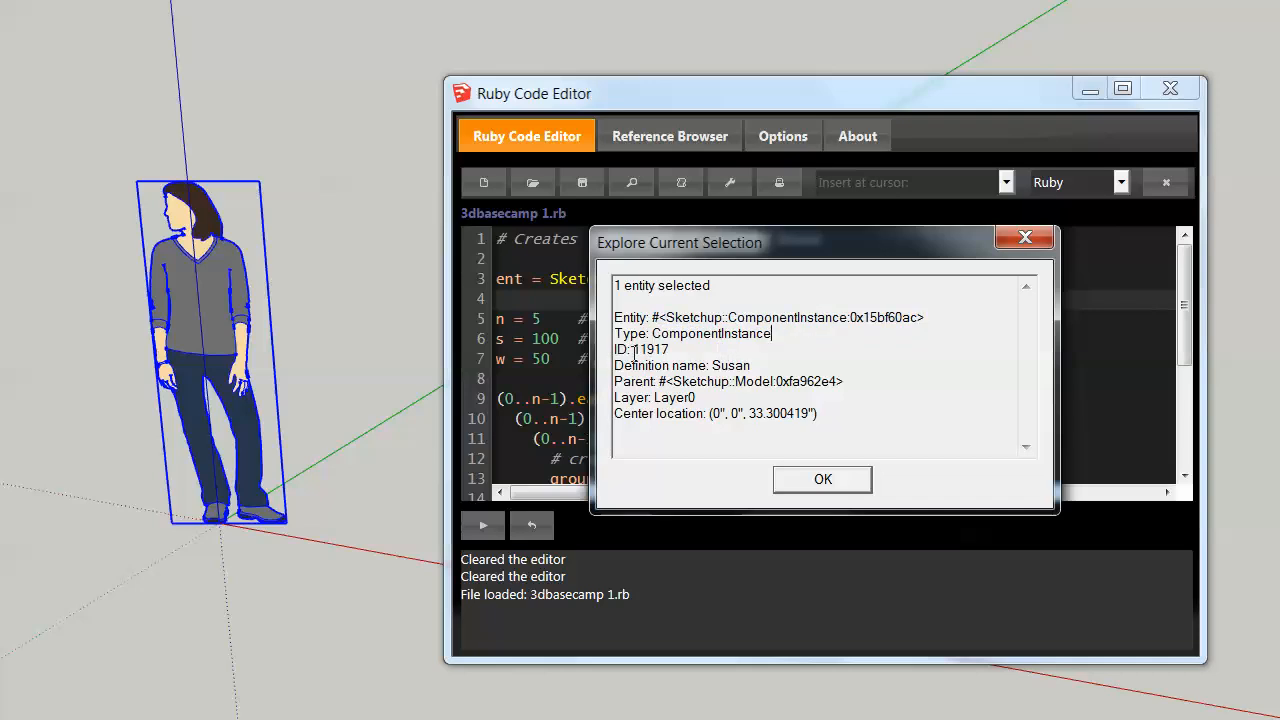
{"action": "double_click", "coordinate": [731, 365]}
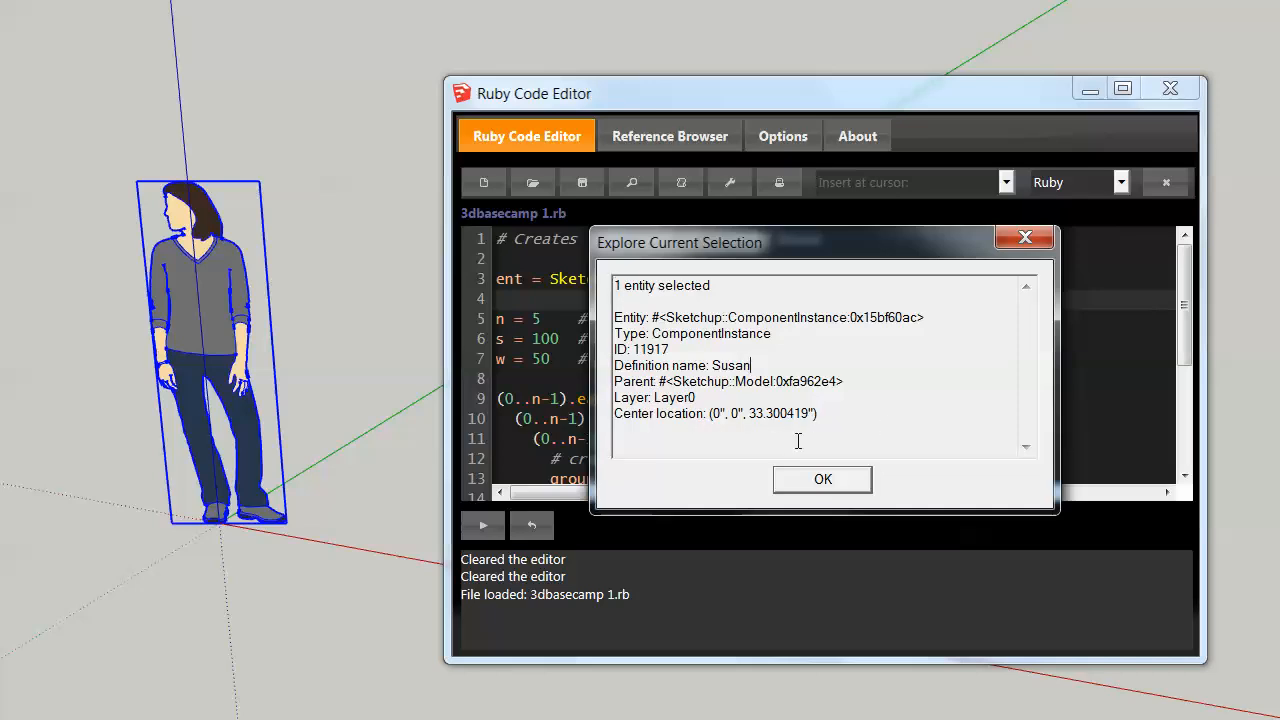
{"action": "mouse_move", "coordinate": [285, 207]}
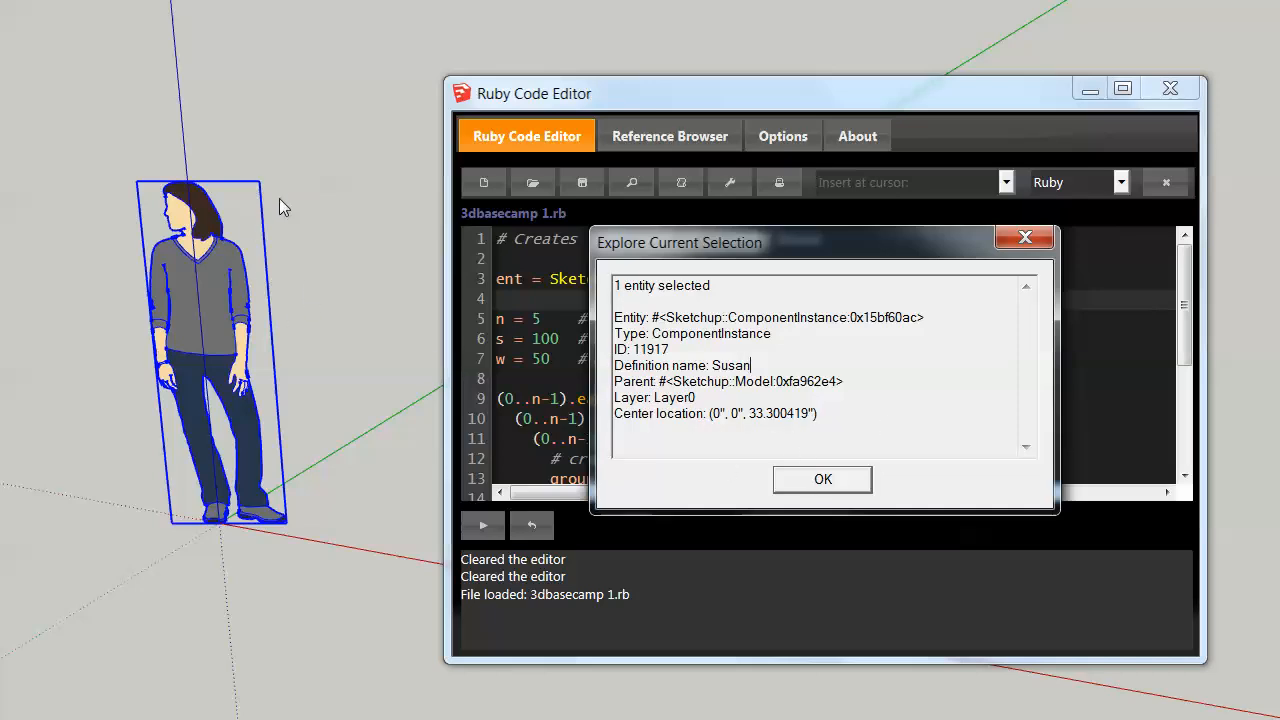
{"action": "left_click", "coordinate": [822, 479]}
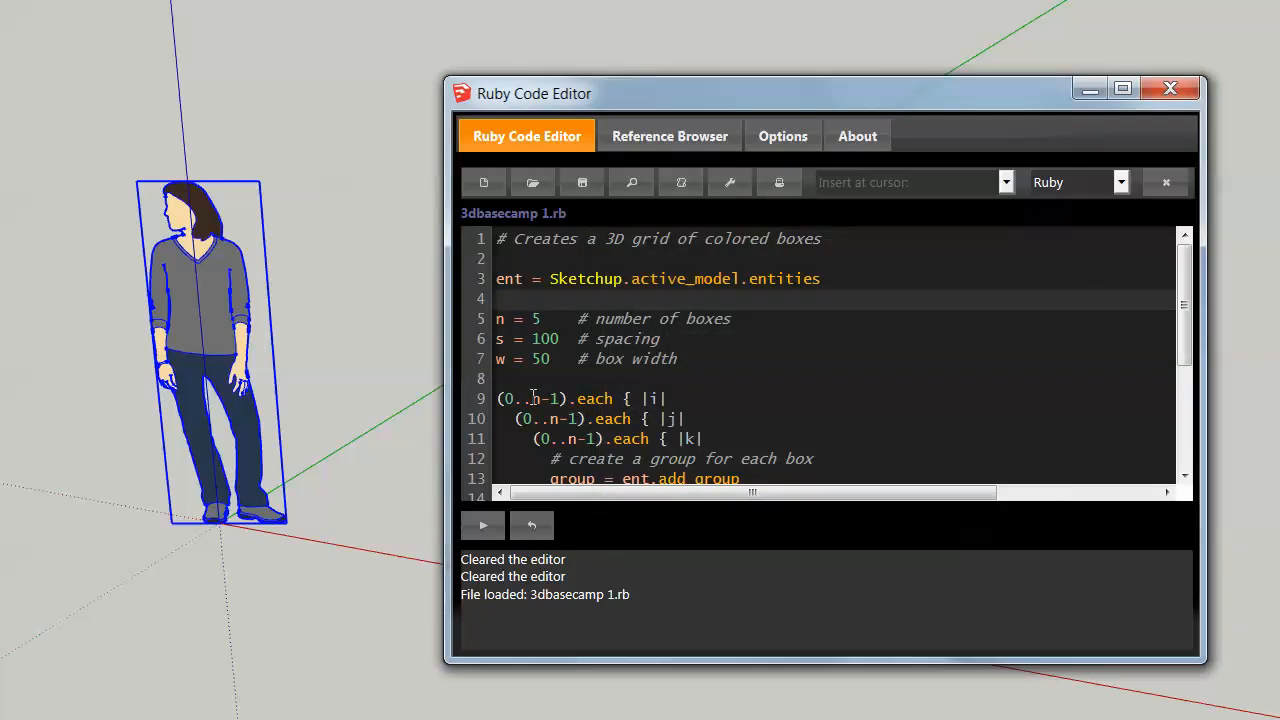
{"action": "mouse_move", "coordinate": [248, 283]}
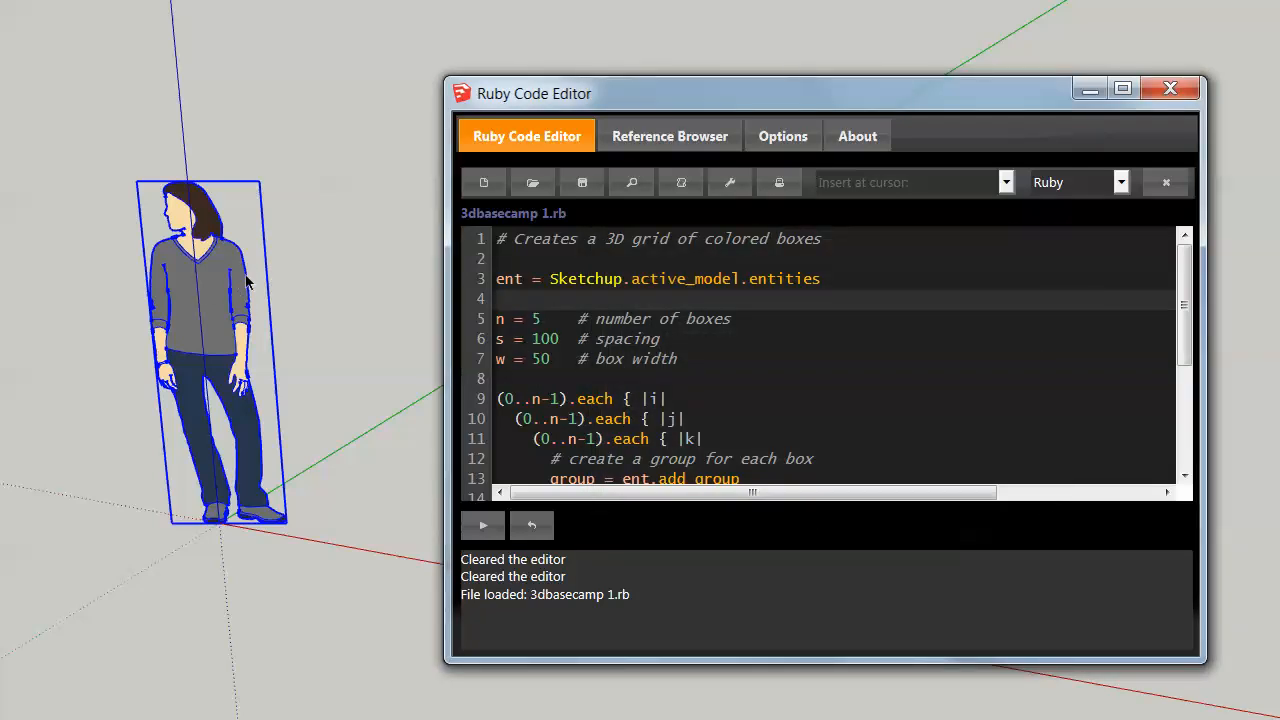
{"action": "mouse_move", "coordinate": [631, 182]}
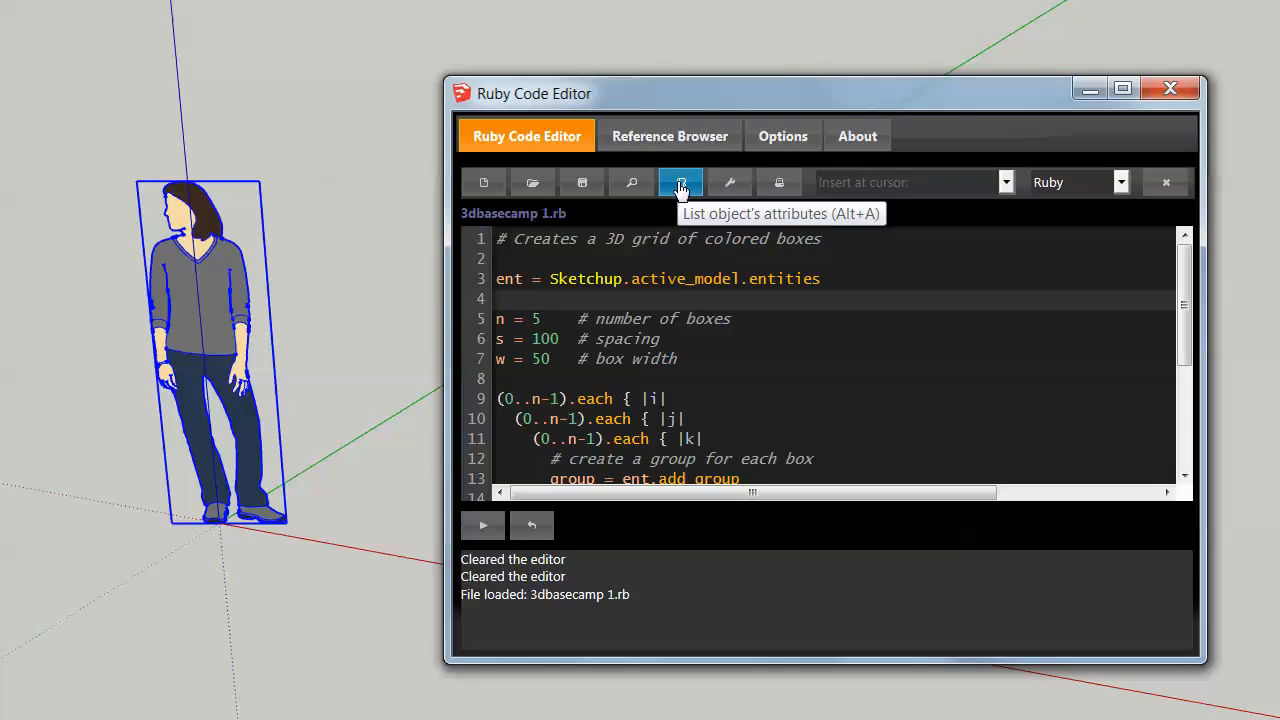
{"action": "mouse_move", "coordinate": [325, 245]}
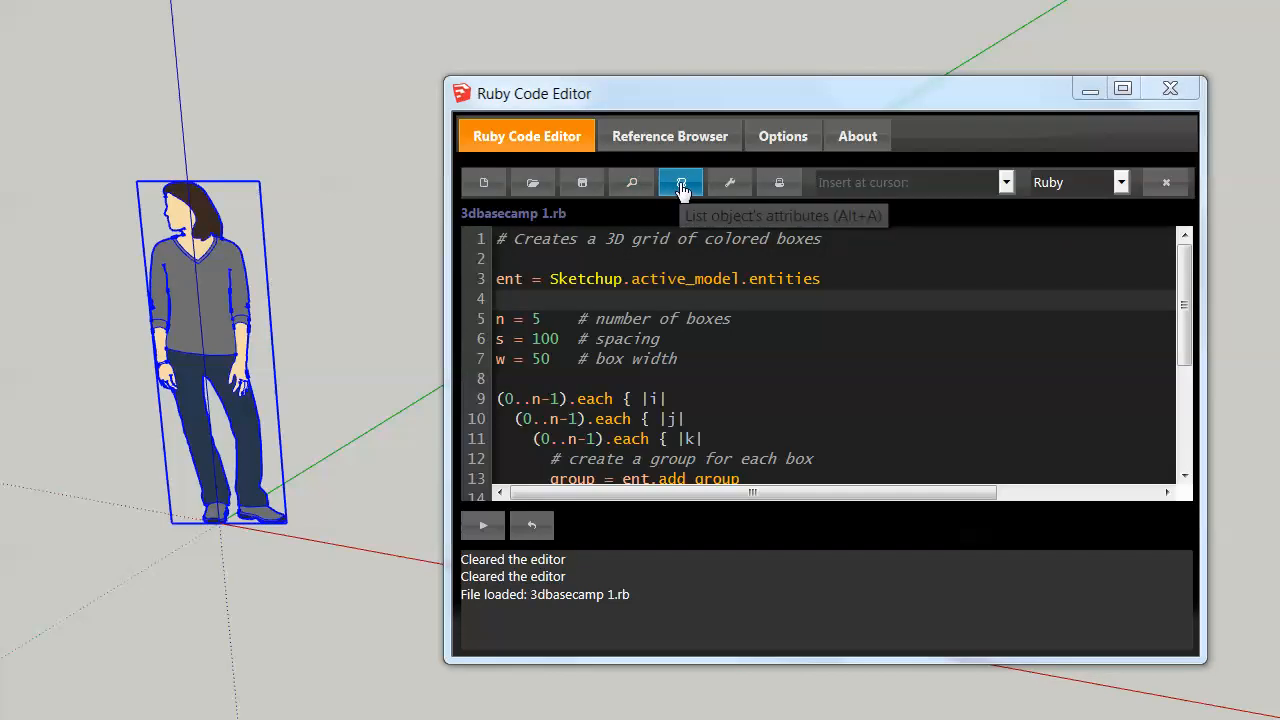
{"action": "left_click", "coordinate": [680, 182]}
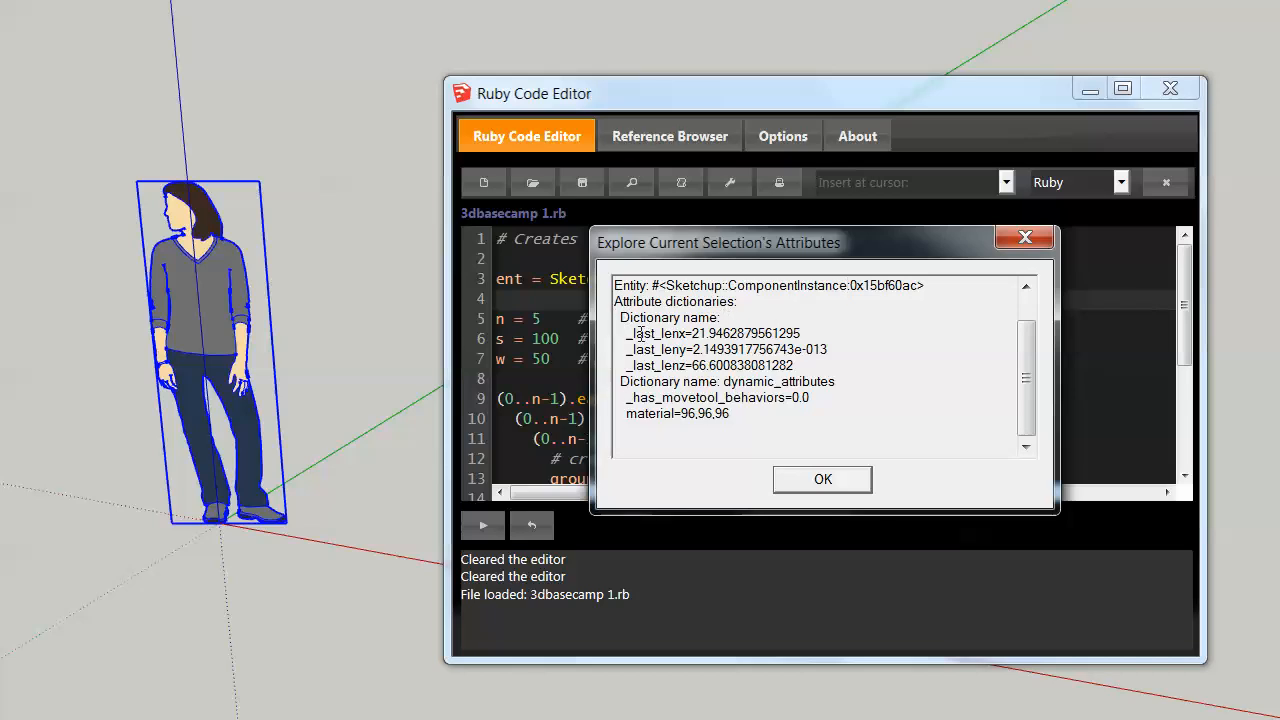
{"action": "left_click_drag", "start_coordinate": [630, 333], "coordinate": [795, 365]}
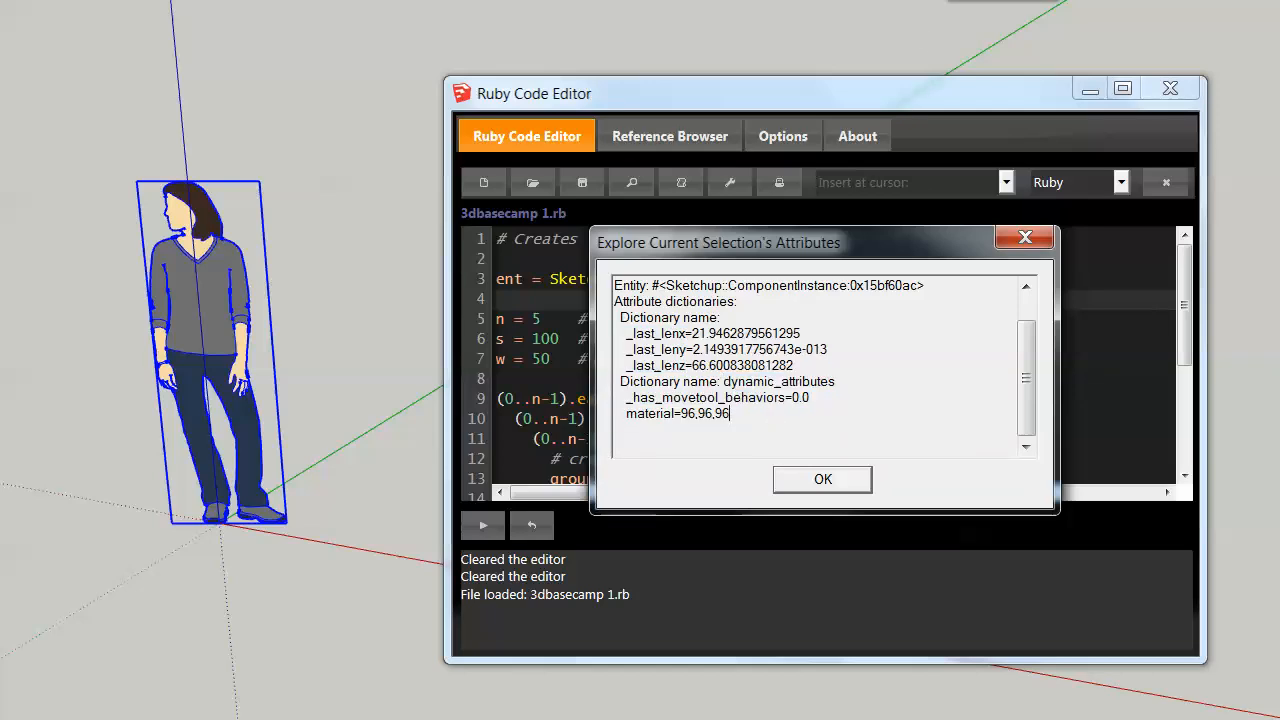
{"action": "mouse_move", "coordinate": [822, 485]}
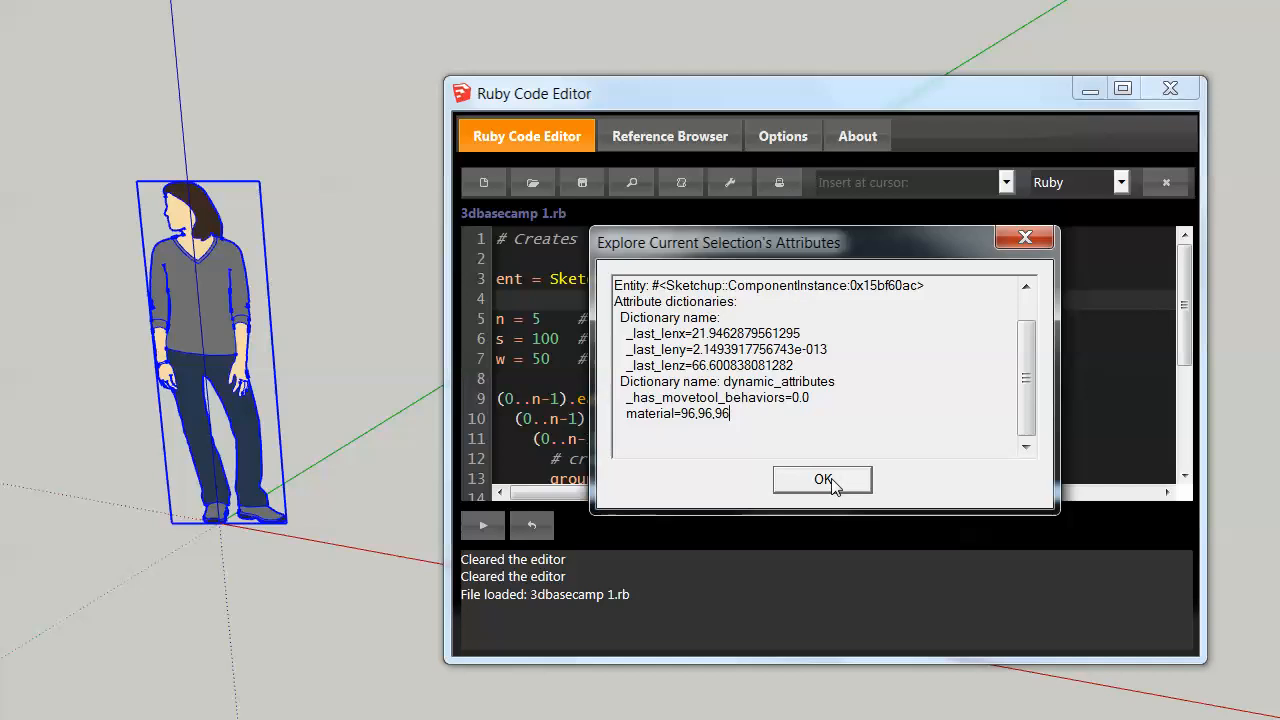
{"action": "left_click", "coordinate": [822, 480]}
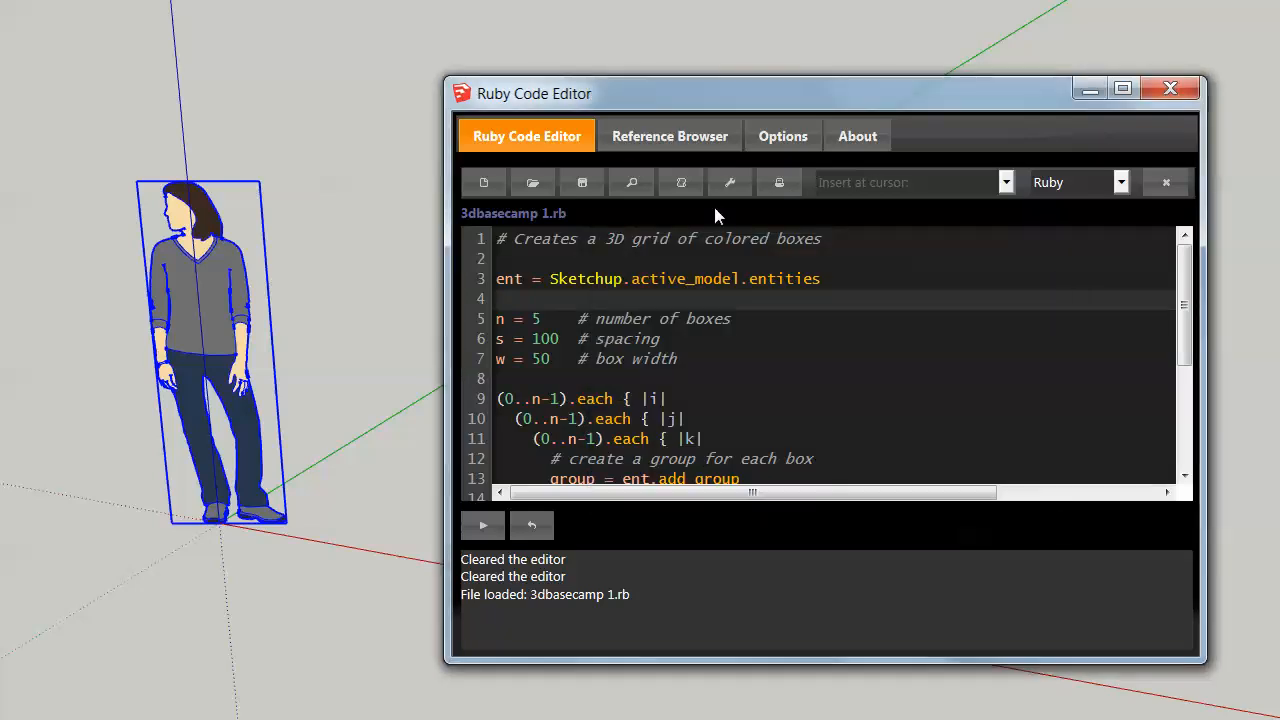
{"action": "mouse_move", "coordinate": [729, 182]}
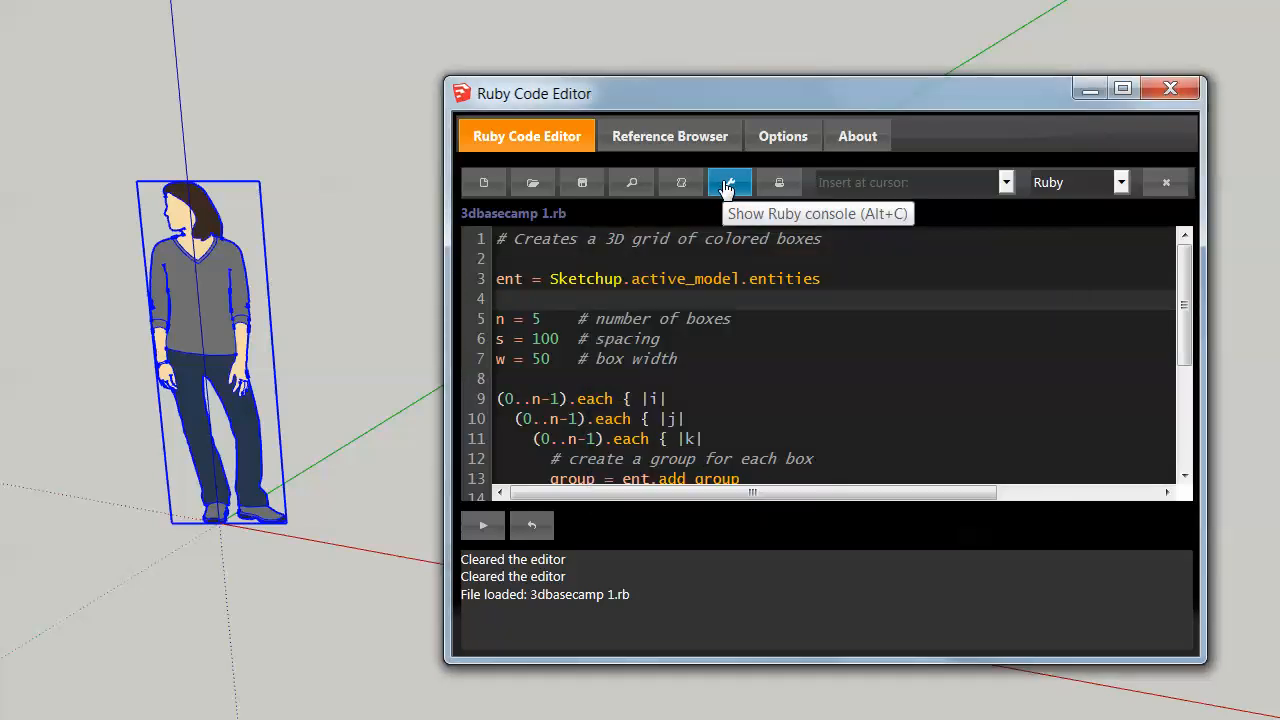
Open, move and close the Ruby Console, then close the printable code window
{"action": "left_click", "coordinate": [729, 182]}
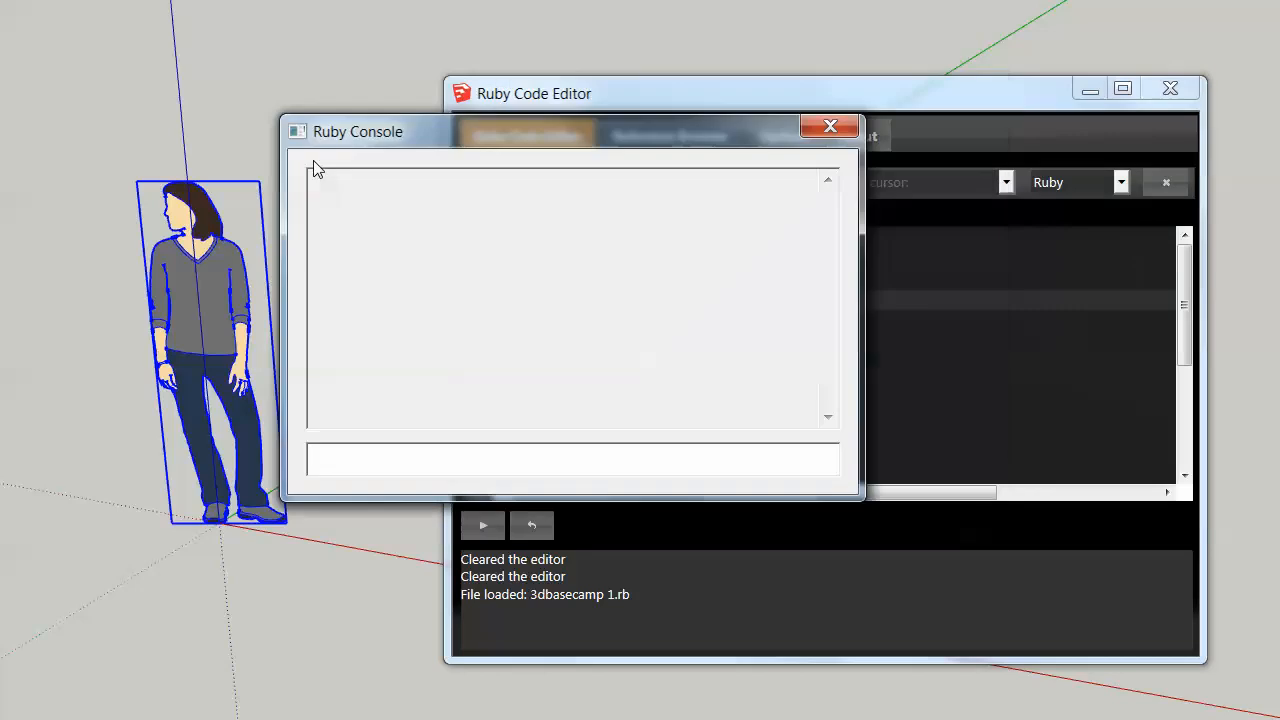
{"action": "left_click_drag", "start_coordinate": [357, 131], "coordinate": [127, 307]}
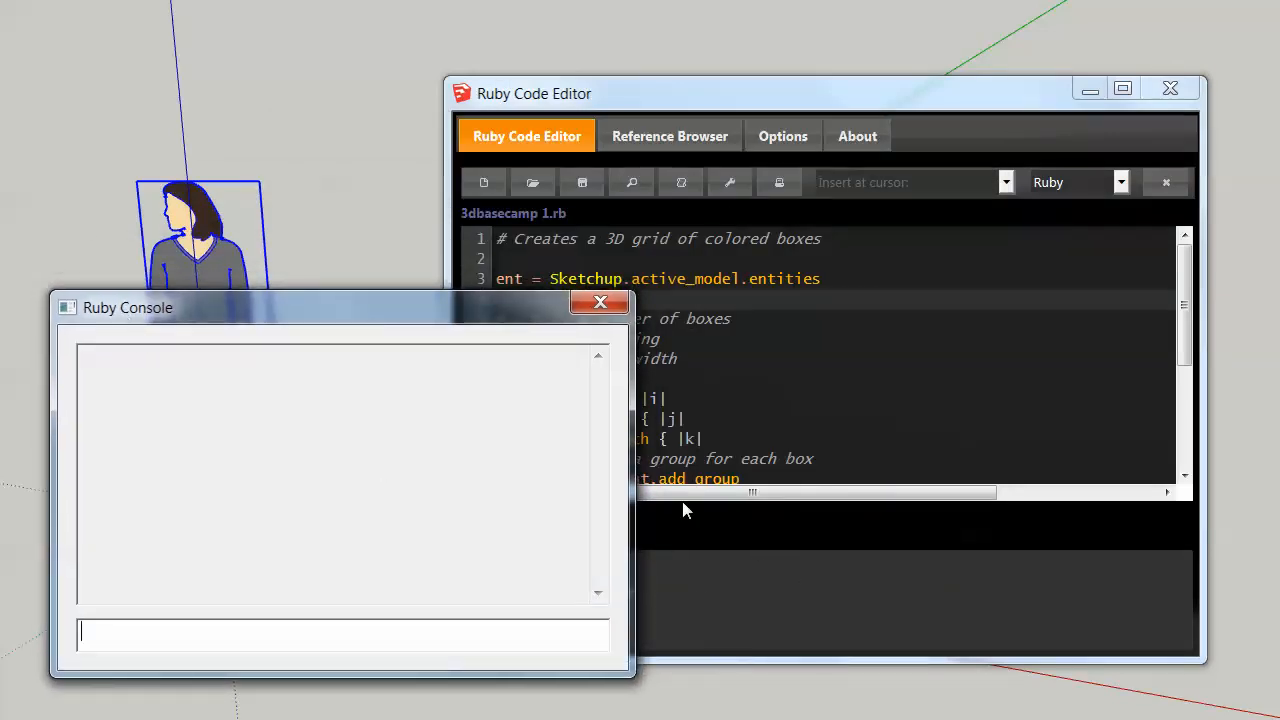
{"action": "left_click", "coordinate": [600, 302]}
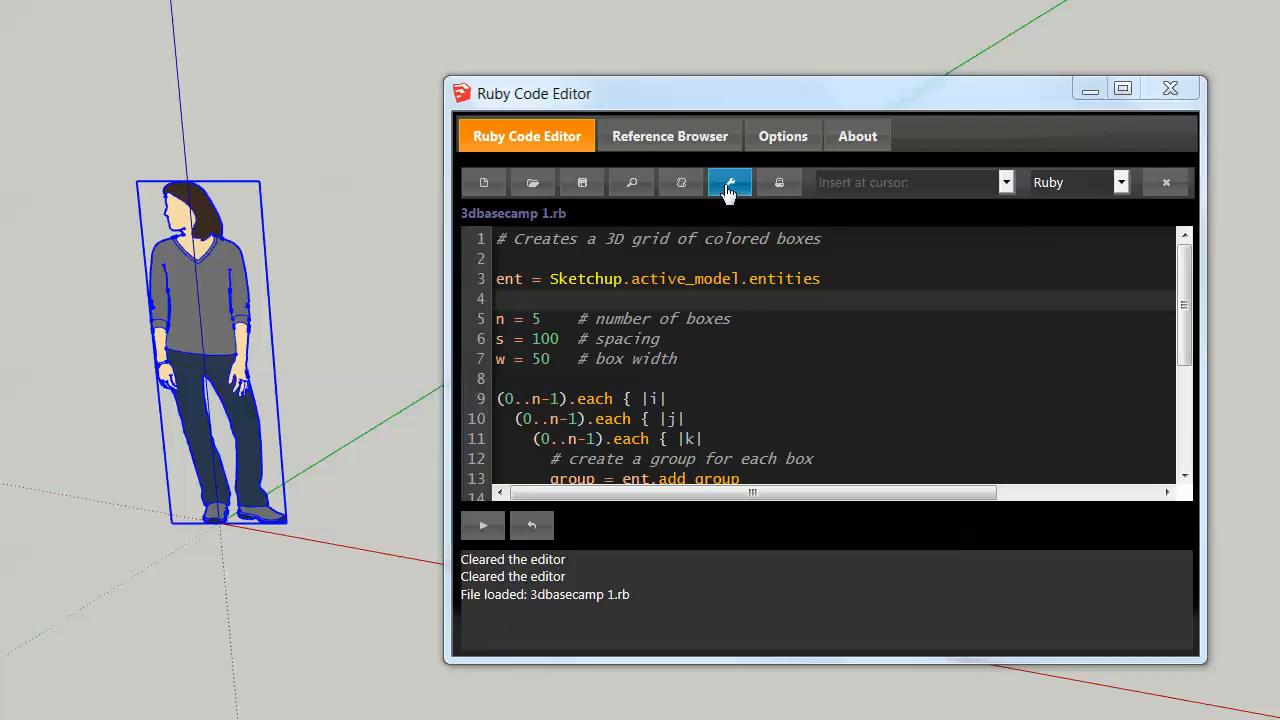
{"action": "mouse_move", "coordinate": [779, 182]}
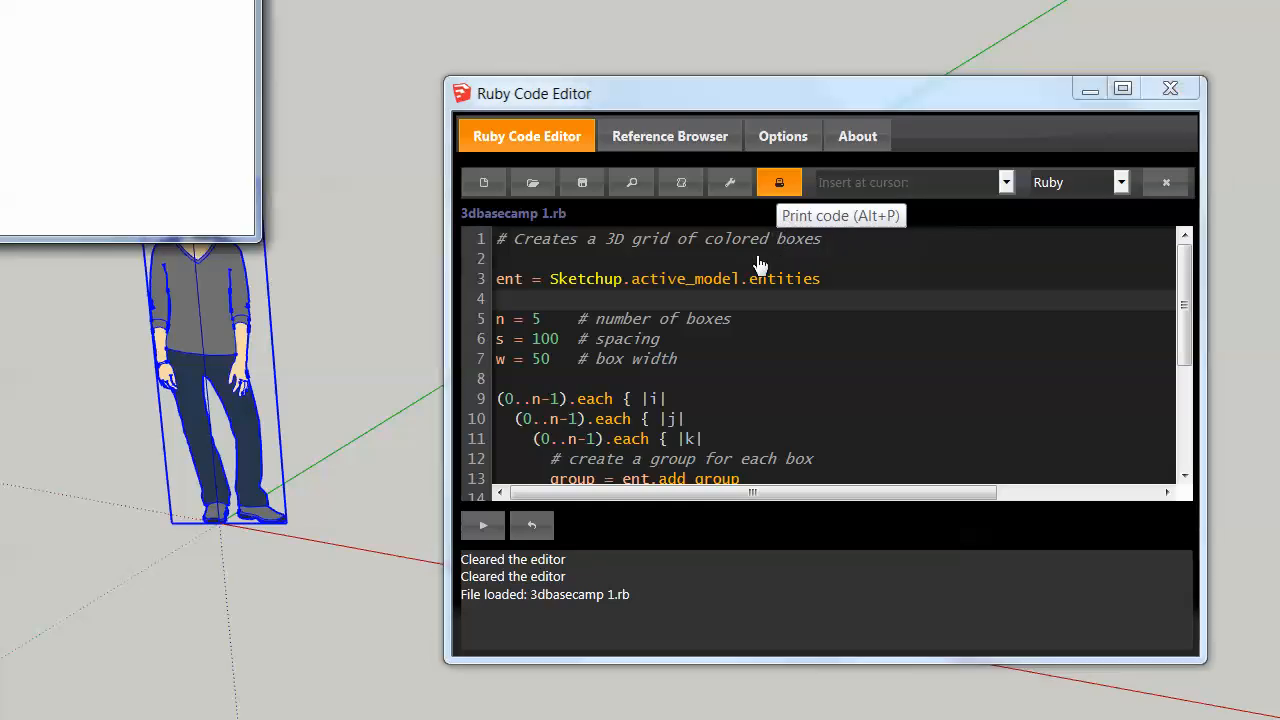
{"action": "left_click", "coordinate": [779, 182]}
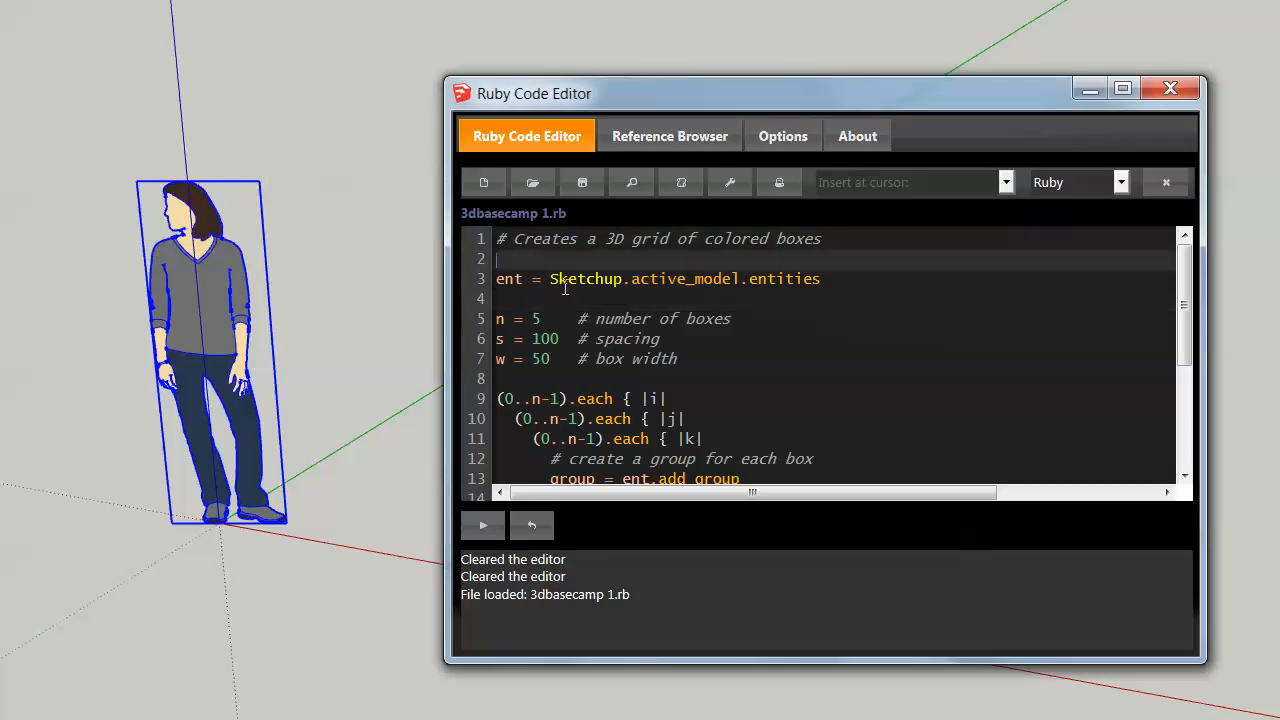
{"action": "mouse_move", "coordinate": [1187, 331]}
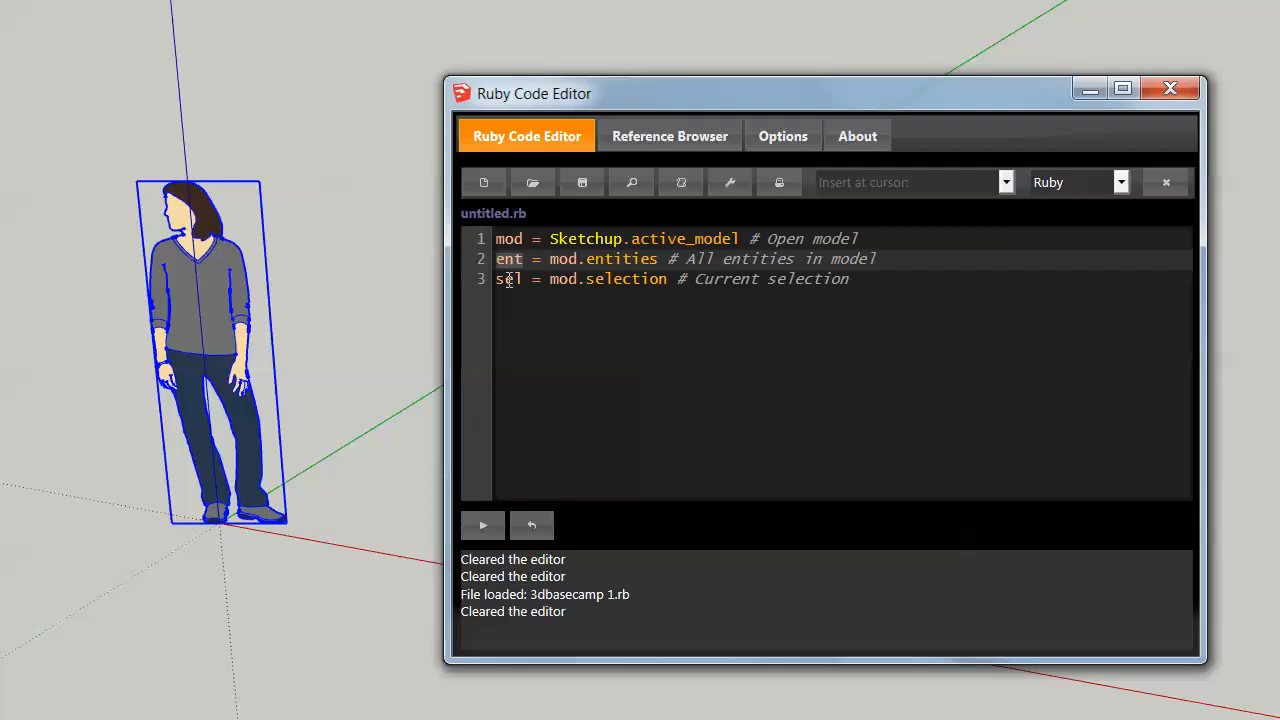
Run the mod/ent/sel script, add blank lines, and select 'Sketchup' on line 1
{"action": "left_click", "coordinate": [848, 279]}
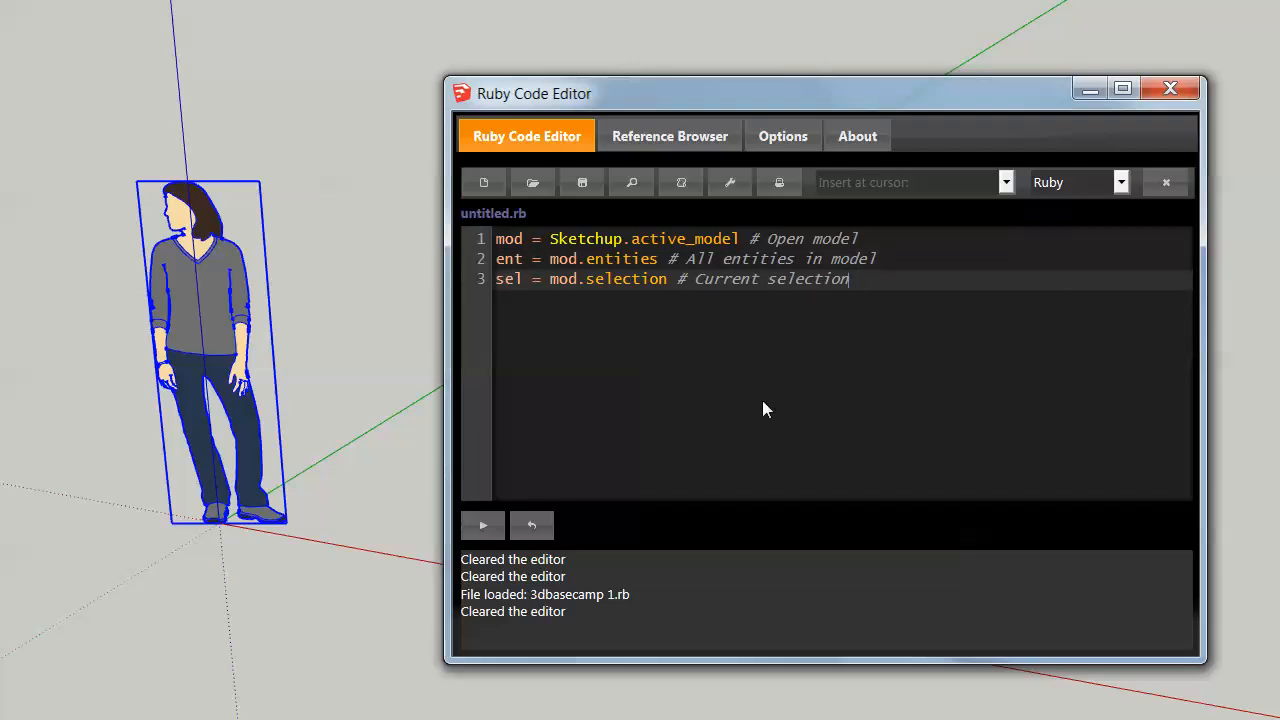
{"action": "left_click", "coordinate": [482, 525]}
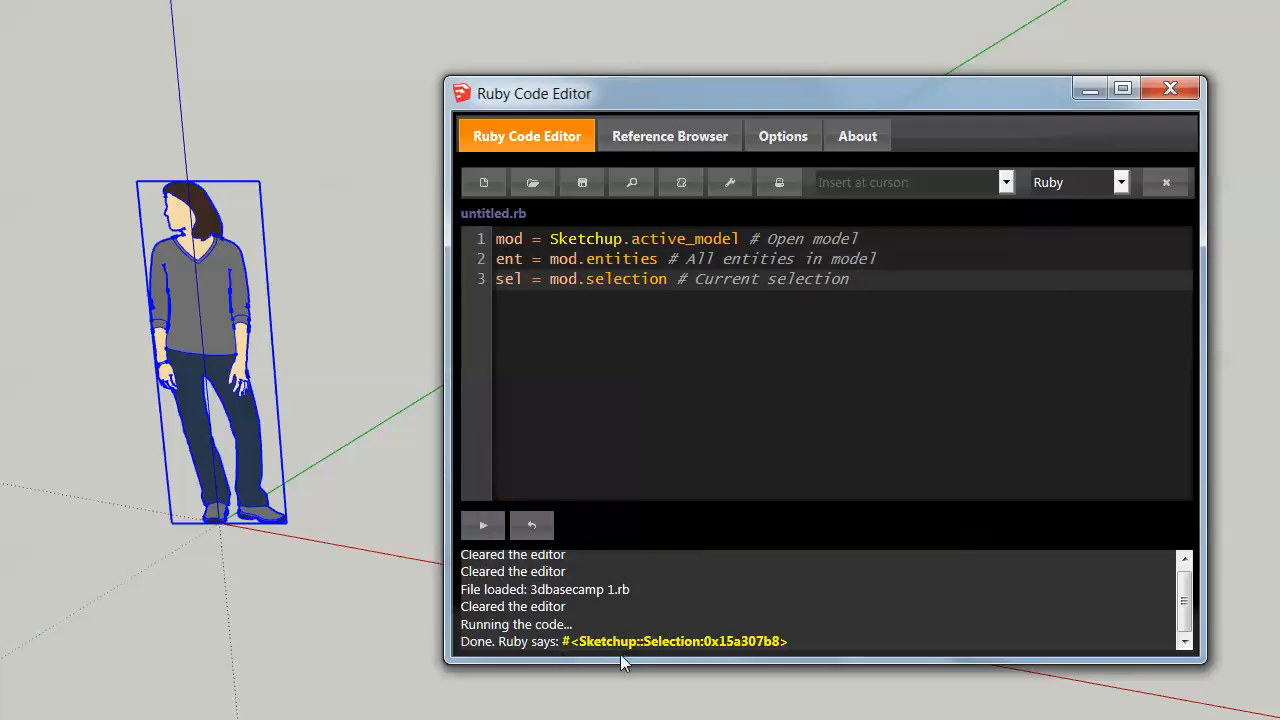
{"action": "mouse_move", "coordinate": [830, 172]}
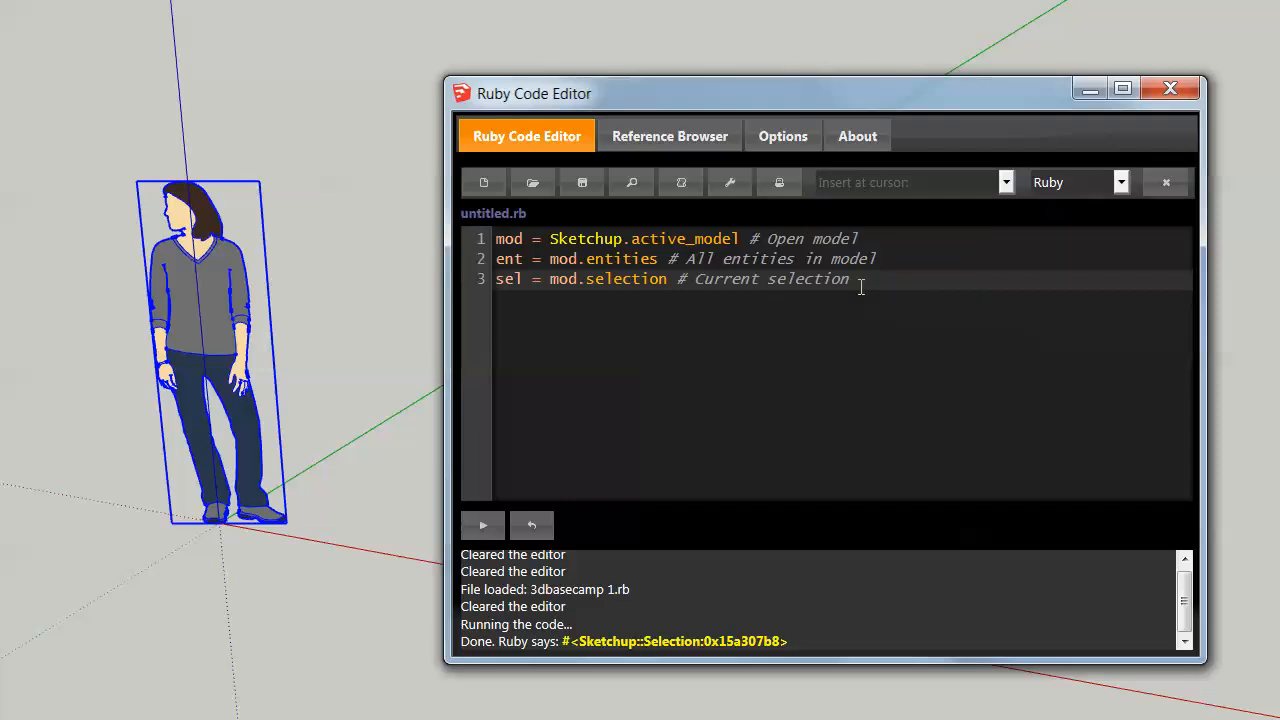
{"action": "key", "text": "Enter"}
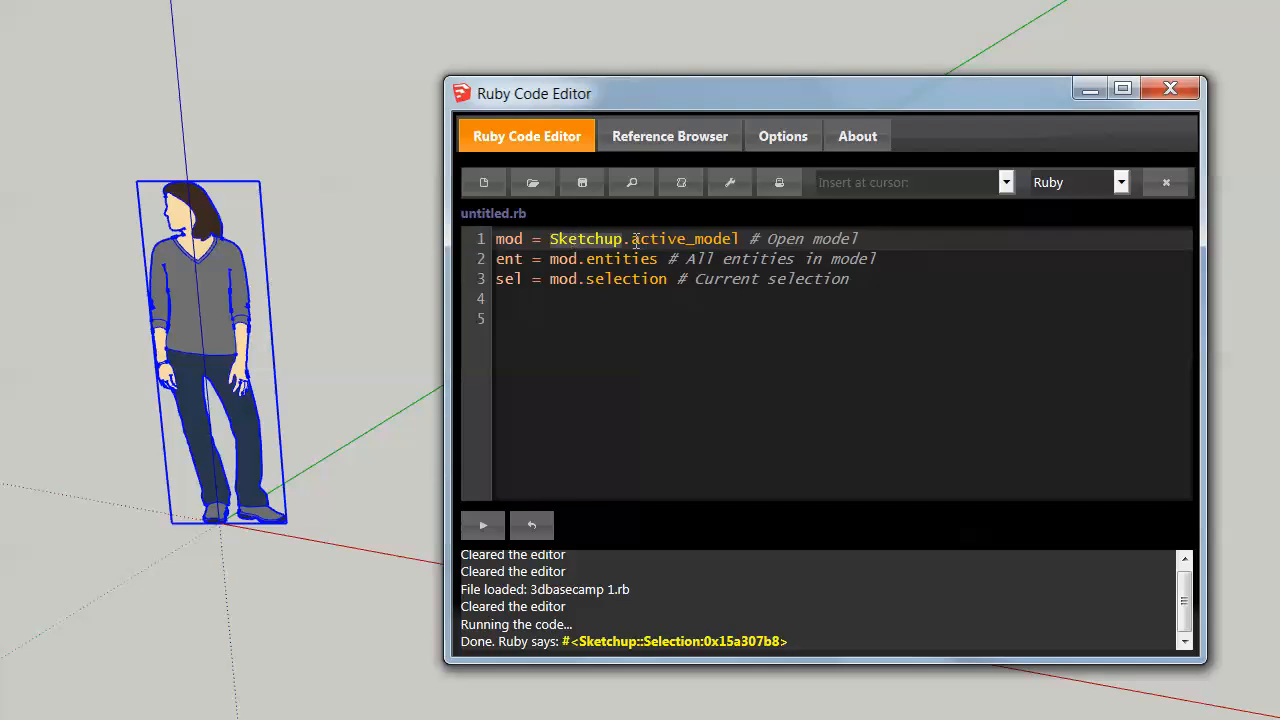
{"action": "double_click", "coordinate": [684, 238]}
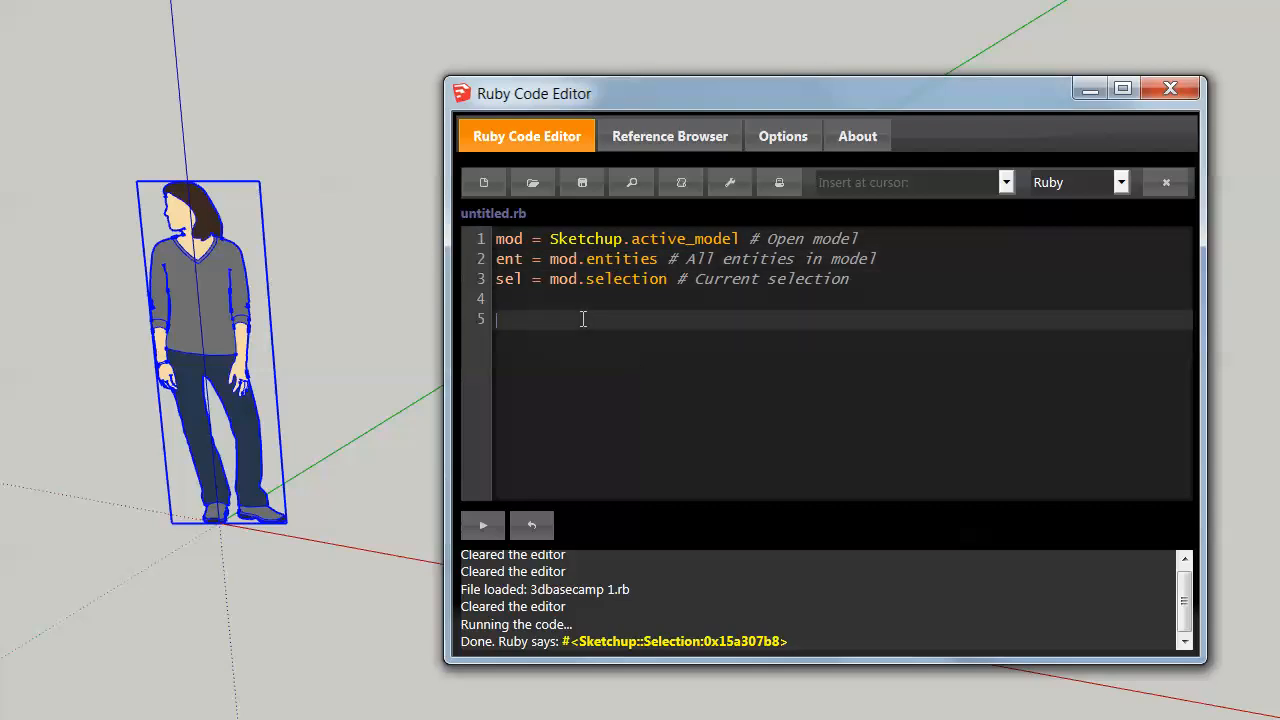
{"action": "mouse_move", "coordinate": [583, 243]}
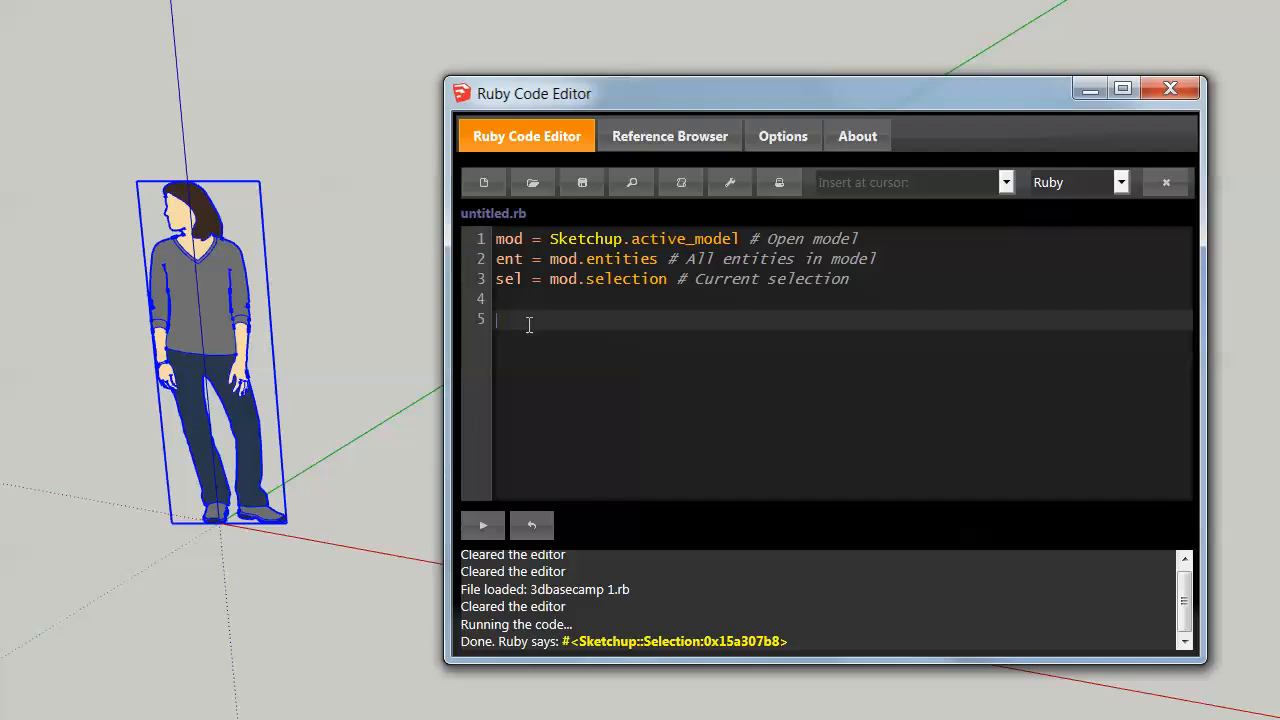
{"action": "mouse_move", "coordinate": [573, 371]}
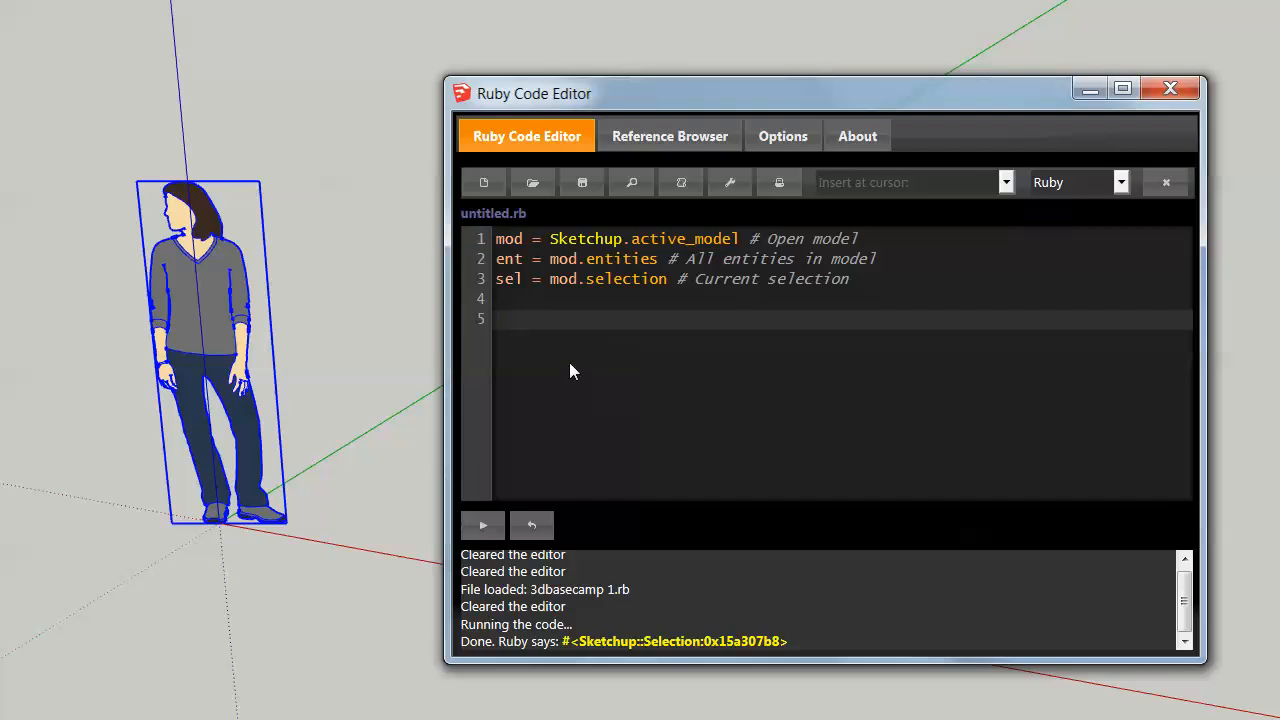
{"action": "mouse_move", "coordinate": [573, 377]}
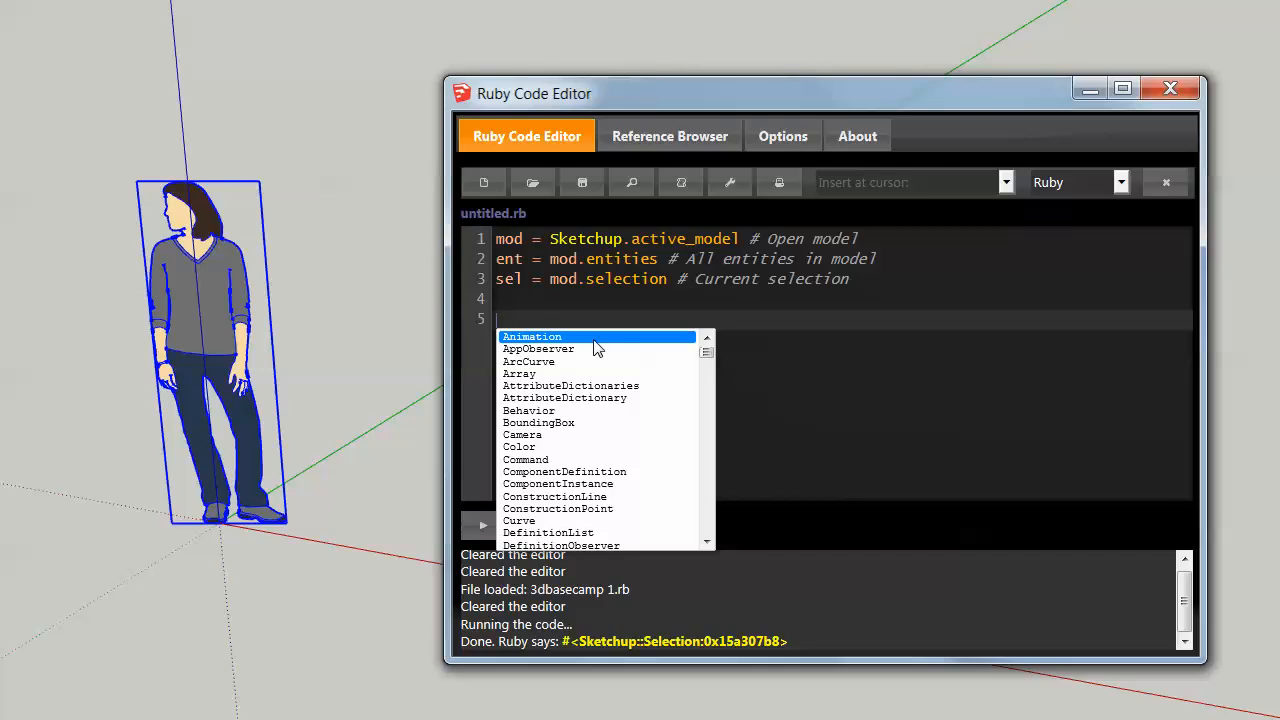
Build 'Sketchup.active' on line 5 using the Sketchup autocomplete suggestion
{"action": "type", "text": "S"}
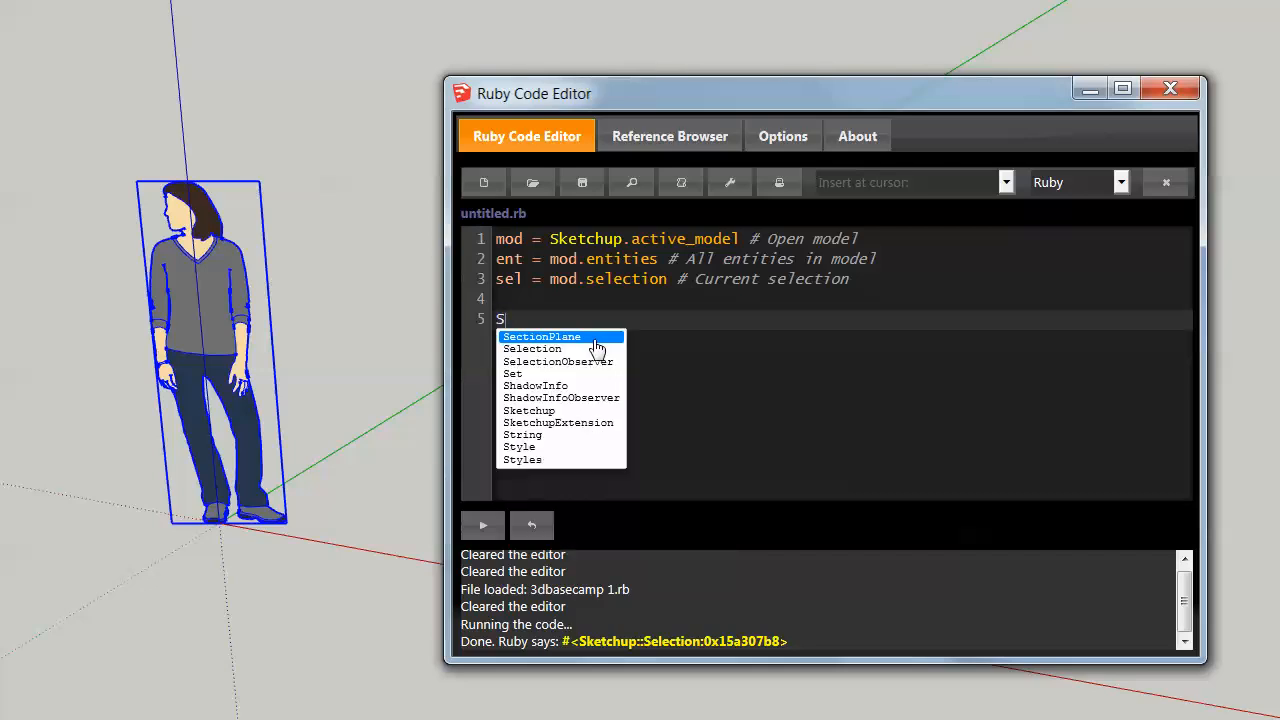
{"action": "type", "text": "ke"}
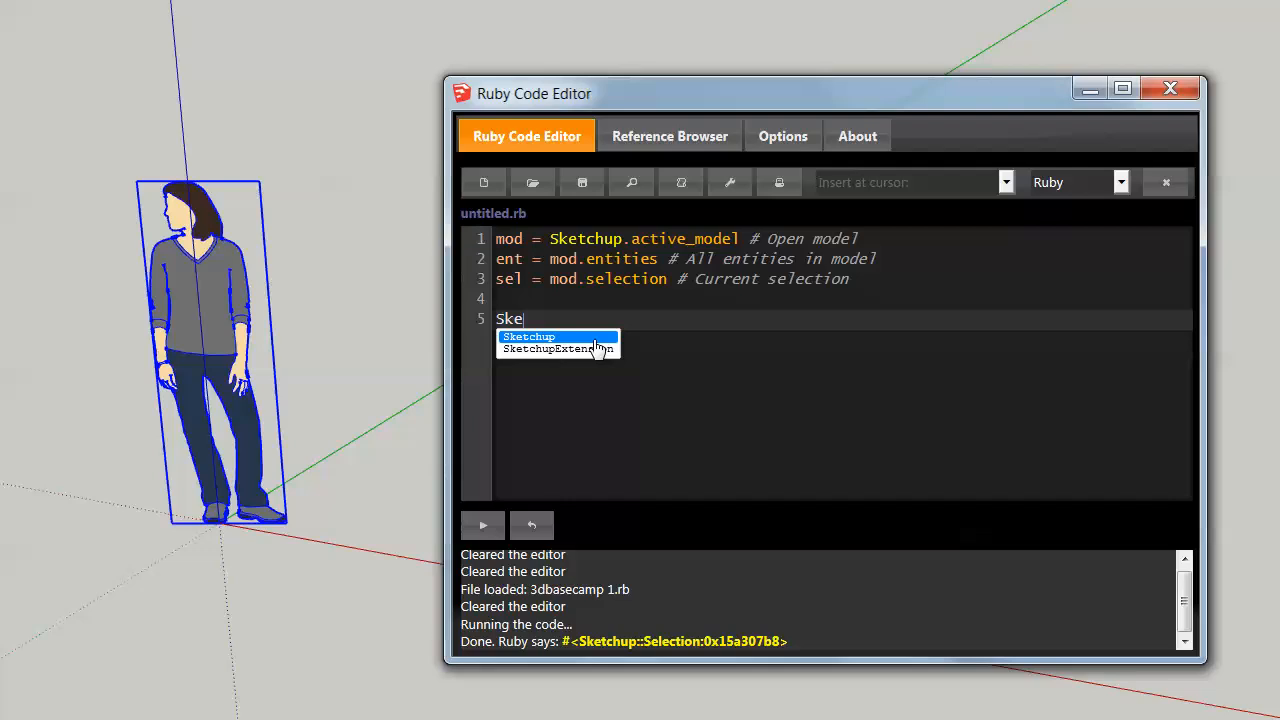
{"action": "left_click", "coordinate": [529, 336]}
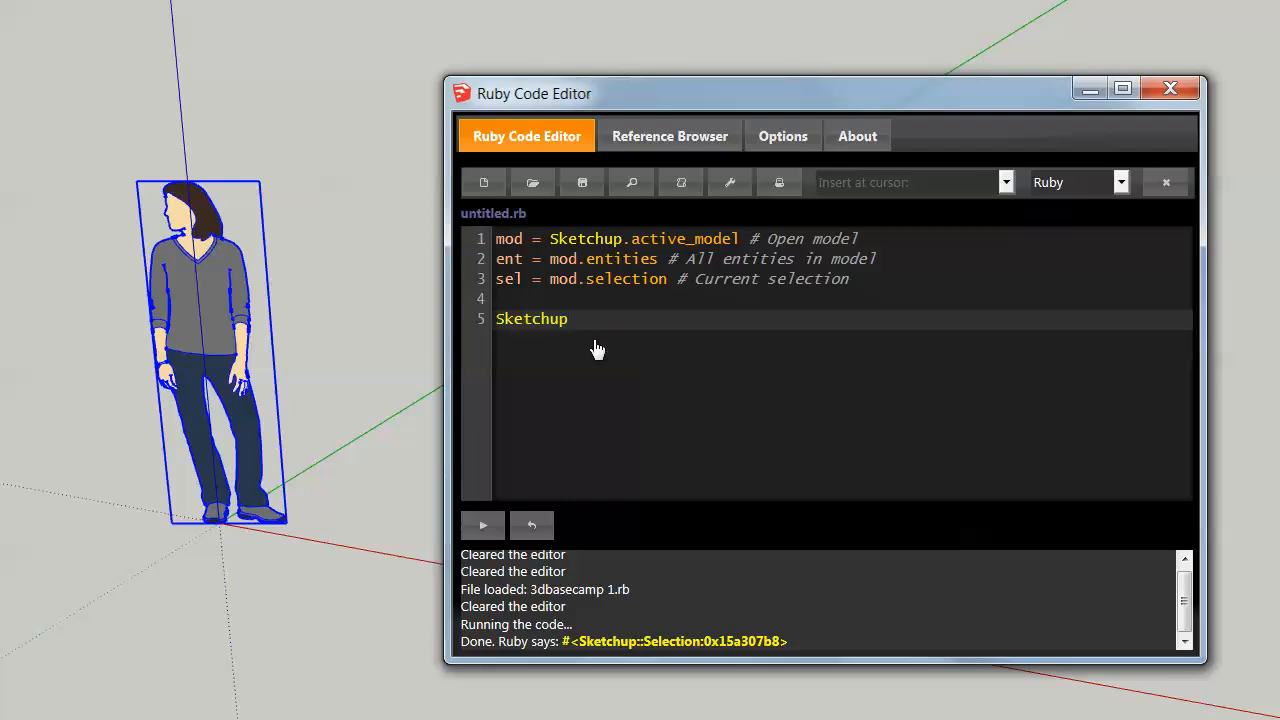
{"action": "type", "text": "."}
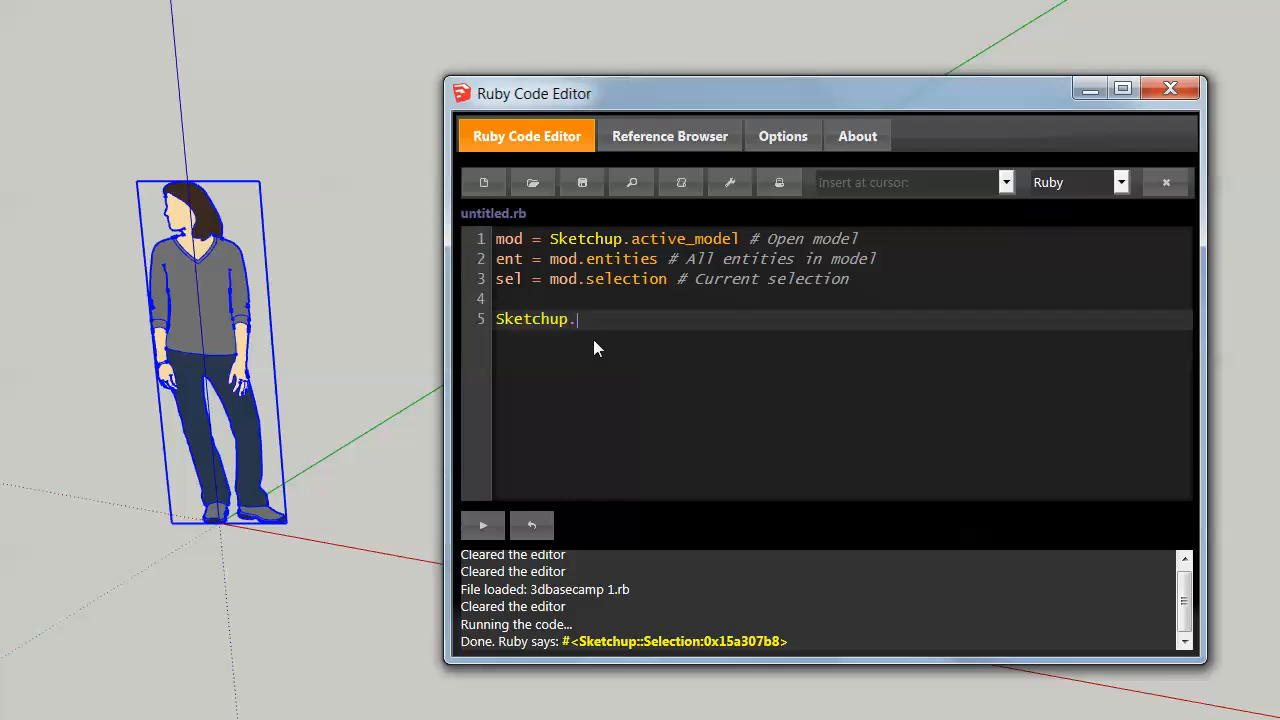
{"action": "type", "text": "."}
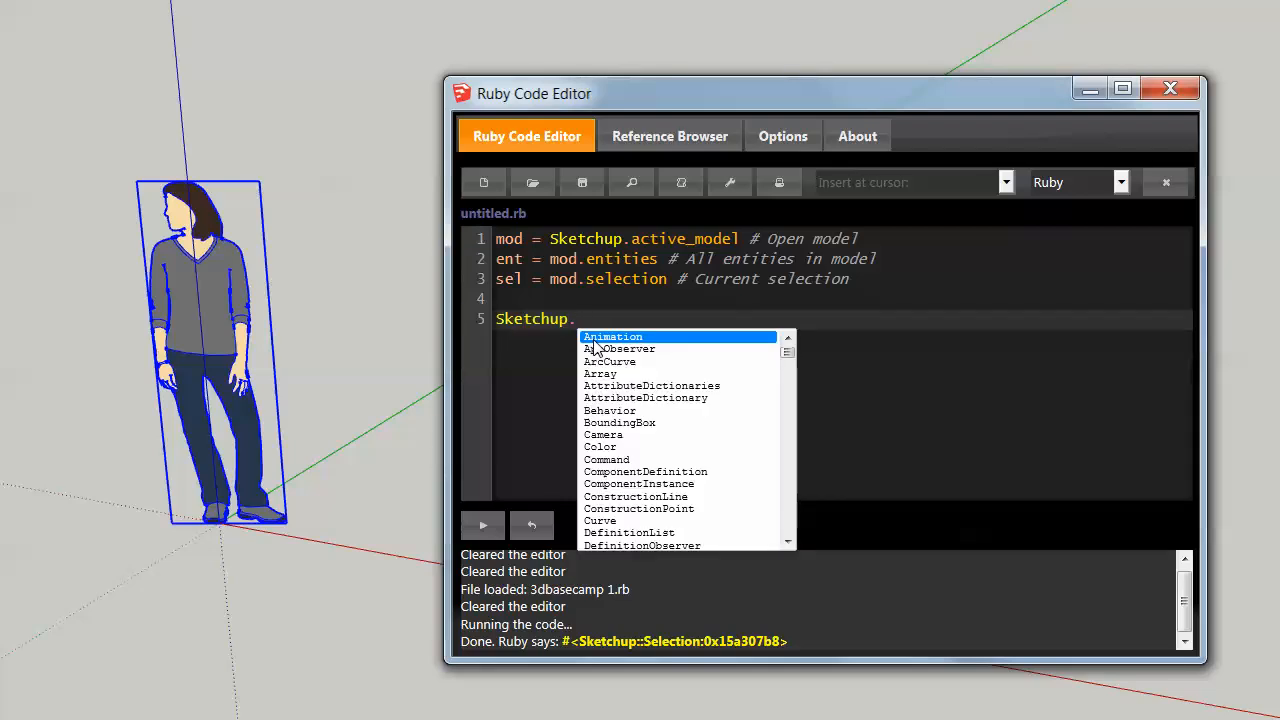
{"action": "type", "text": "active_model"}
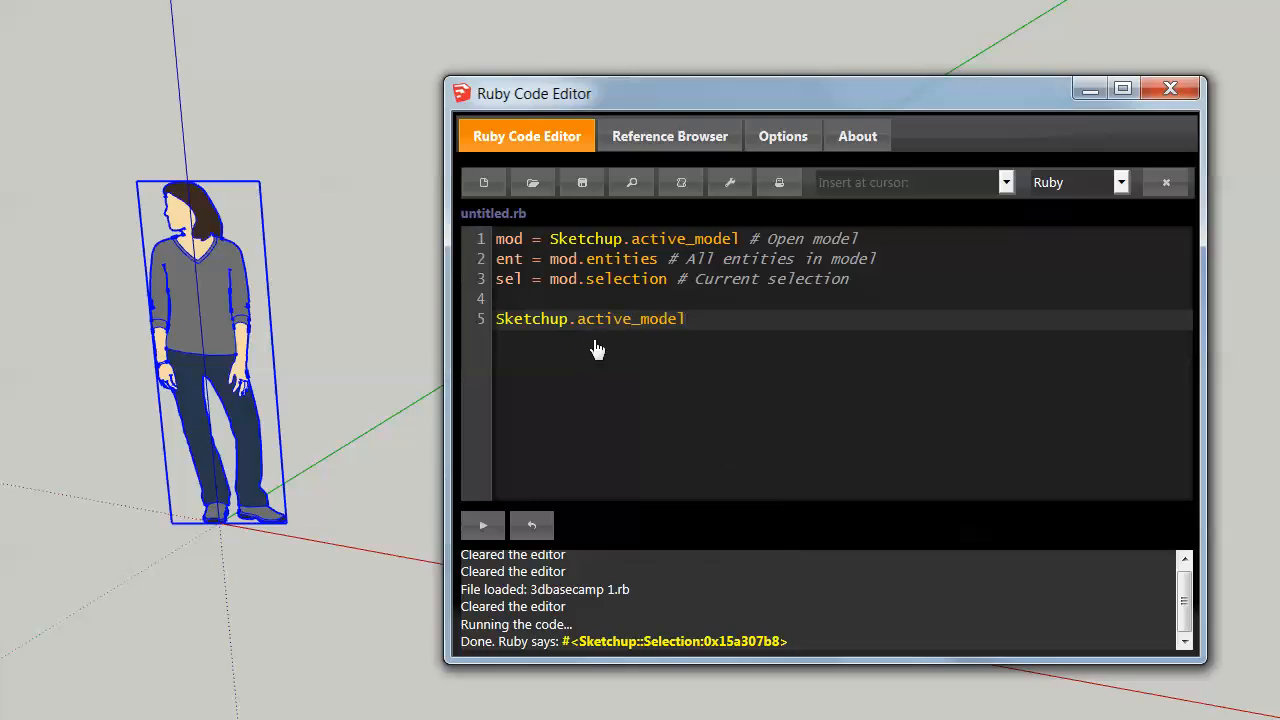
{"action": "mouse_move", "coordinate": [724, 345]}
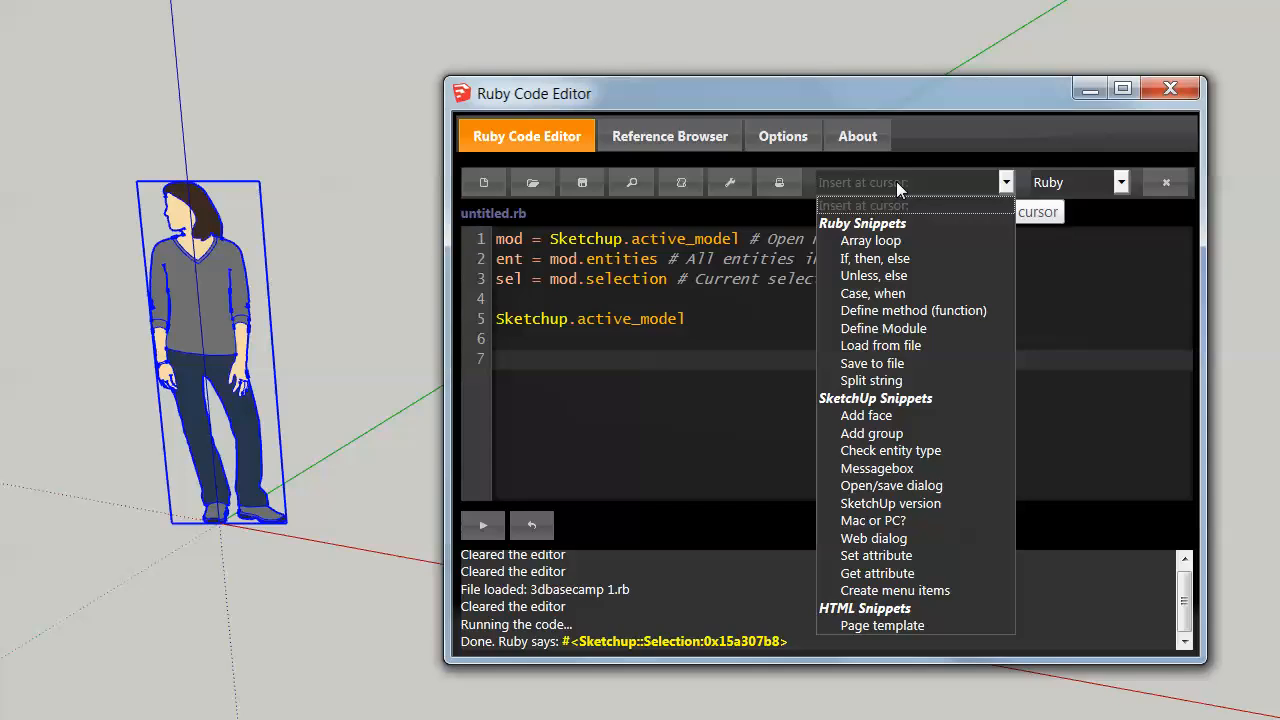
{"action": "mouse_move", "coordinate": [899, 243]}
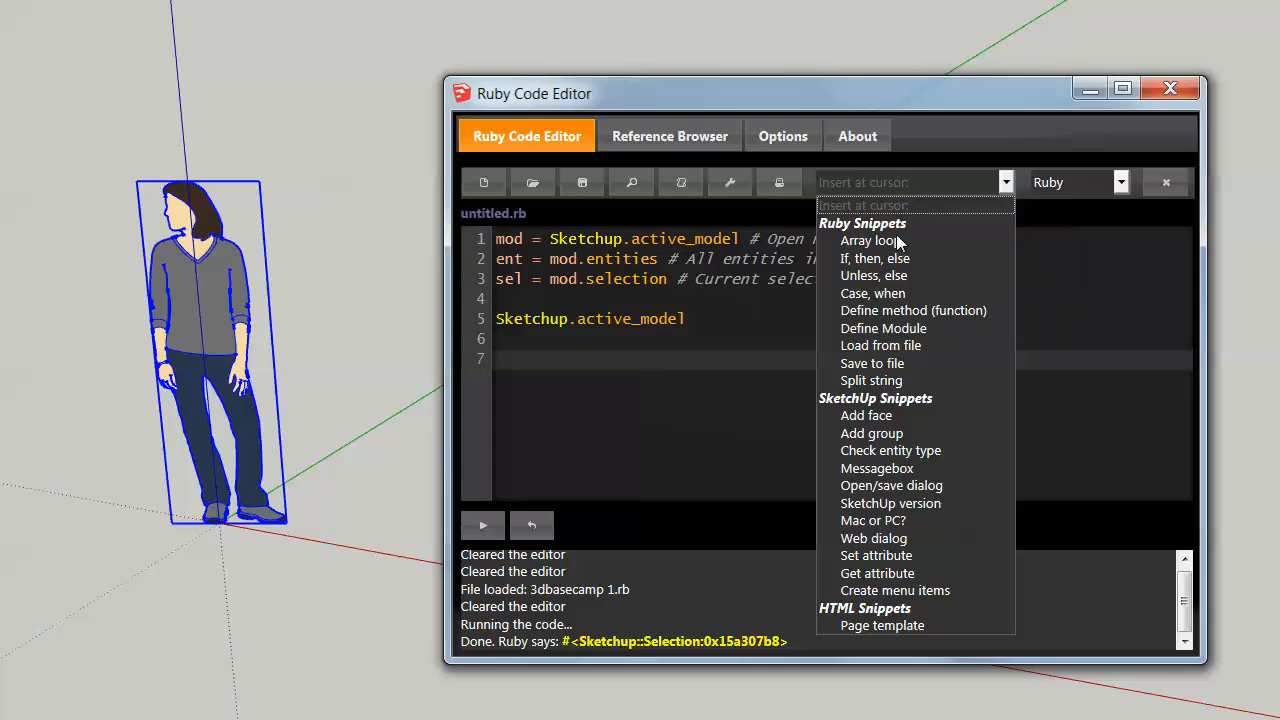
{"action": "left_click", "coordinate": [869, 240]}
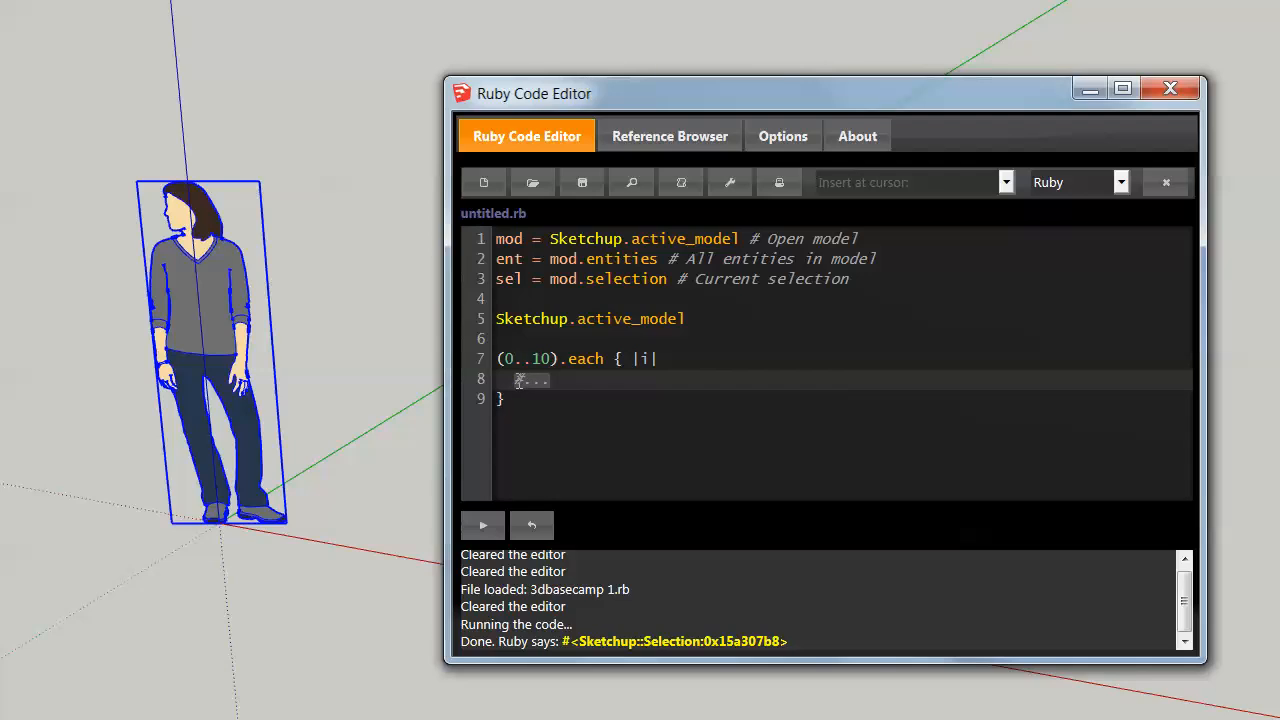
{"action": "type", "text": "p i"}
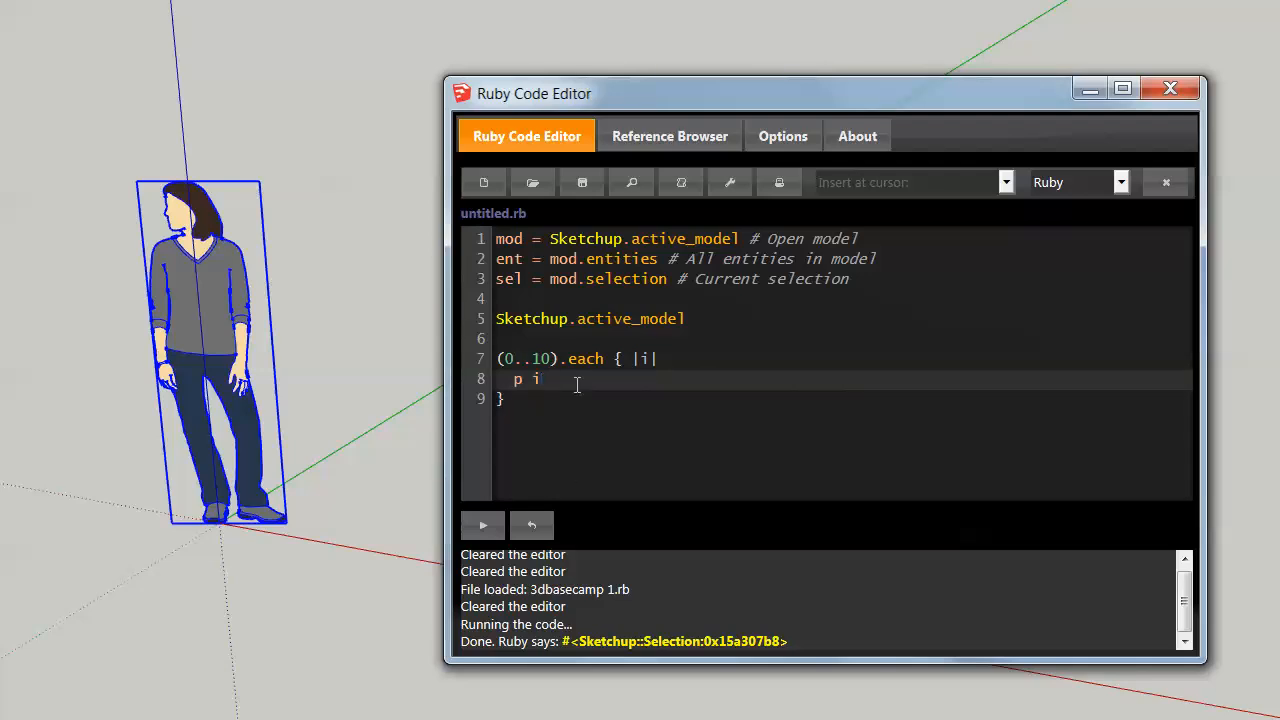
{"action": "left_click", "coordinate": [590, 318]}
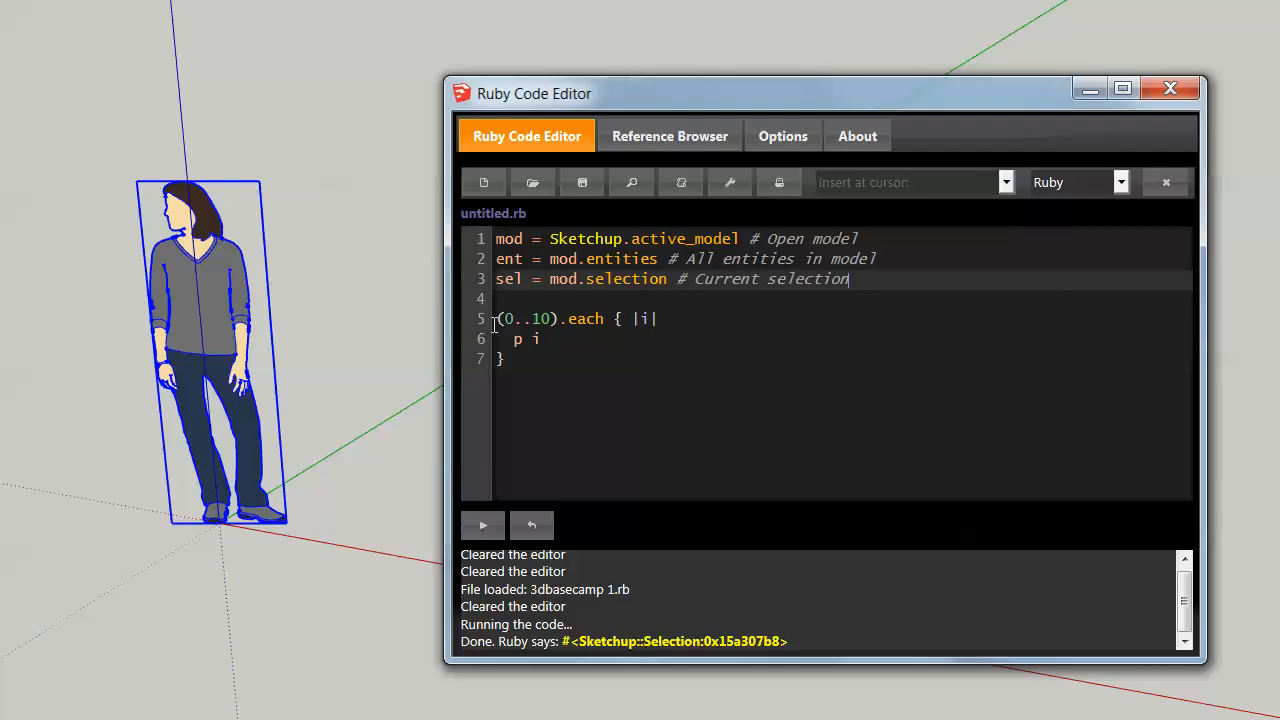
{"action": "left_click", "coordinate": [482, 525]}
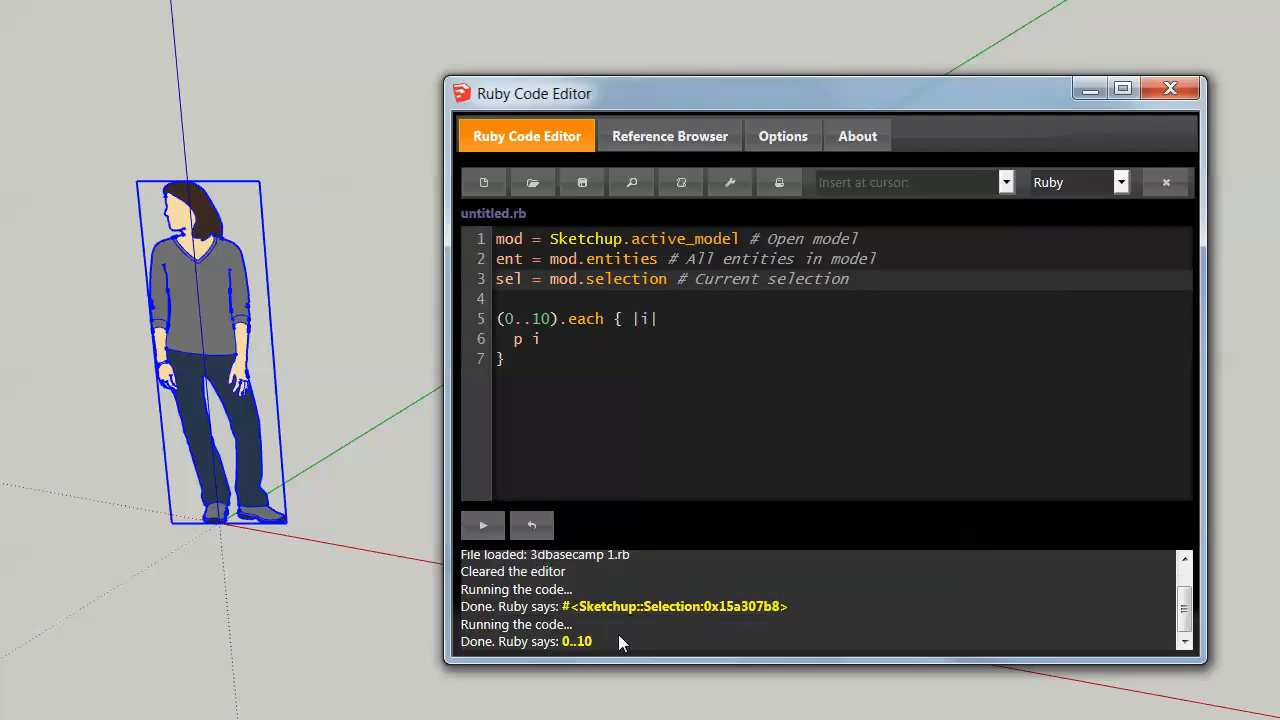
{"action": "mouse_move", "coordinate": [548, 347]}
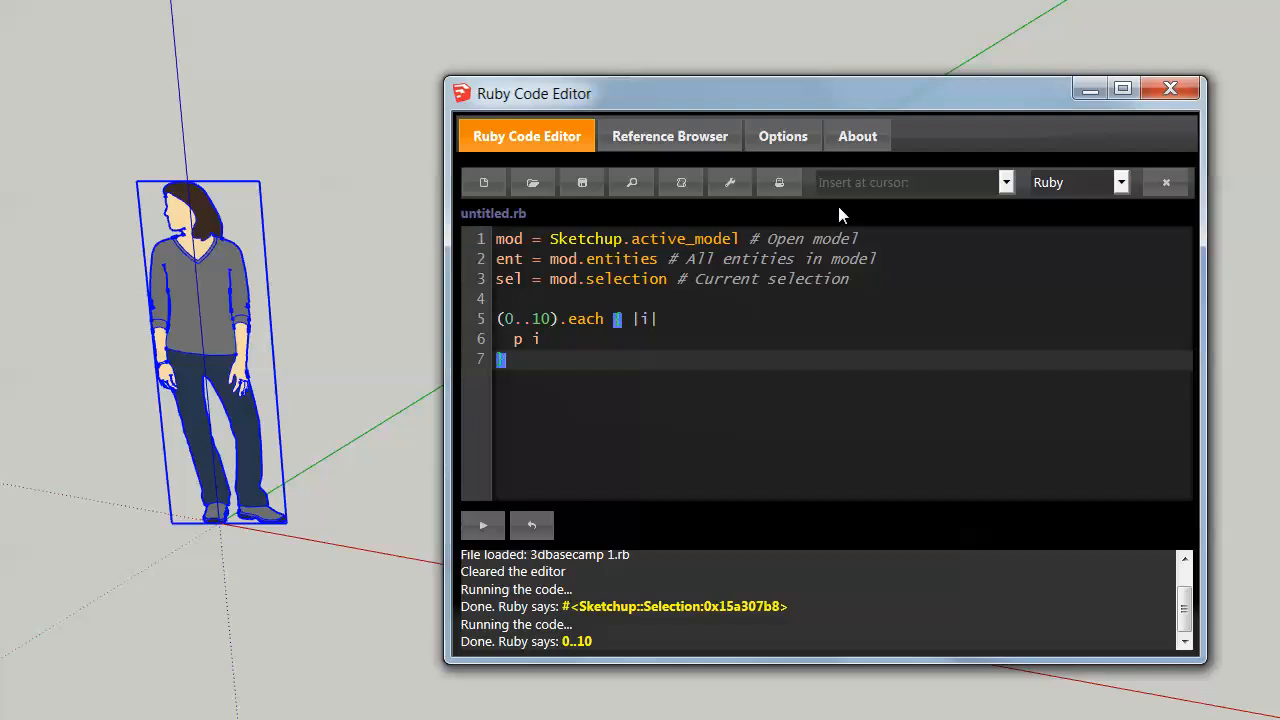
{"action": "left_click", "coordinate": [910, 182]}
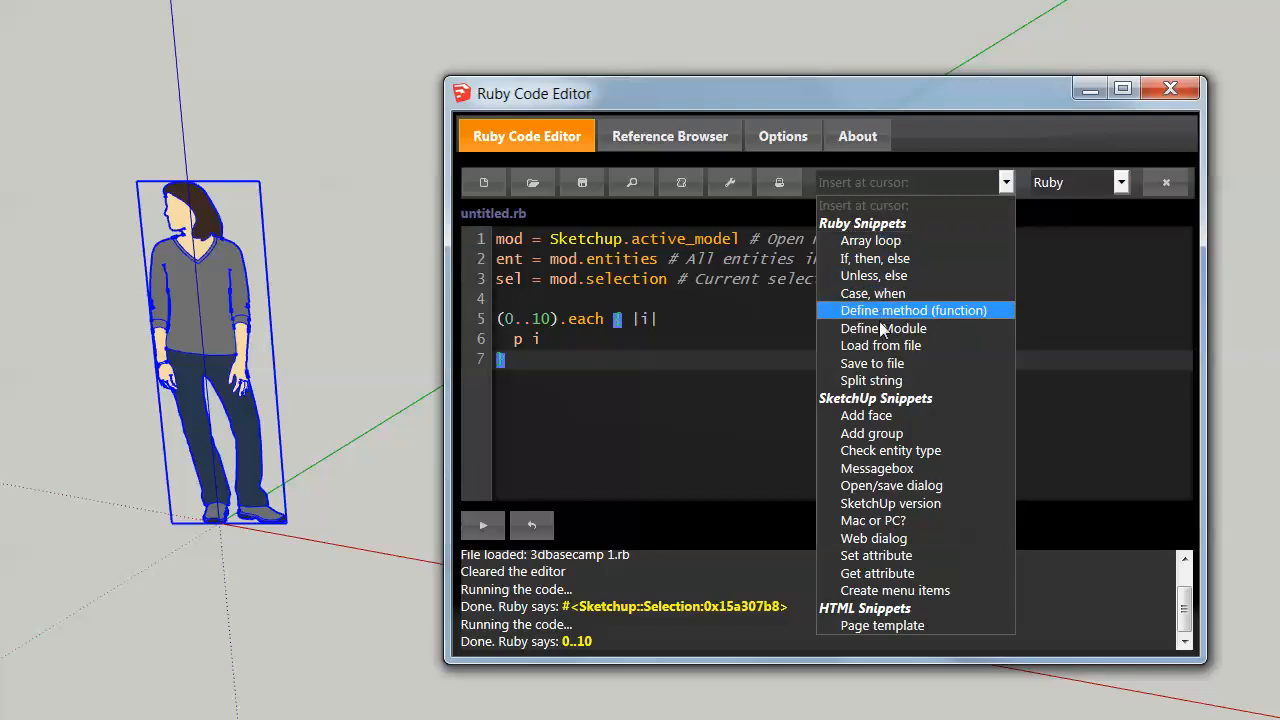
{"action": "mouse_move", "coordinate": [871, 363]}
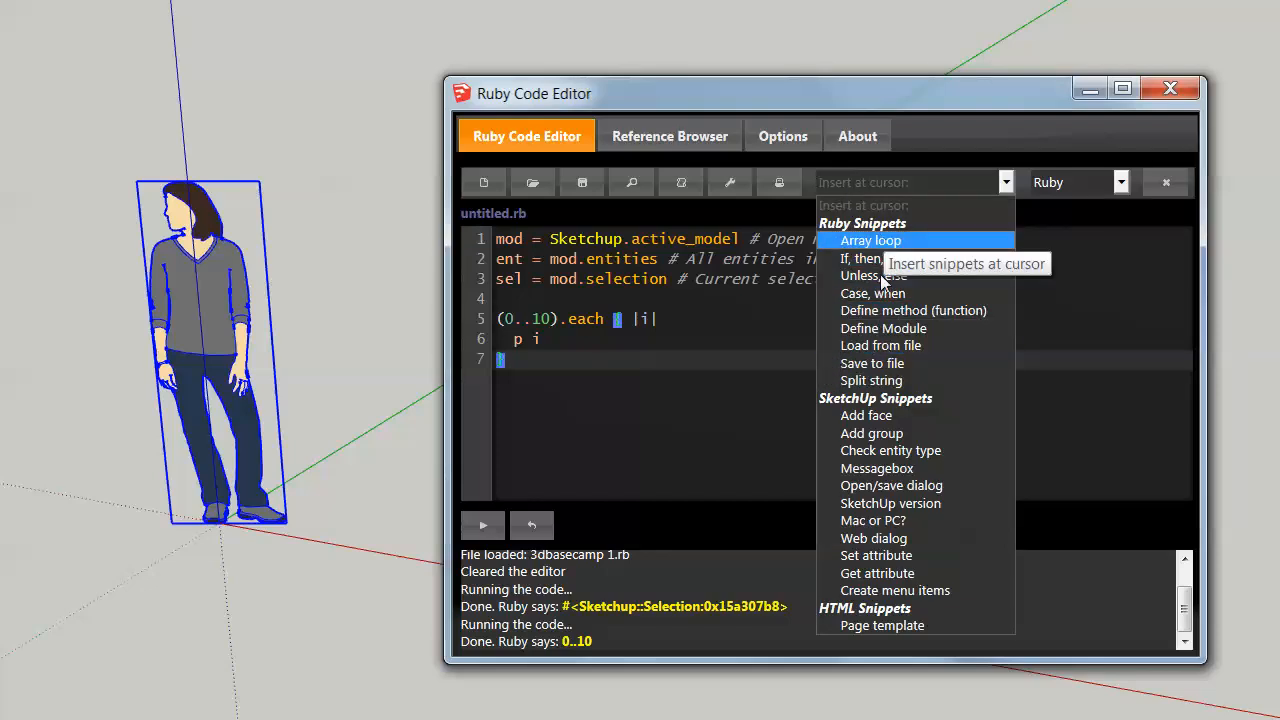
{"action": "mouse_move", "coordinate": [866, 415]}
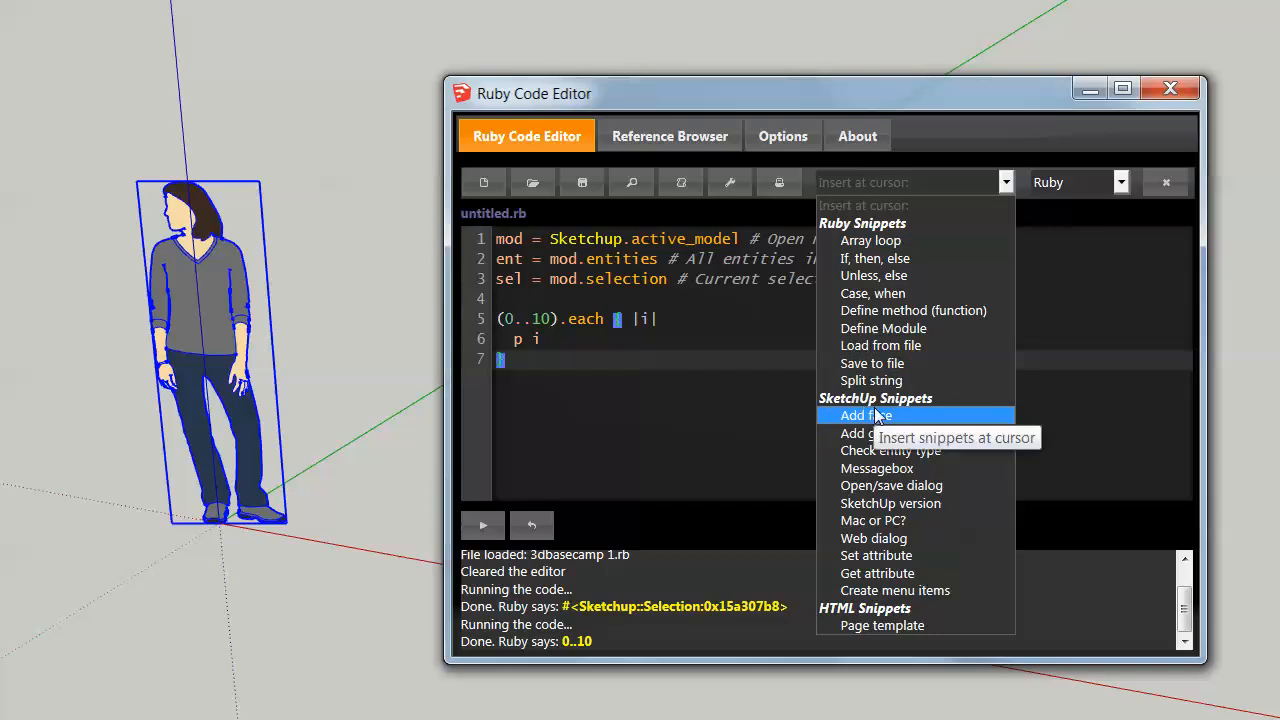
{"action": "mouse_move", "coordinate": [878, 520]}
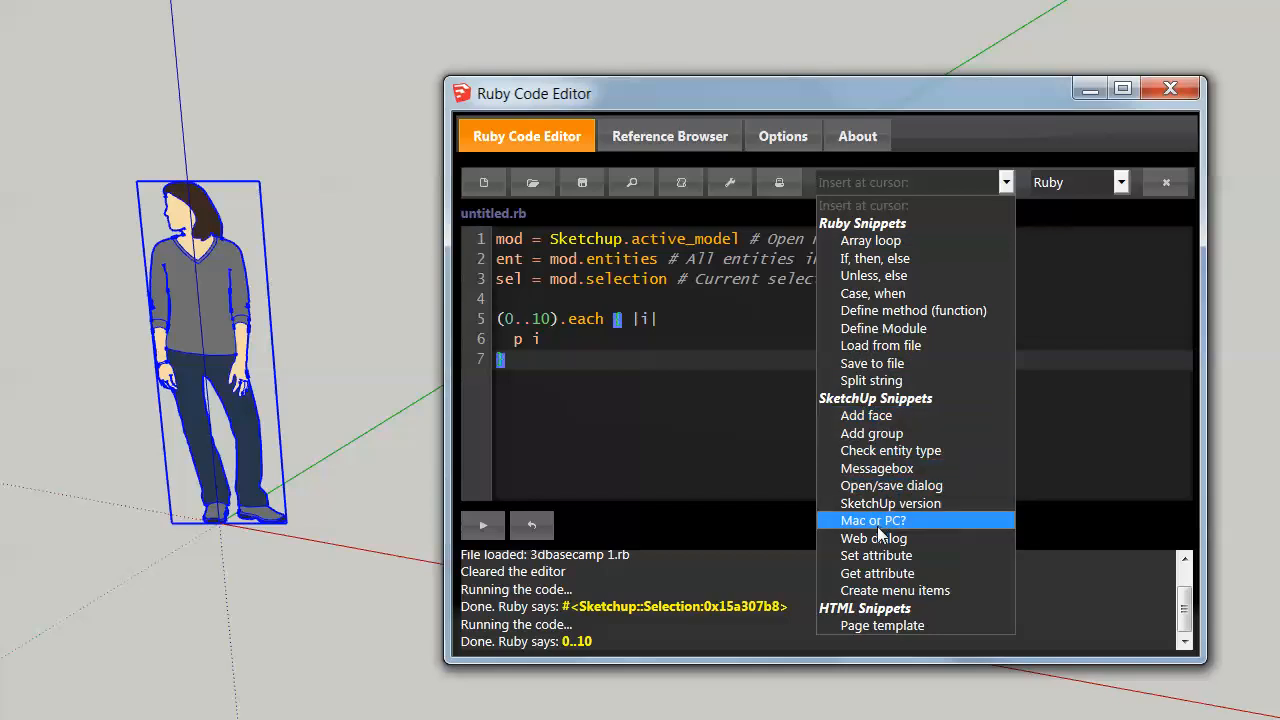
{"action": "mouse_move", "coordinate": [866, 415]}
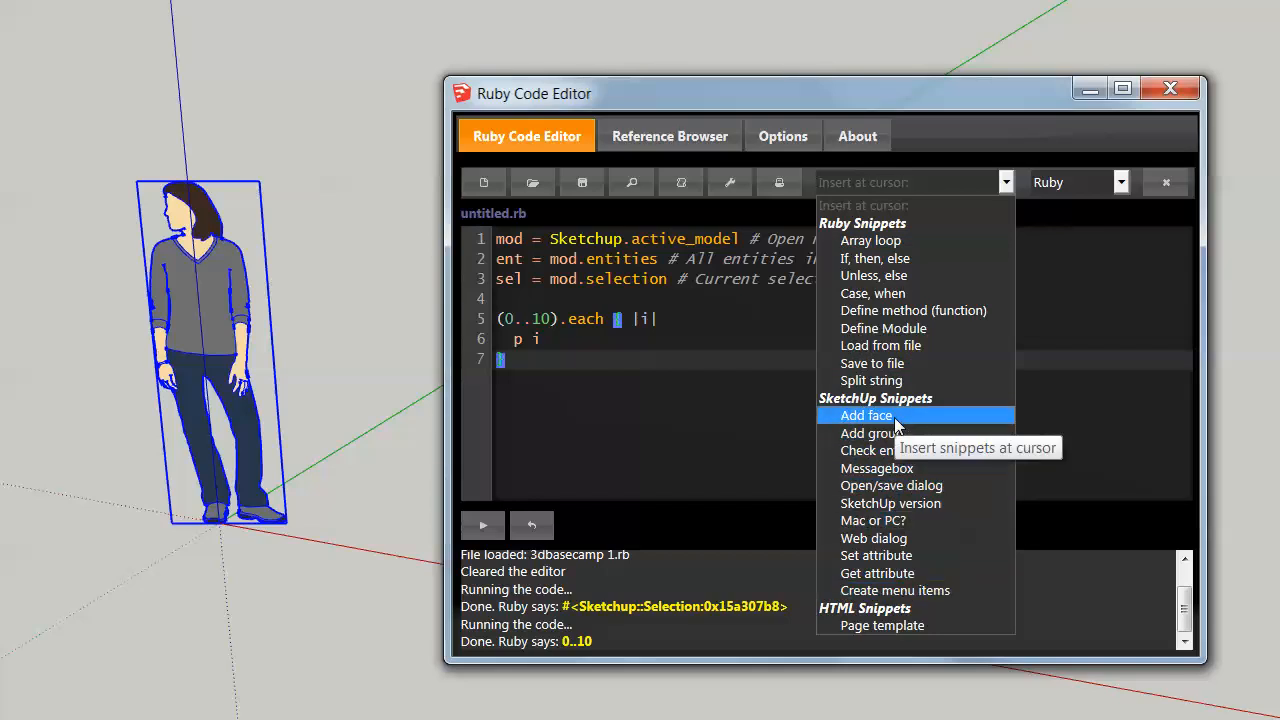
{"action": "mouse_move", "coordinate": [883, 625]}
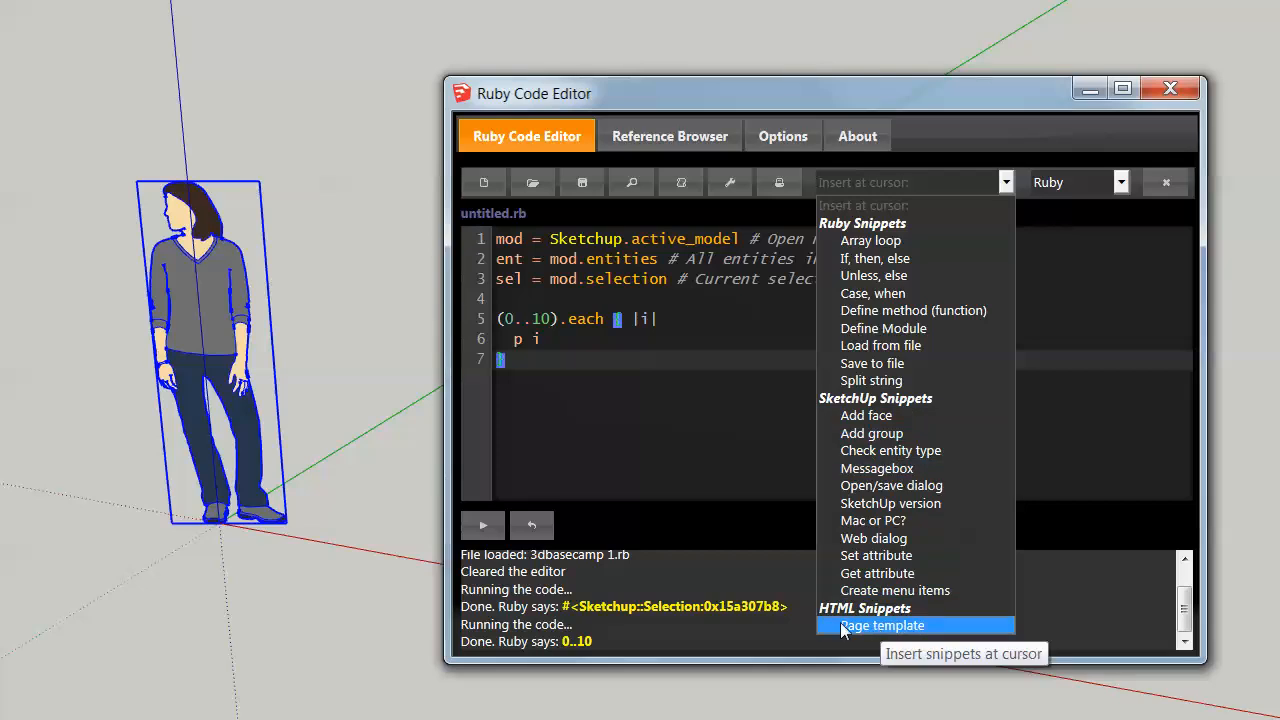
{"action": "mouse_move", "coordinate": [903, 631]}
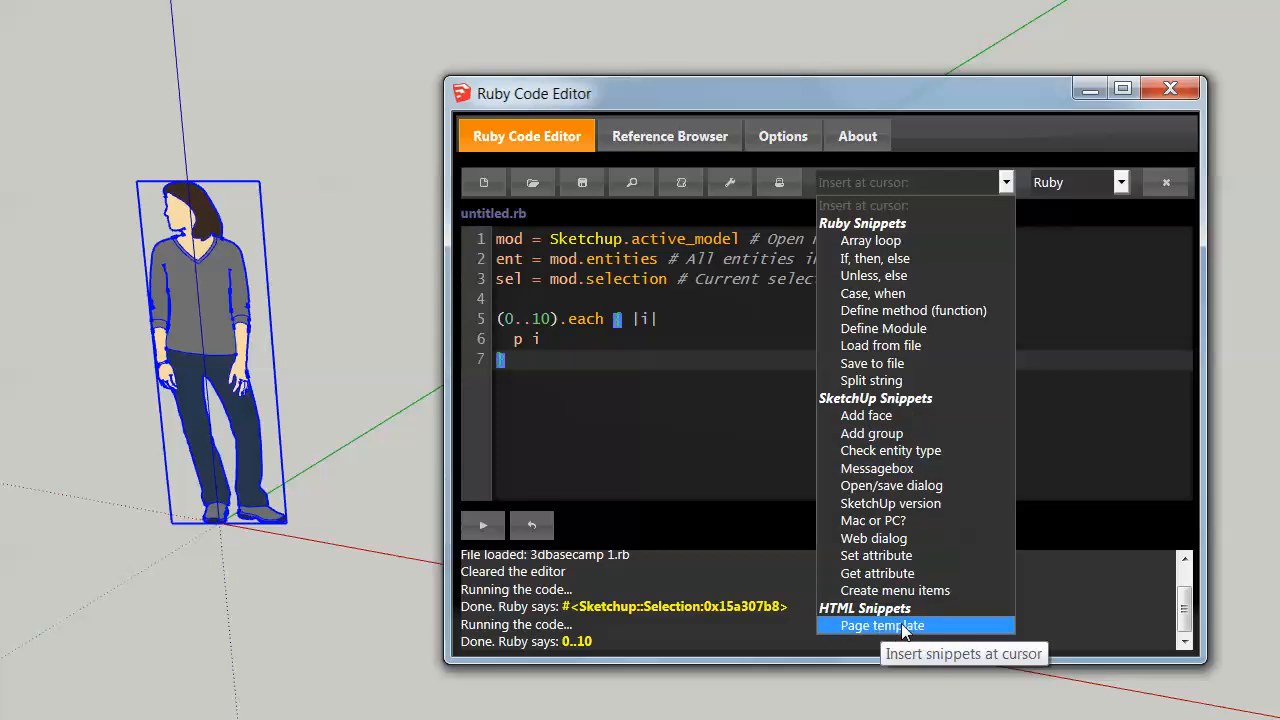
{"action": "mouse_move", "coordinate": [910, 632]}
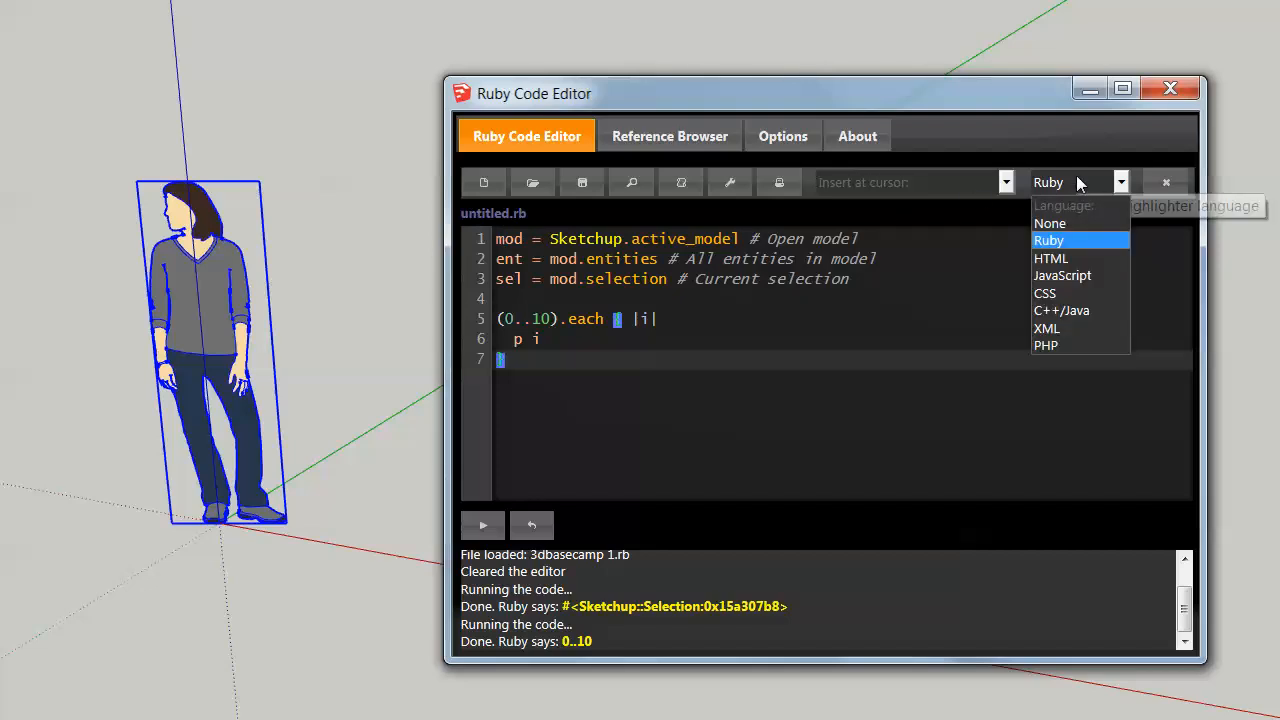
{"action": "mouse_move", "coordinate": [1065, 223]}
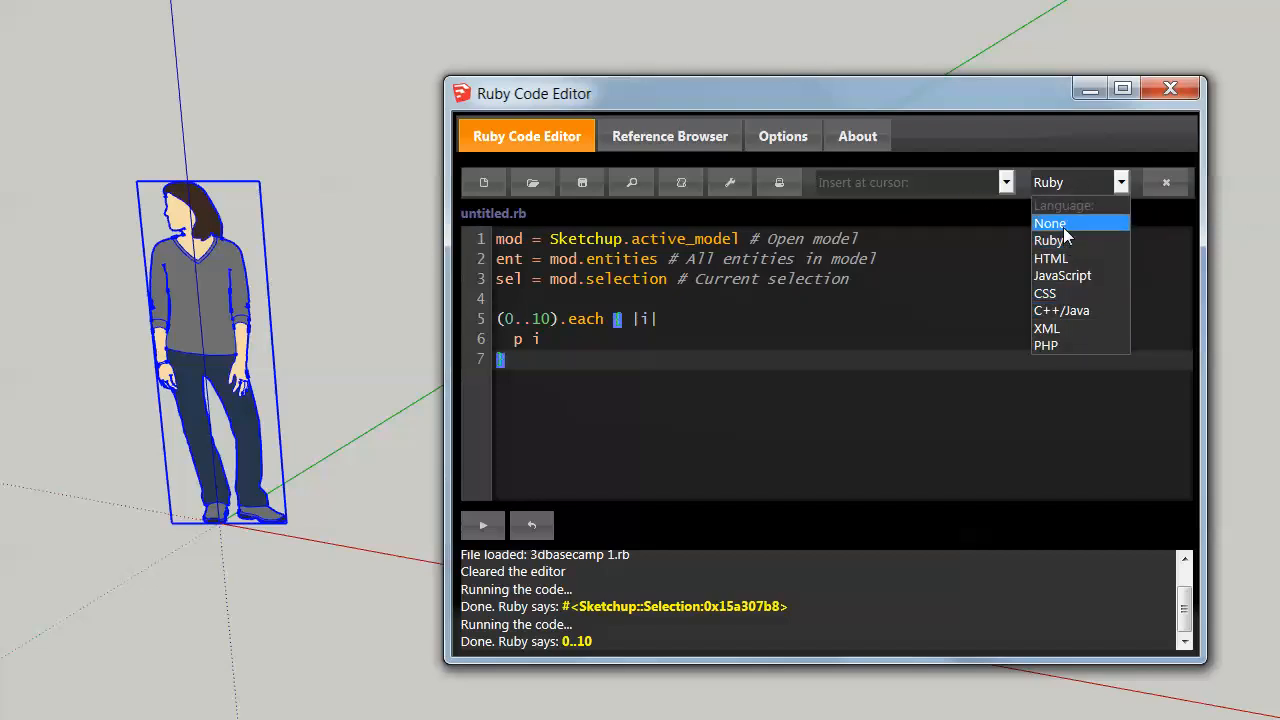
{"action": "left_click", "coordinate": [1050, 223]}
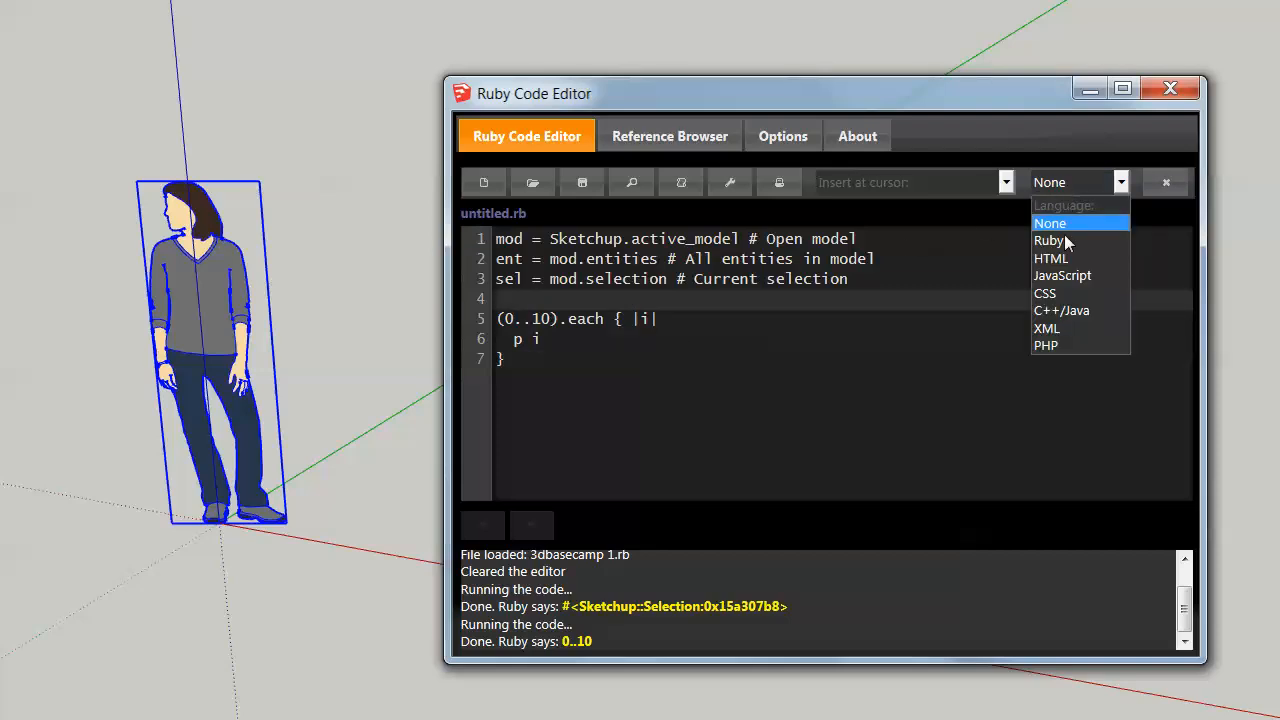
{"action": "left_click", "coordinate": [1051, 258]}
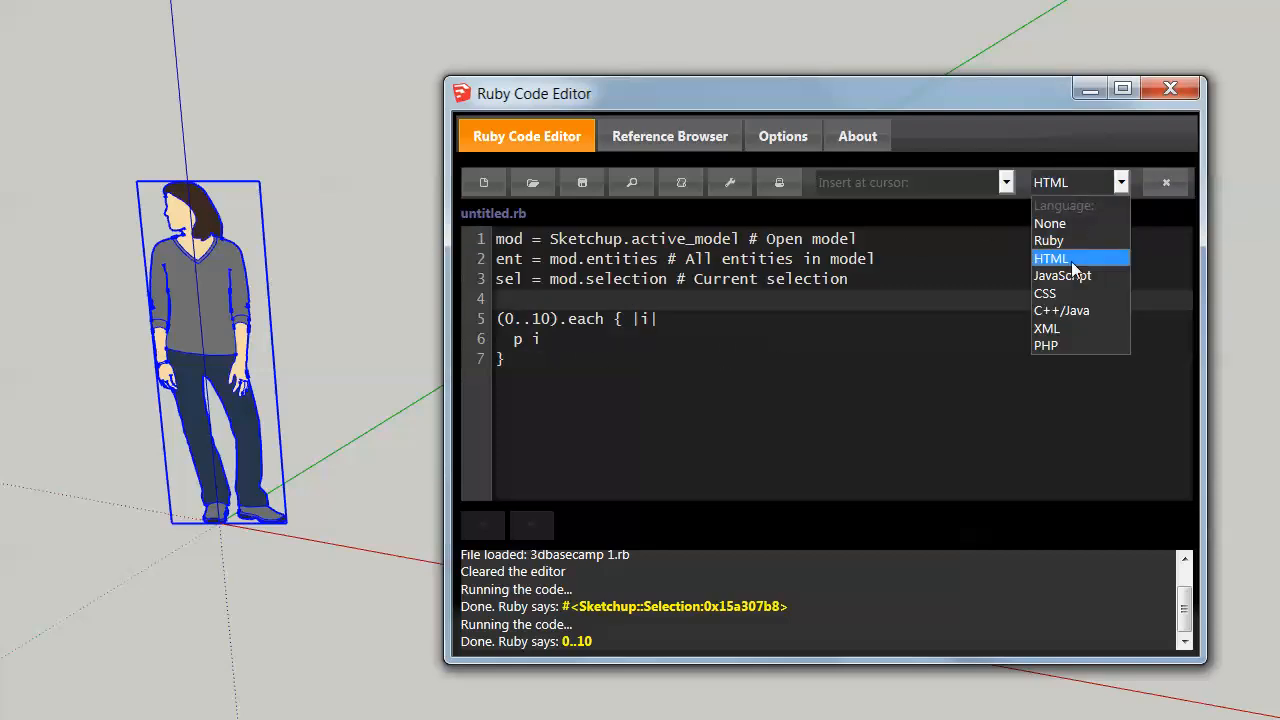
{"action": "mouse_move", "coordinate": [1049, 240]}
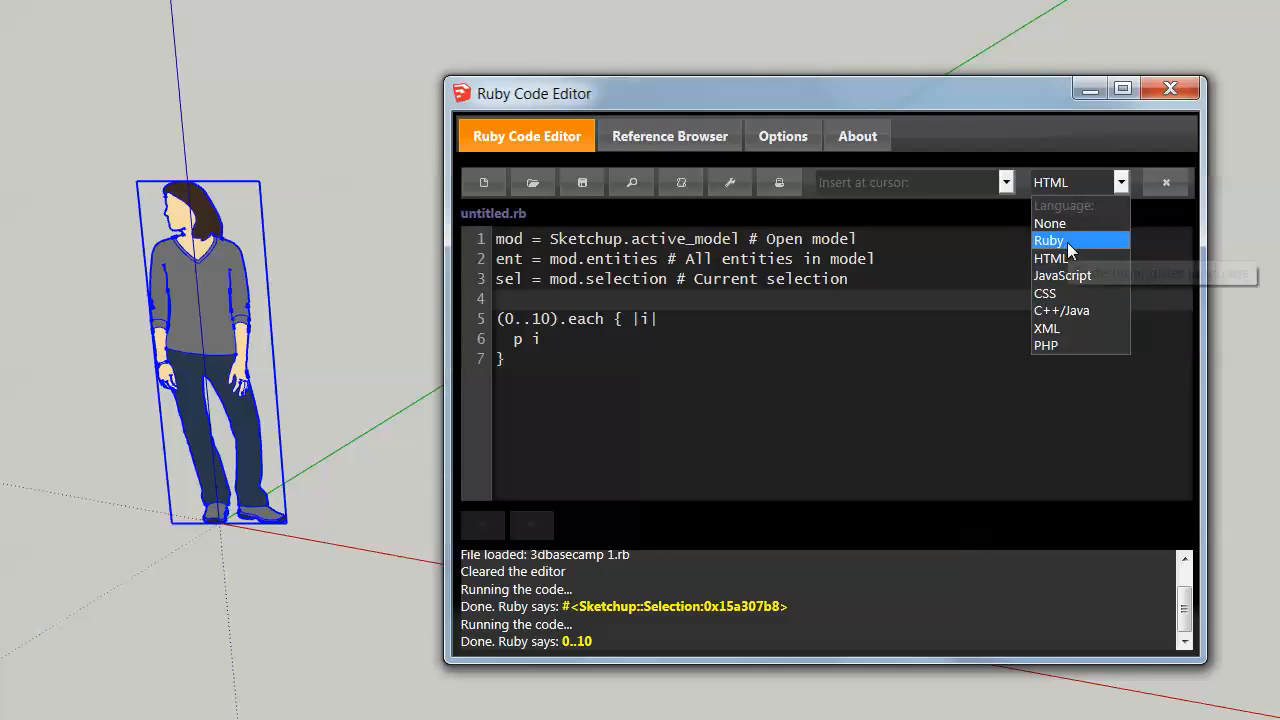
{"action": "left_click", "coordinate": [1049, 240]}
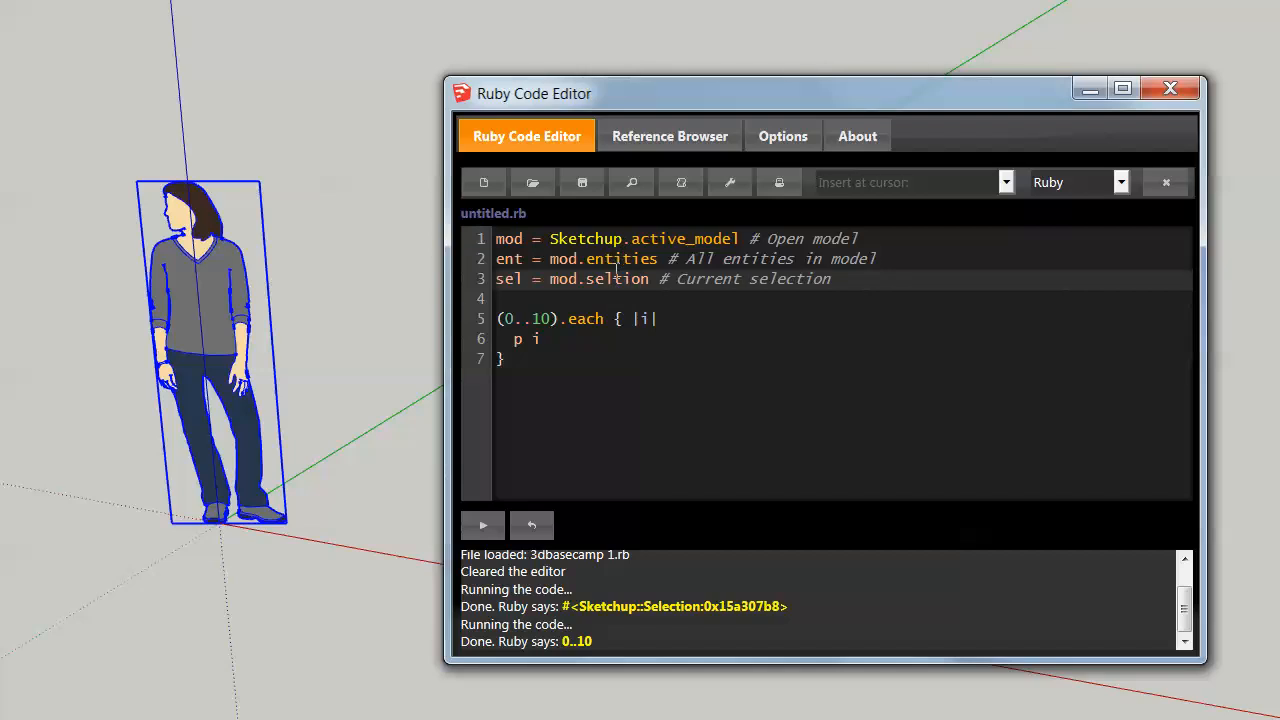
Run the misspelled 'seltion' script, check the error, and select the misspelled name
{"action": "left_click", "coordinate": [483, 525]}
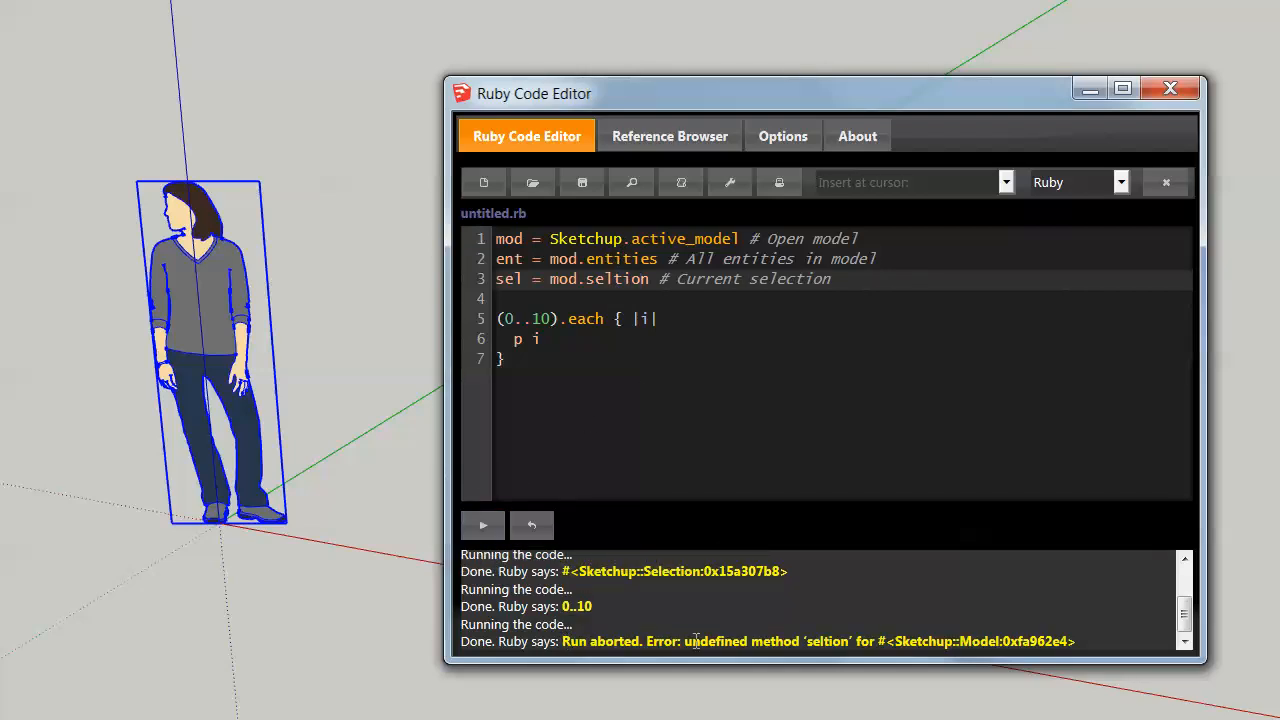
{"action": "left_click_drag", "start_coordinate": [685, 641], "coordinate": [1068, 641]}
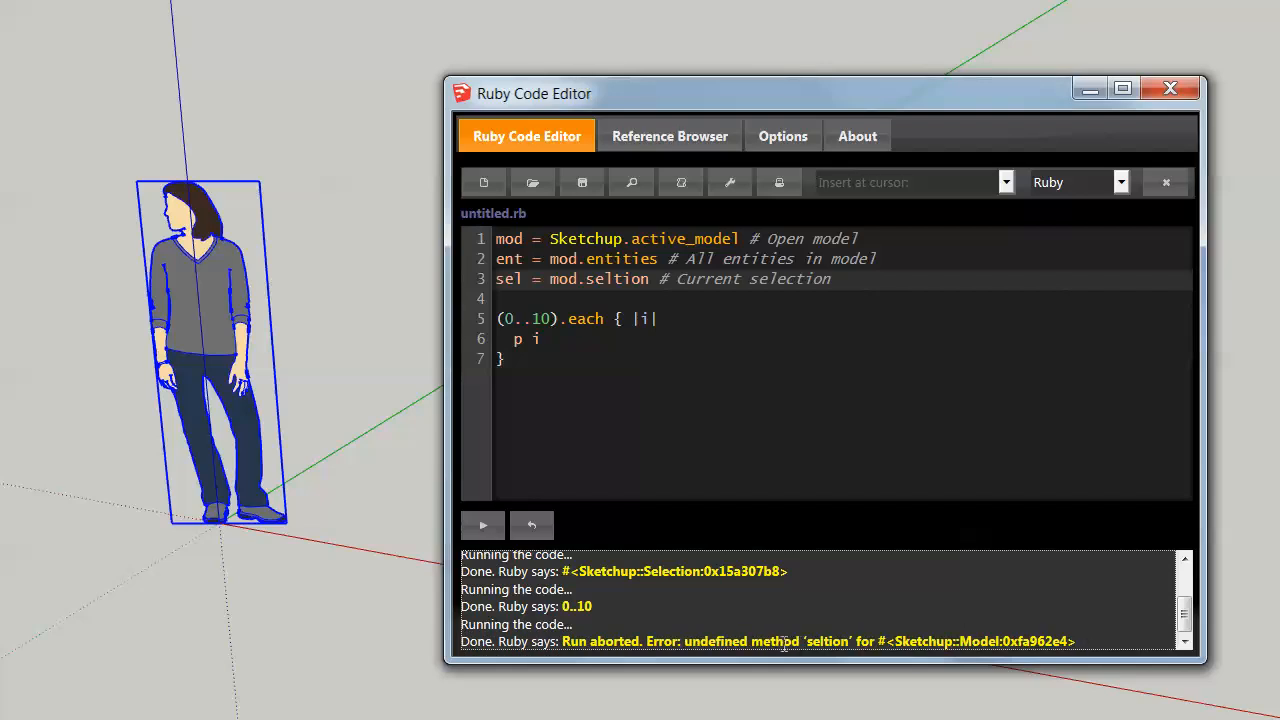
{"action": "double_click", "coordinate": [824, 641]}
{"action": "type", "text": "ec"}
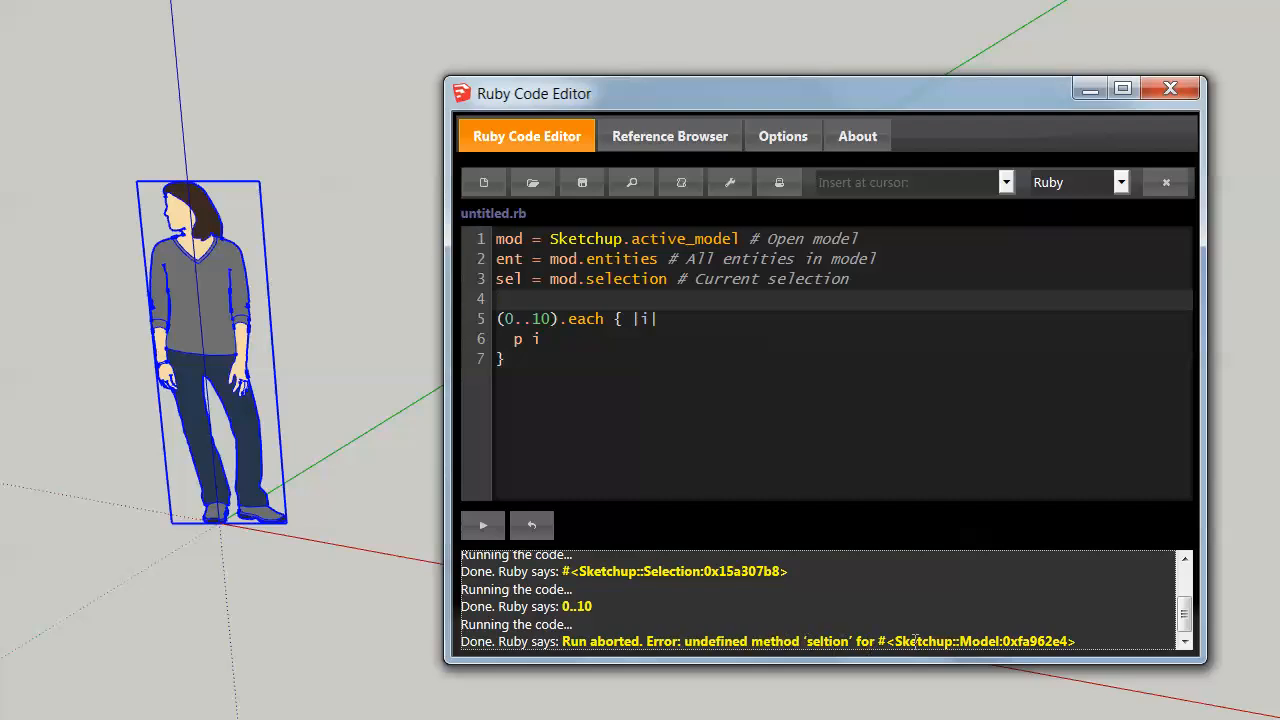
{"action": "mouse_move", "coordinate": [483, 264]}
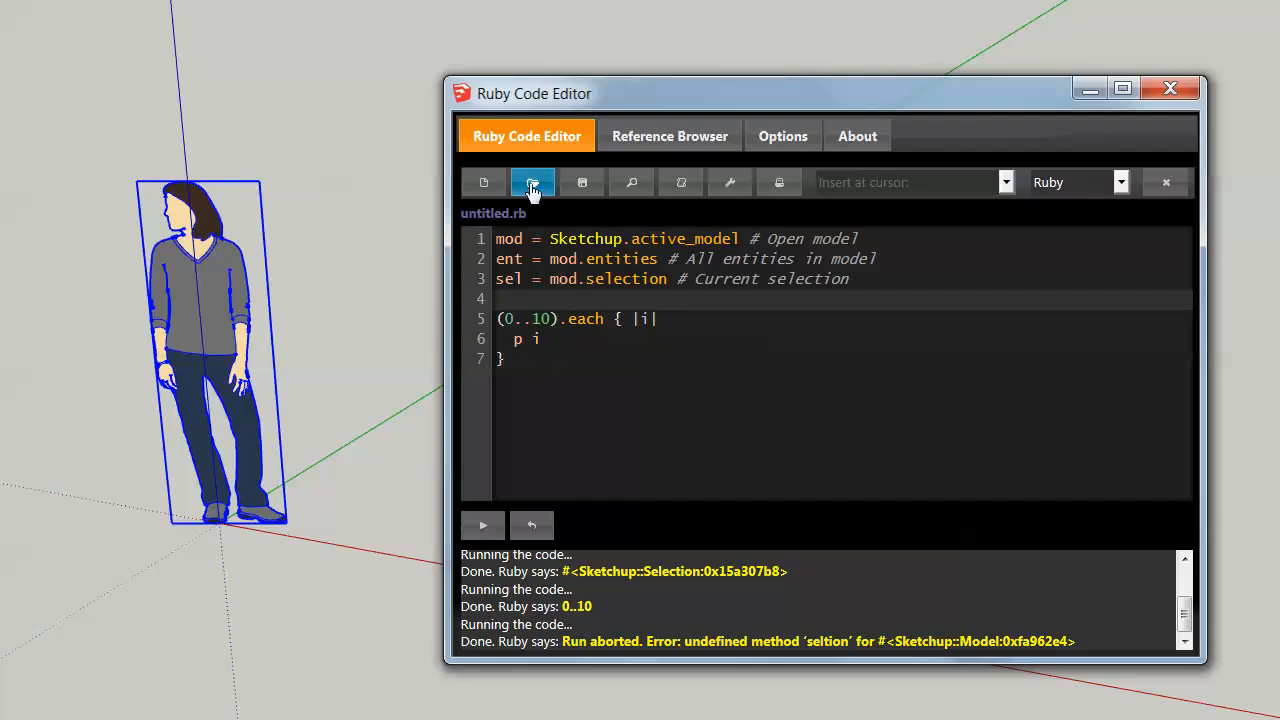
Discard unsaved changes, reload '3dbasecamp 1.rb', run it once, then undo the boxes it made
{"action": "left_click", "coordinate": [532, 182]}
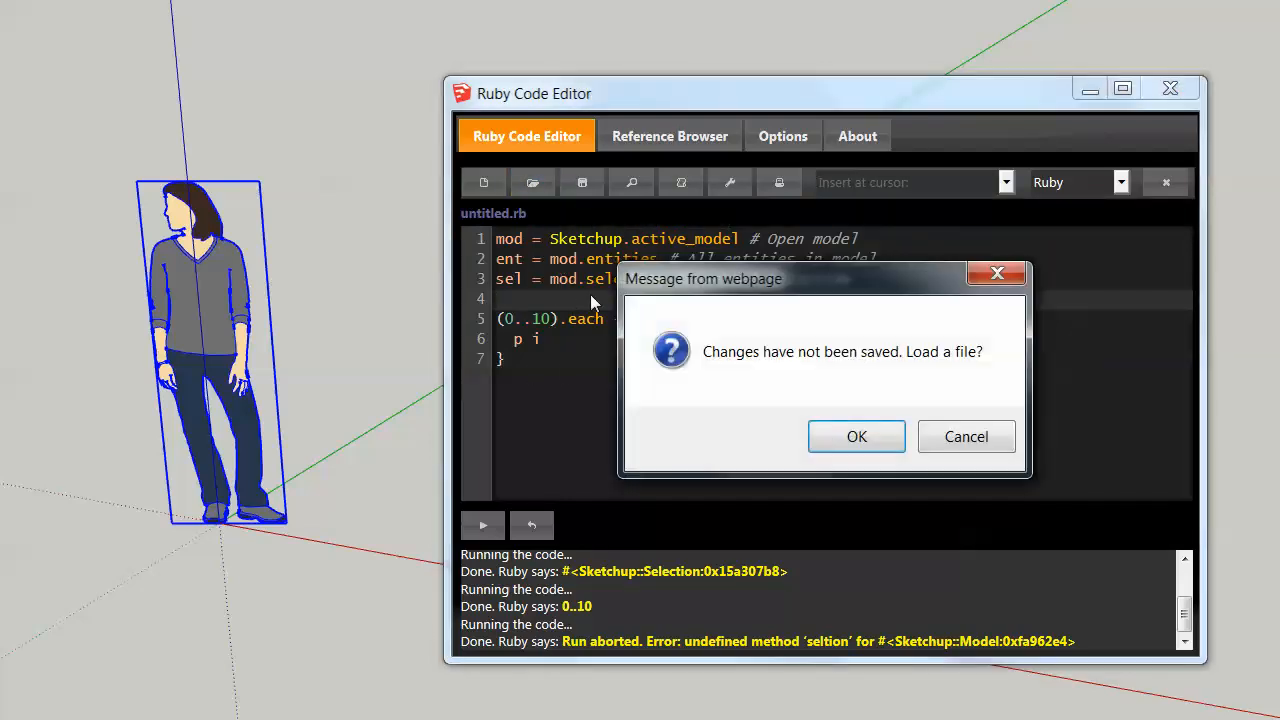
{"action": "left_click", "coordinate": [856, 436]}
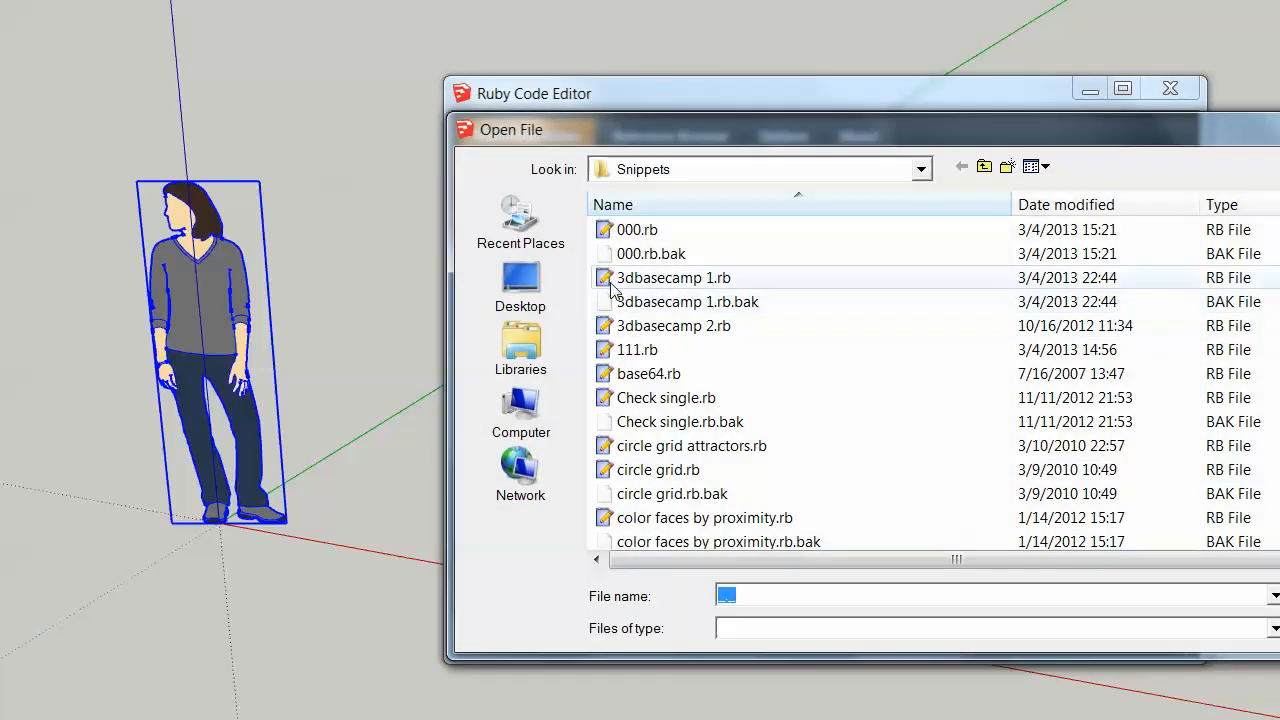
{"action": "double_click", "coordinate": [673, 277]}
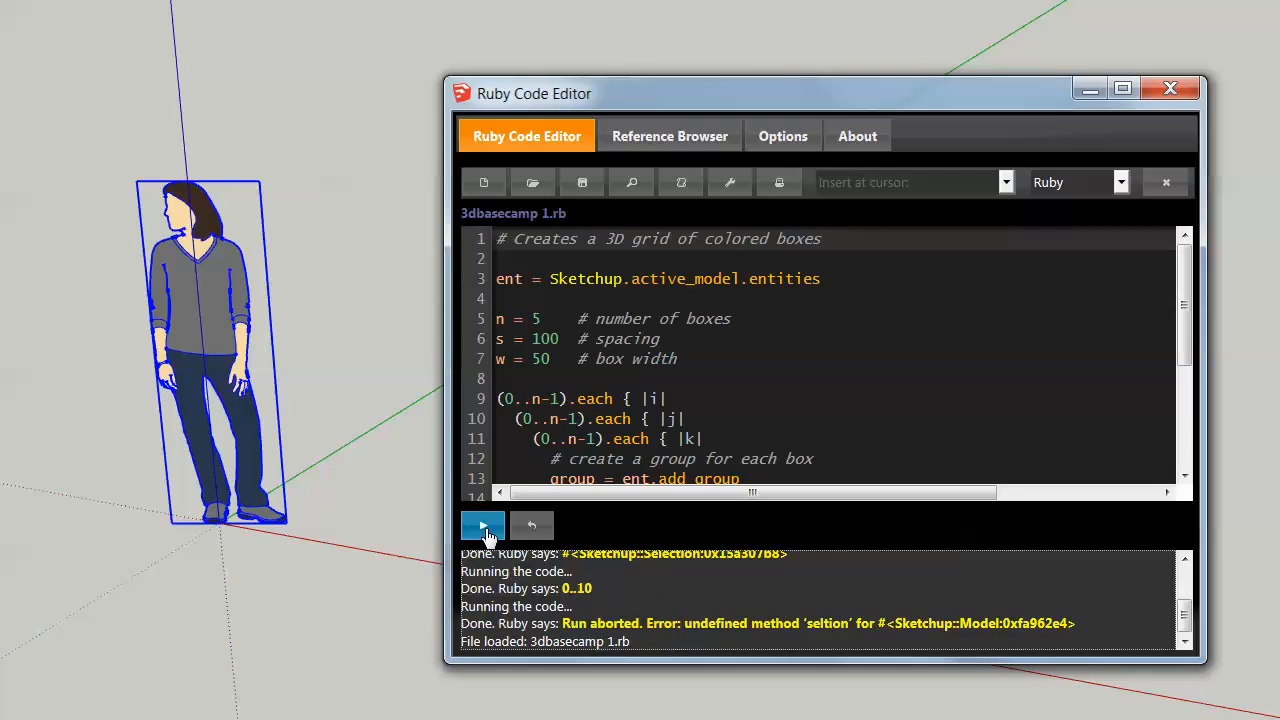
{"action": "left_click", "coordinate": [482, 525]}
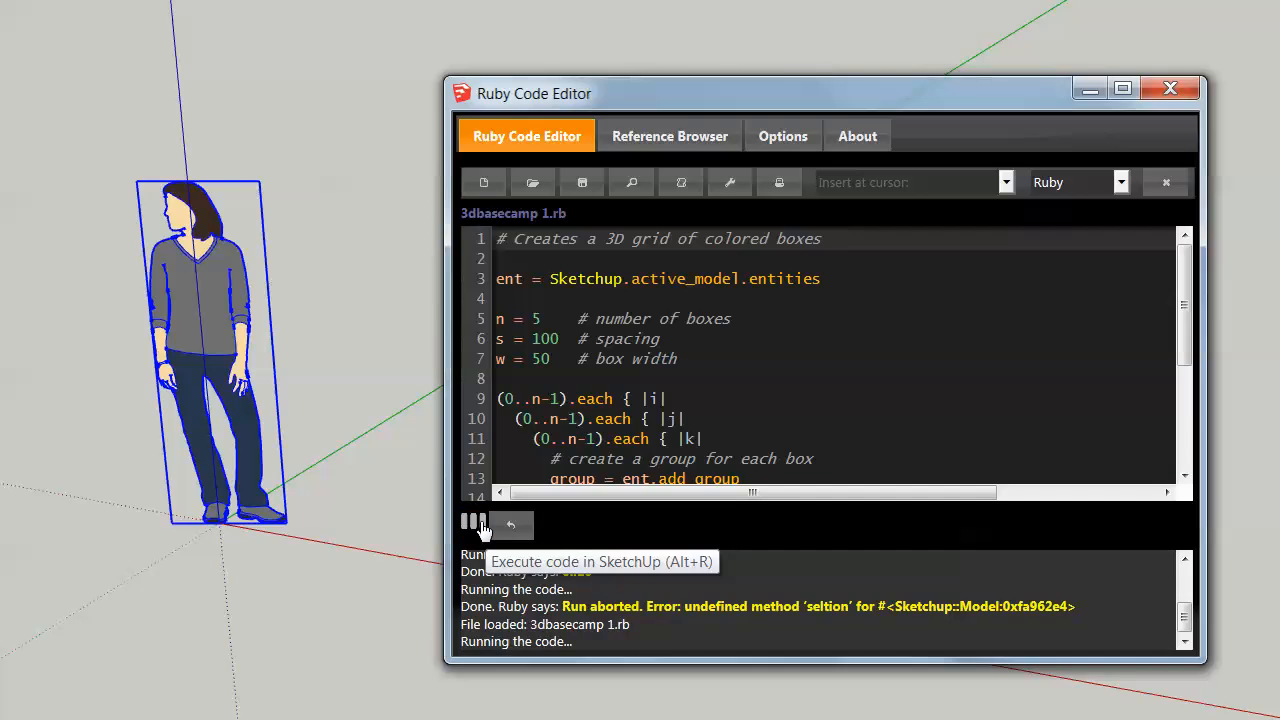
{"action": "left_click", "coordinate": [470, 524]}
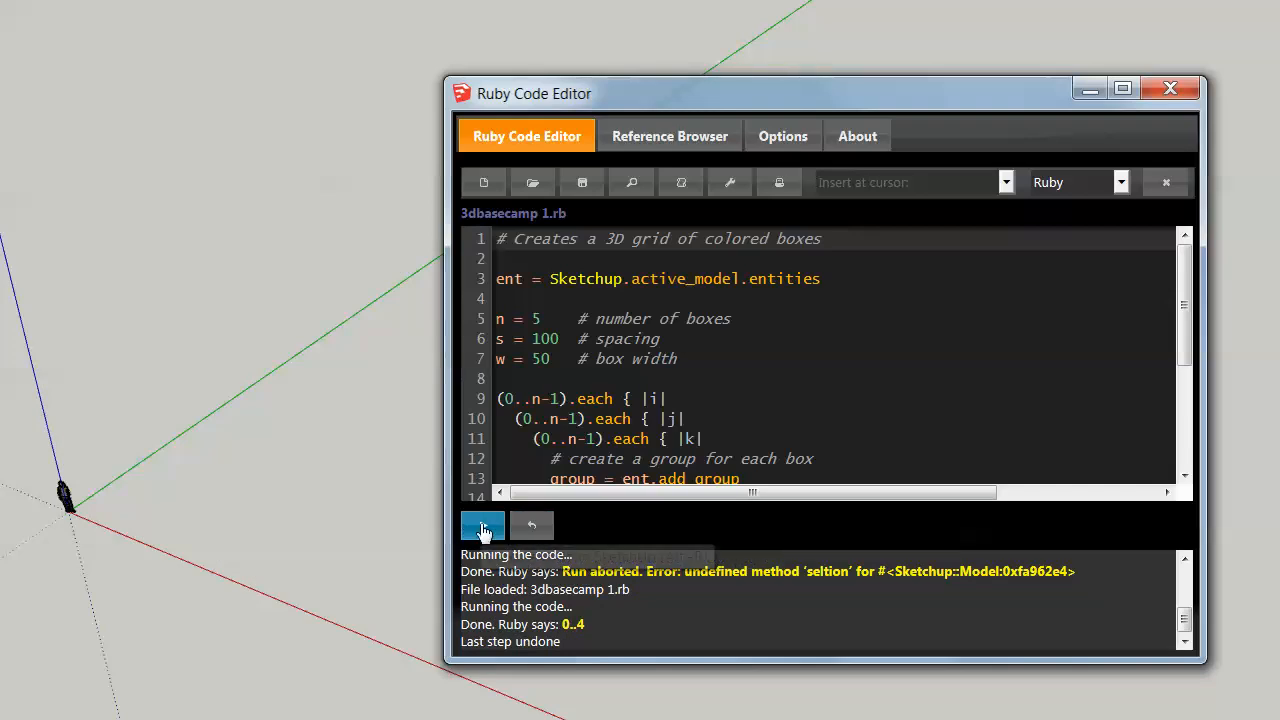
Rerun the script with n = 3 to build a 3×3×3 grid of colored boxes
{"action": "left_click", "coordinate": [482, 525]}
{"action": "type", "text": "3  "}
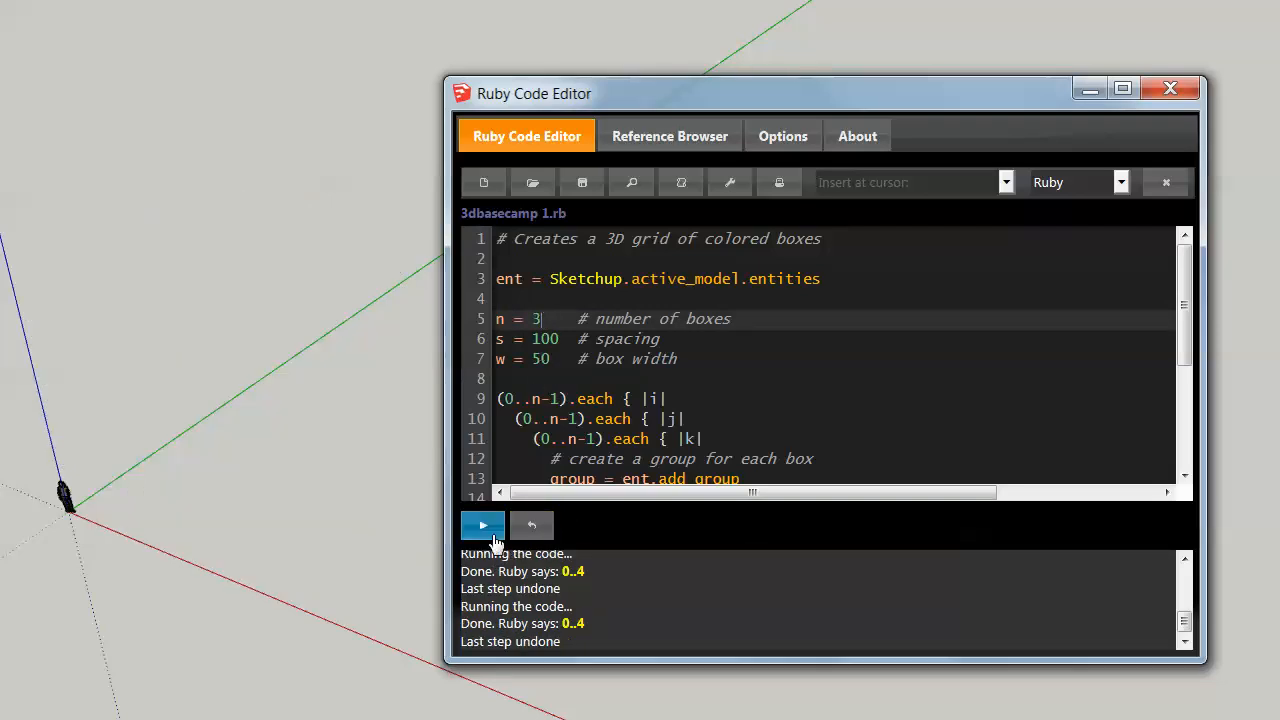
{"action": "left_click", "coordinate": [482, 525]}
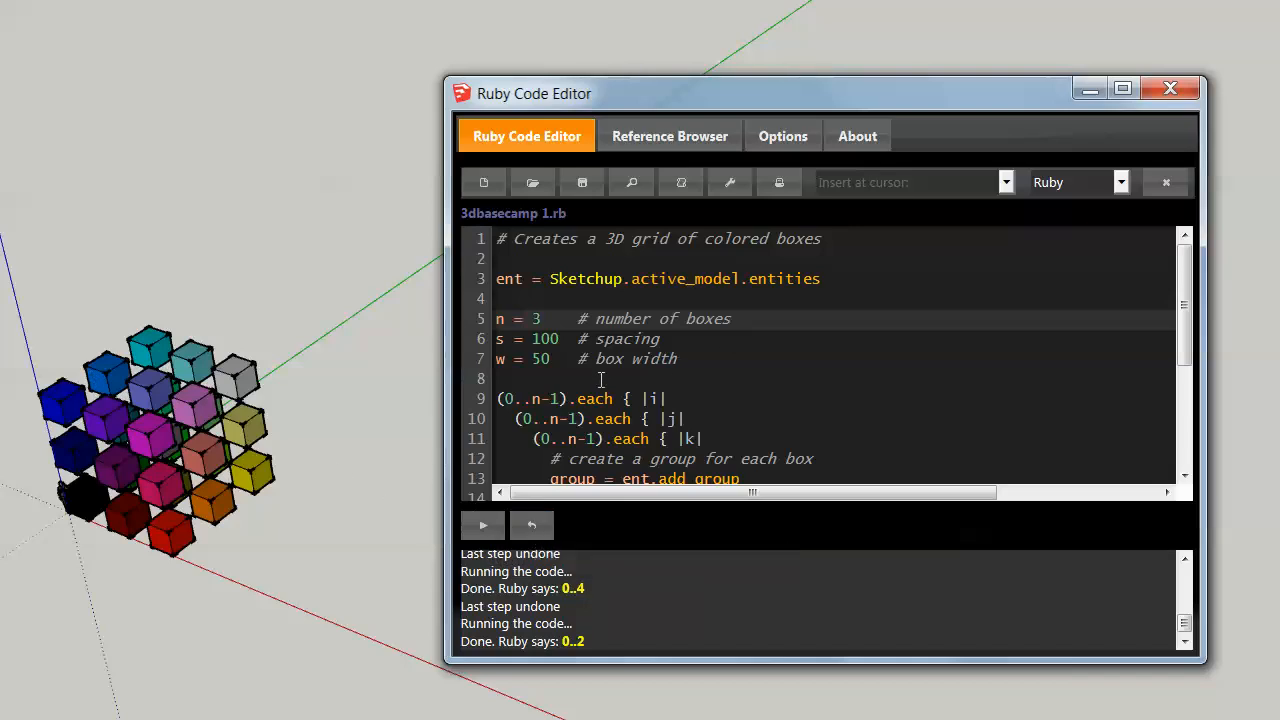
{"action": "scroll", "scroll_direction": "down", "scroll_amount": 3}
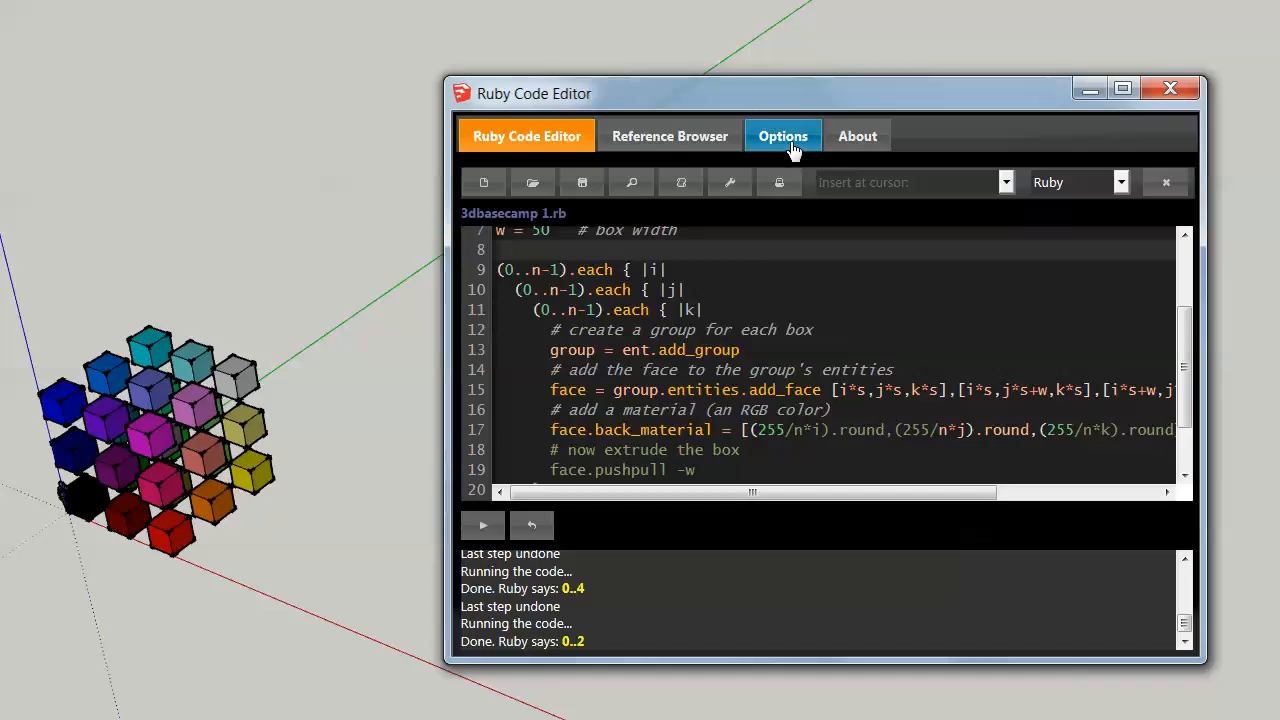
{"action": "left_click", "coordinate": [782, 136]}
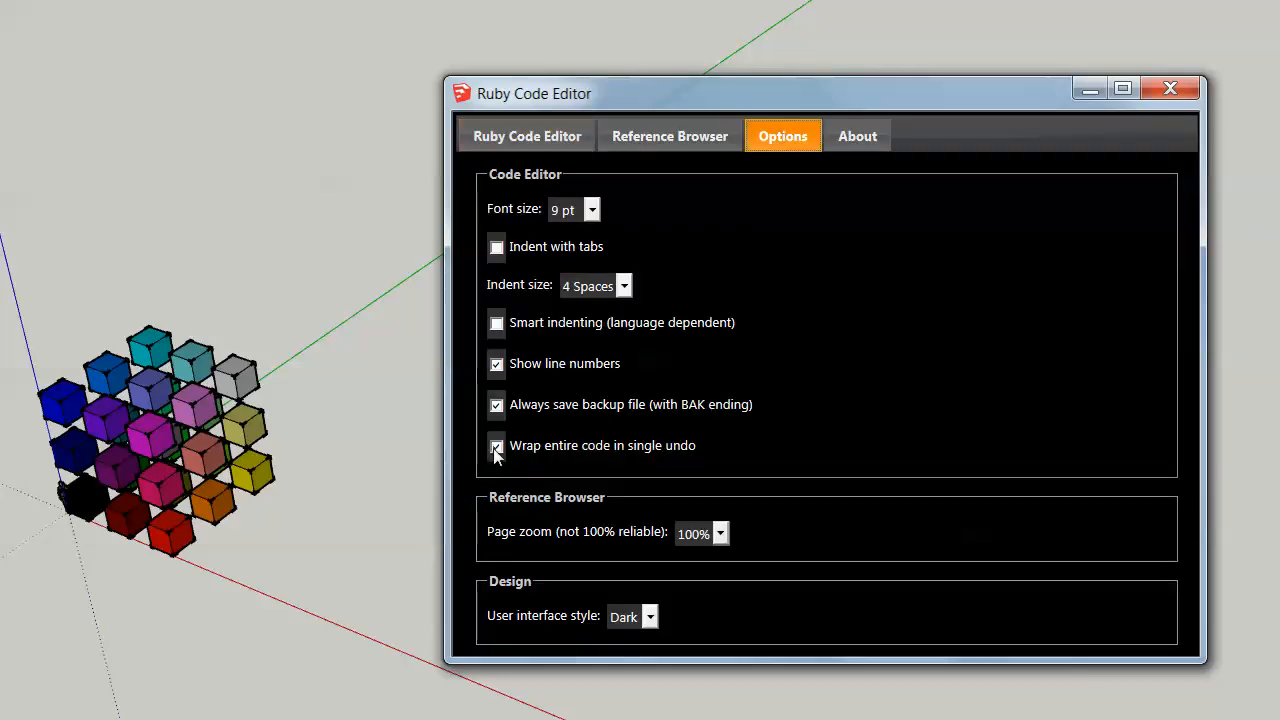
{"action": "left_click", "coordinate": [526, 136]}
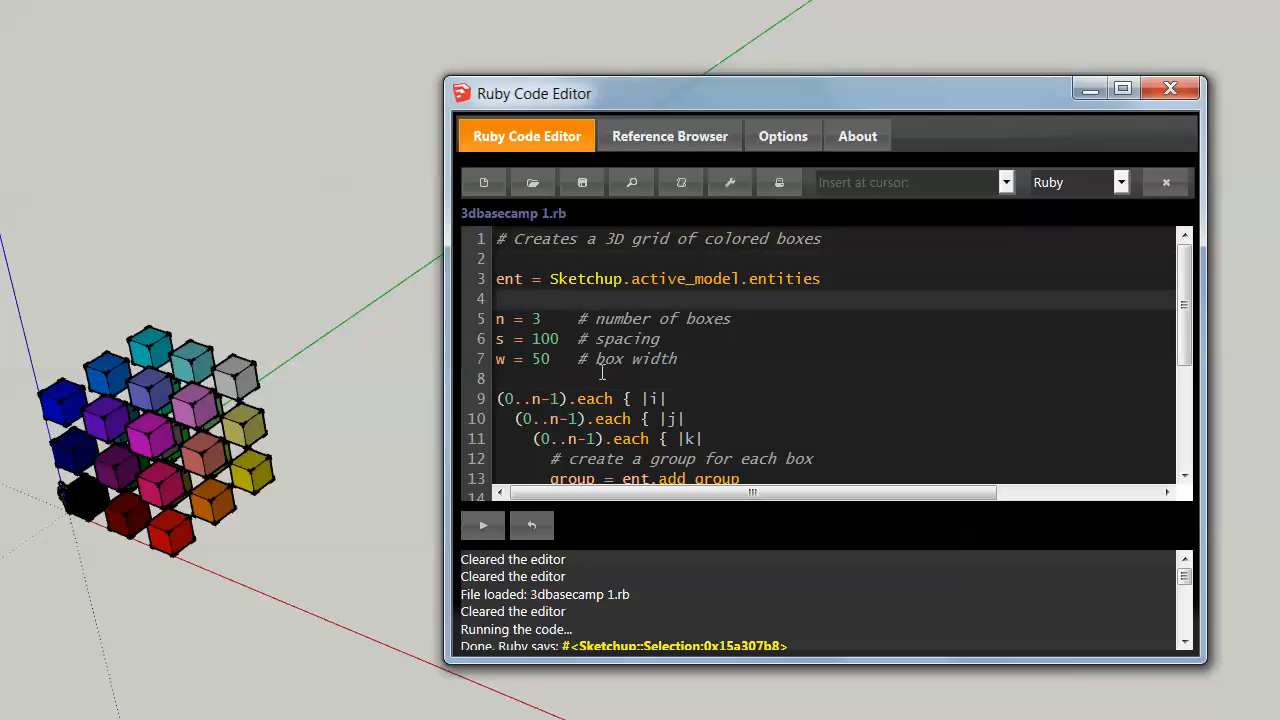
{"action": "scroll", "scroll_direction": "down", "scroll_amount": 3}
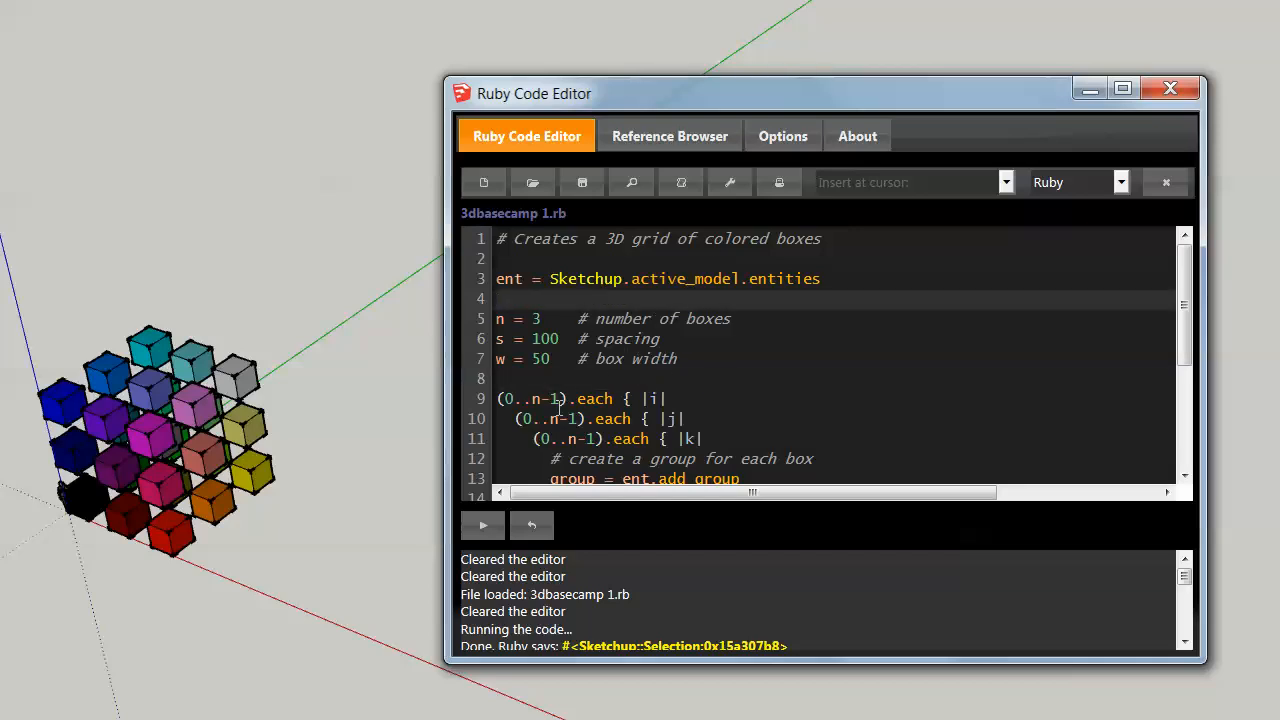
{"action": "mouse_move", "coordinate": [185, 365]}
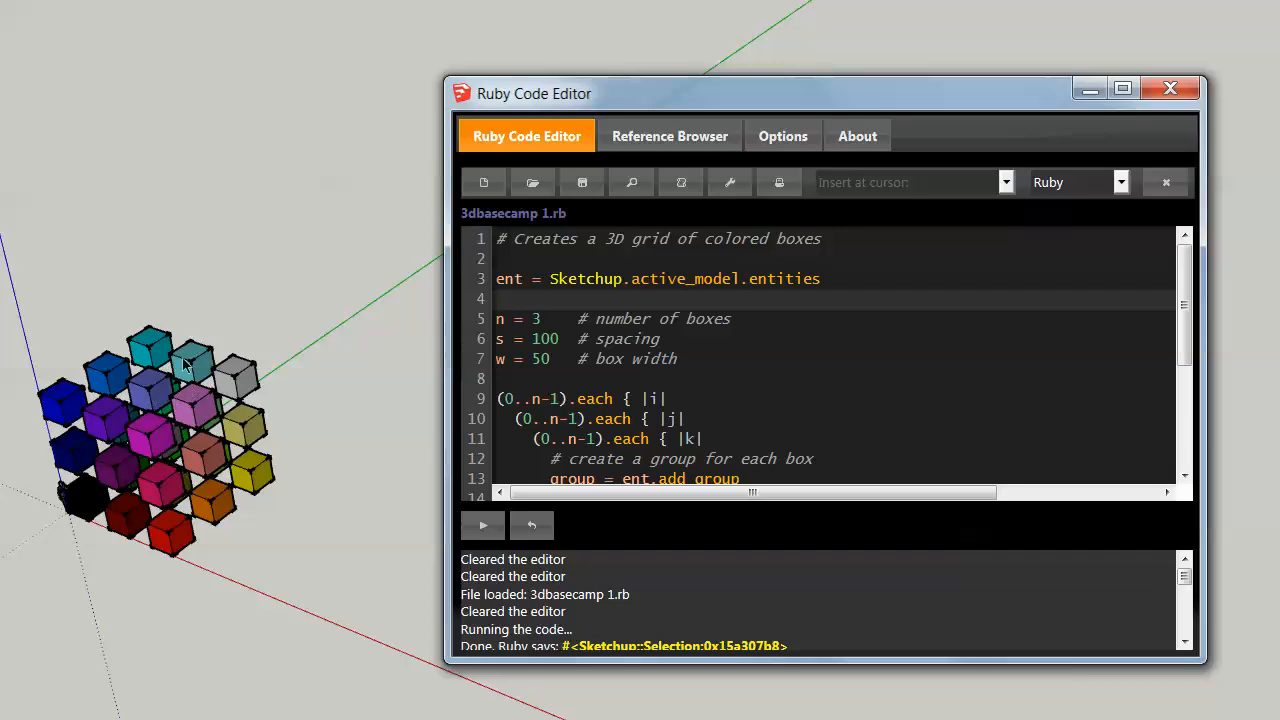
{"action": "mouse_move", "coordinate": [280, 292]}
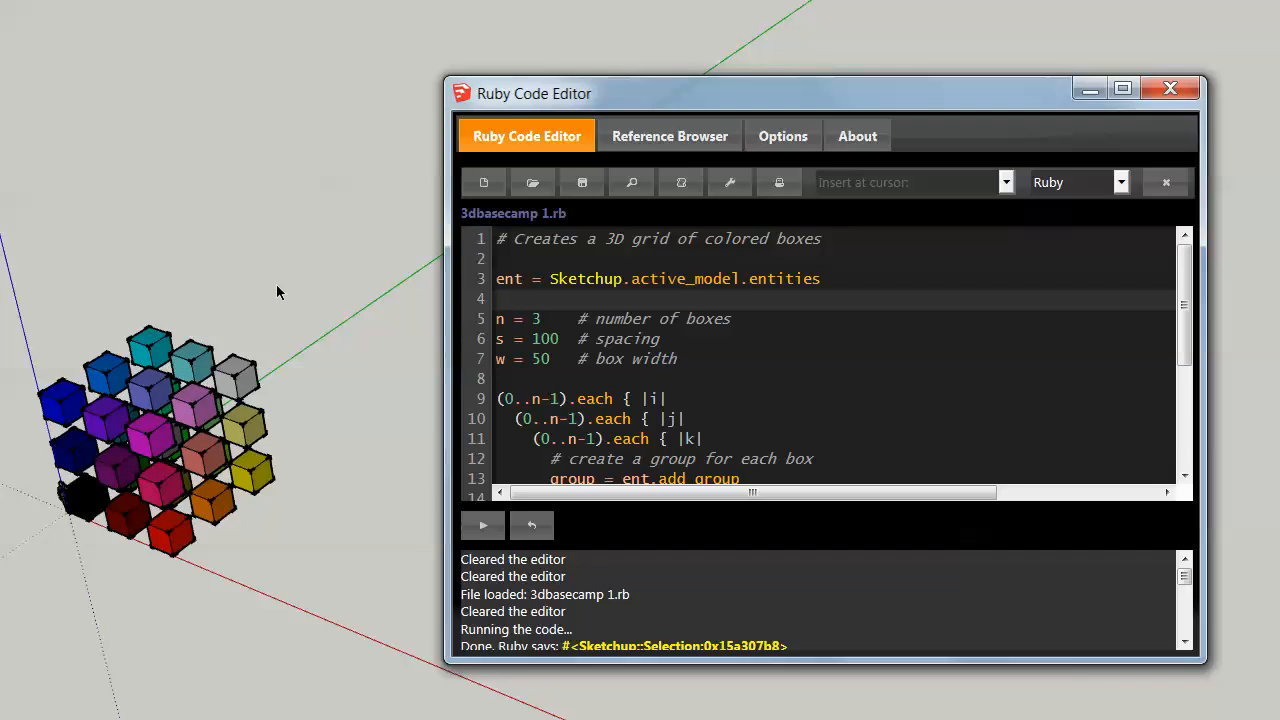